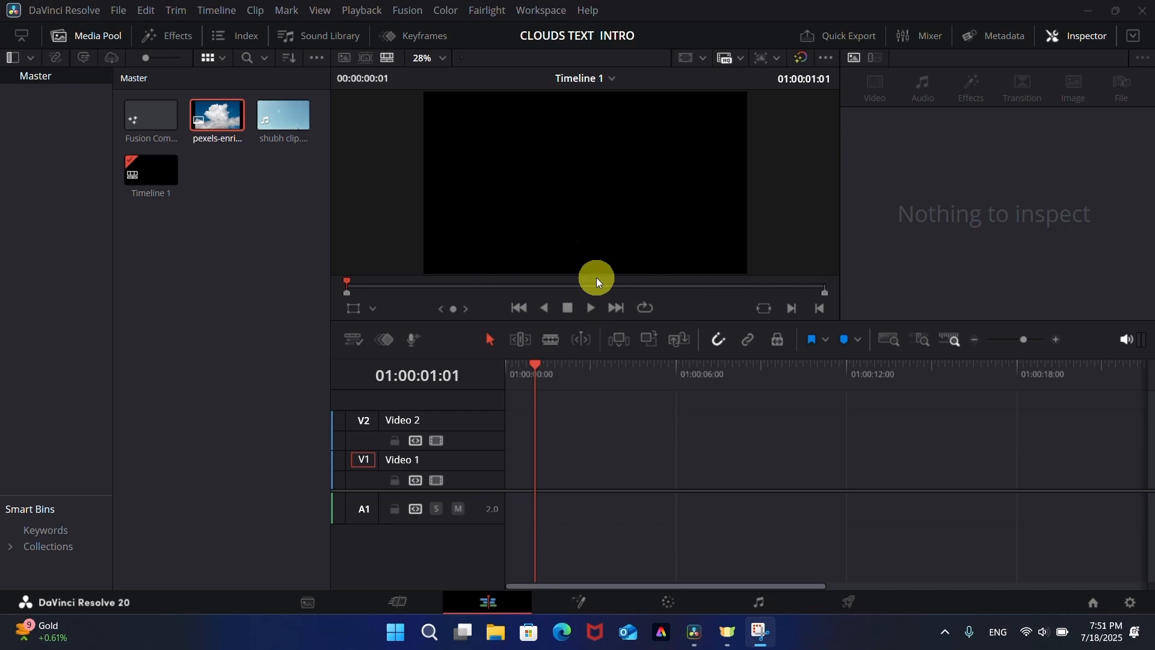
# - Preview the media pool clips and drop shubh clip.mov at the start of Video 1
pyautogui.click(217, 116)
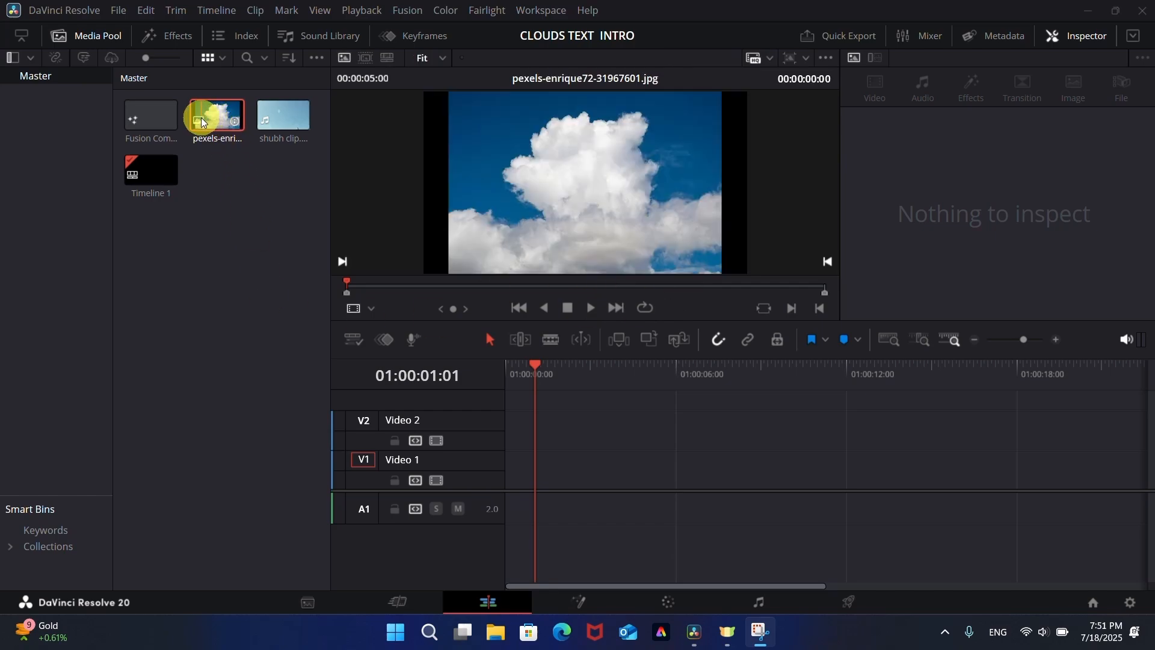
pyautogui.click(283, 115)
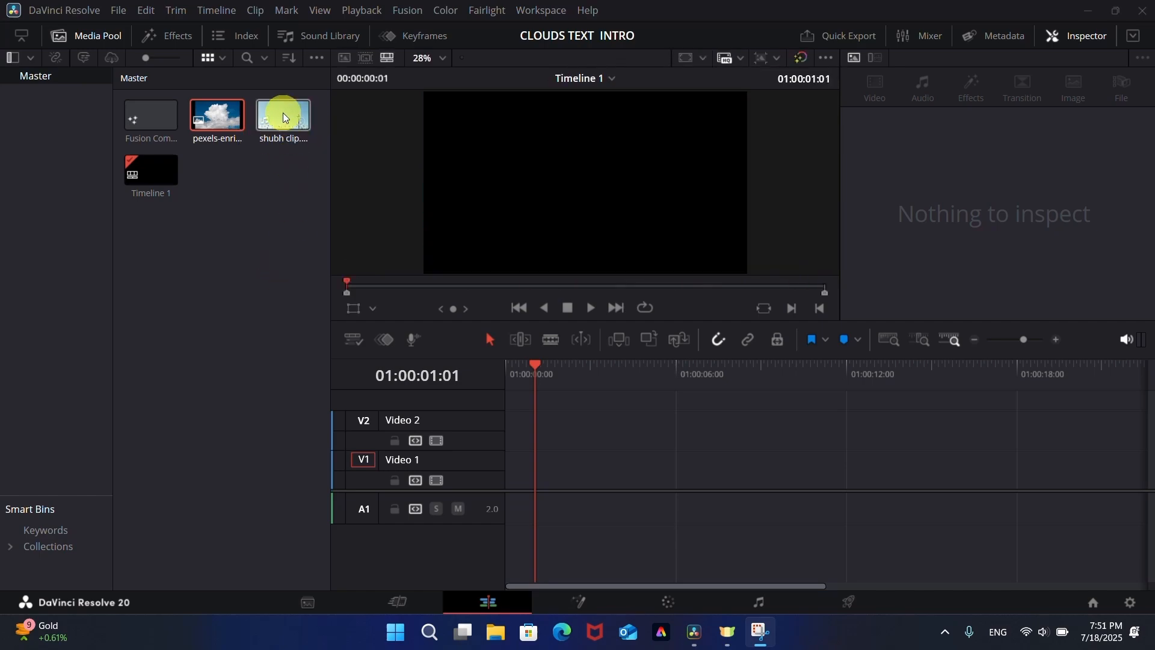
pyautogui.moveTo(283, 118); pyautogui.dragTo(630, 469)
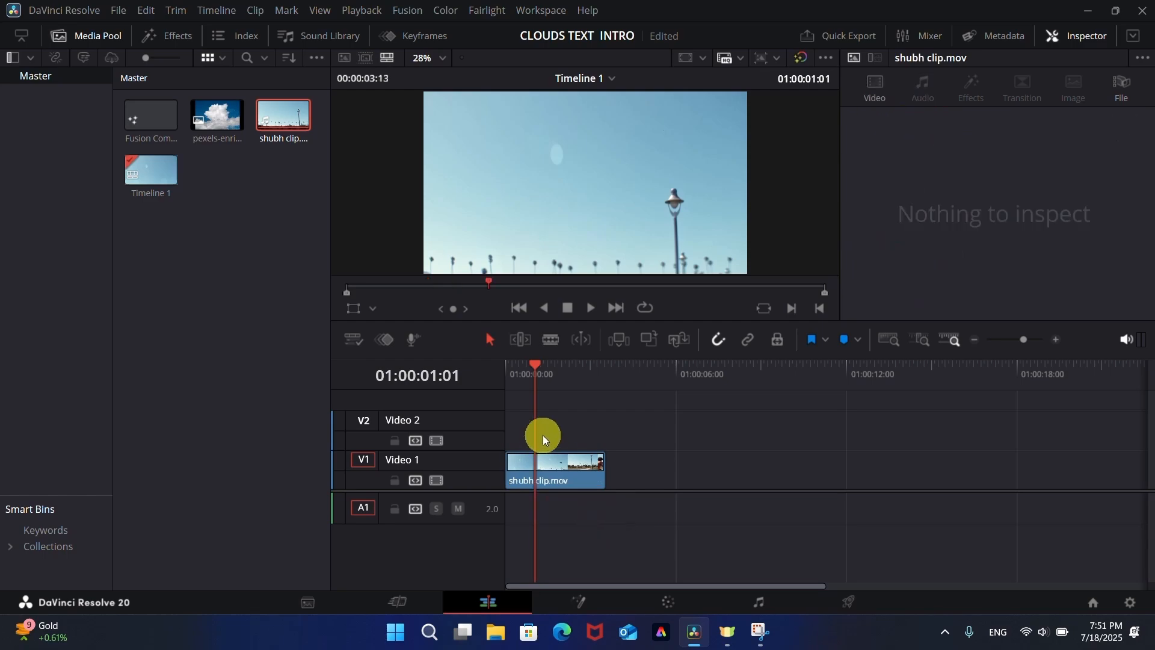
# - Select the sky clip and expand its Speed Change settings in the Inspector
pyautogui.click(556, 468)
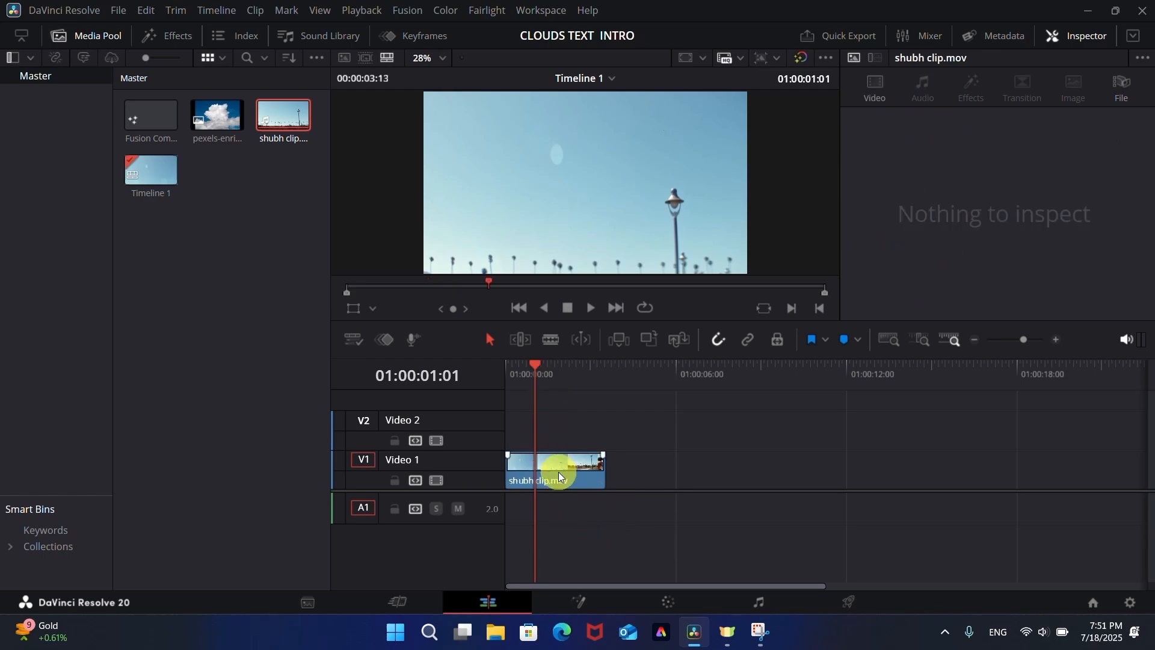
pyautogui.click(555, 469)
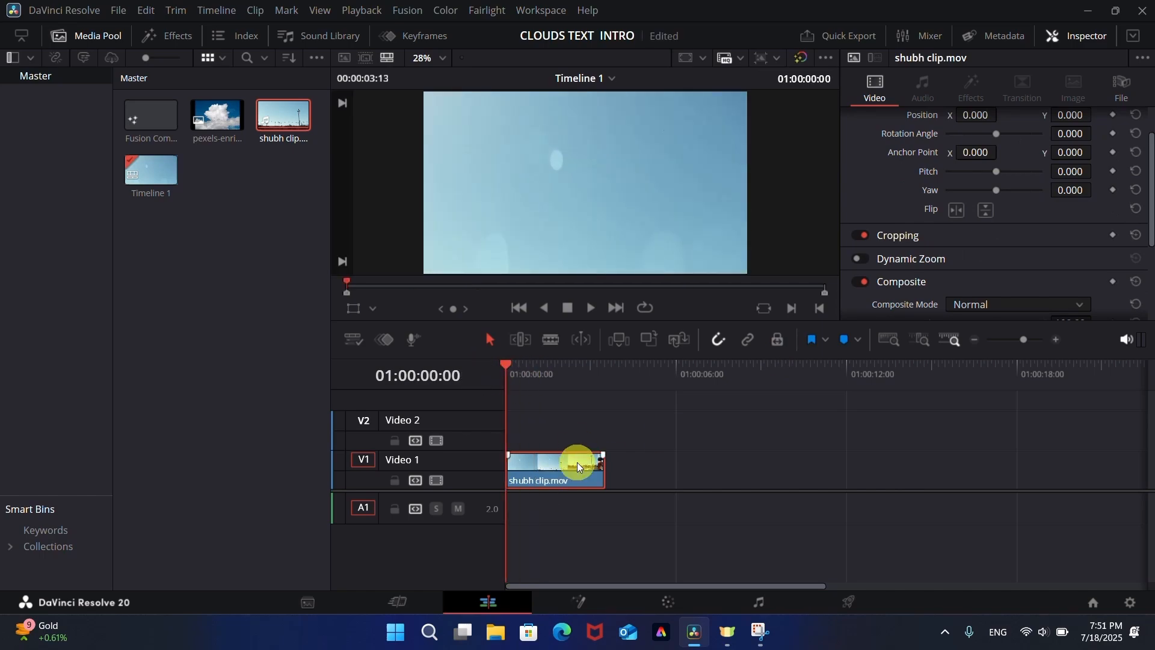
pyautogui.scroll(-3)
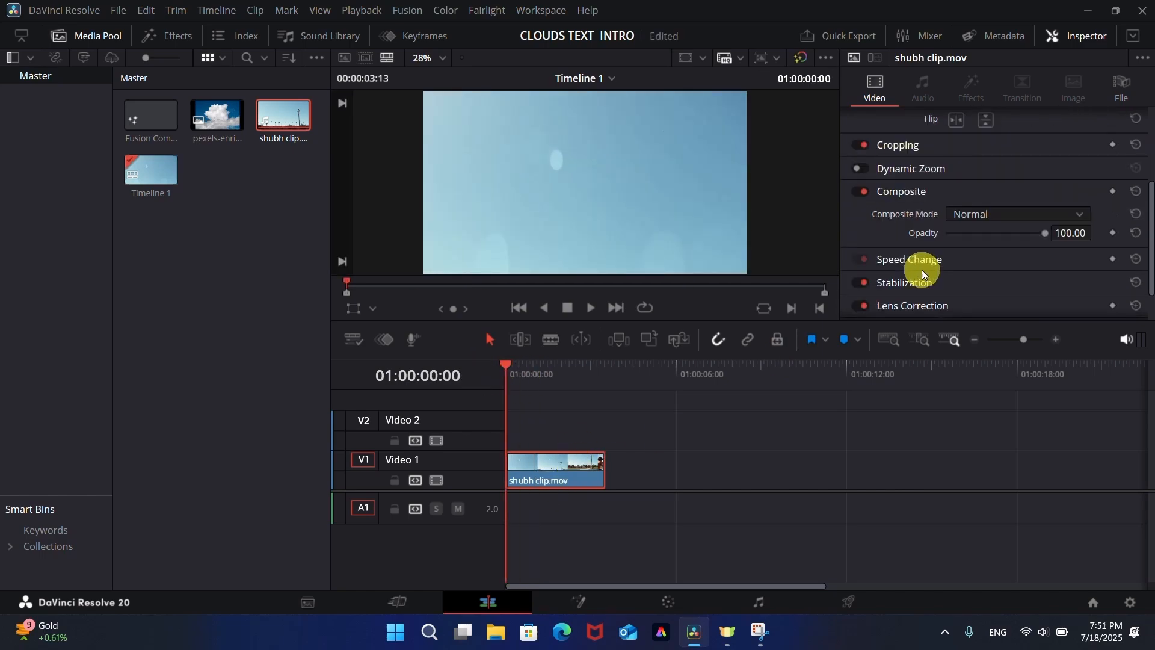
pyautogui.click(909, 258)
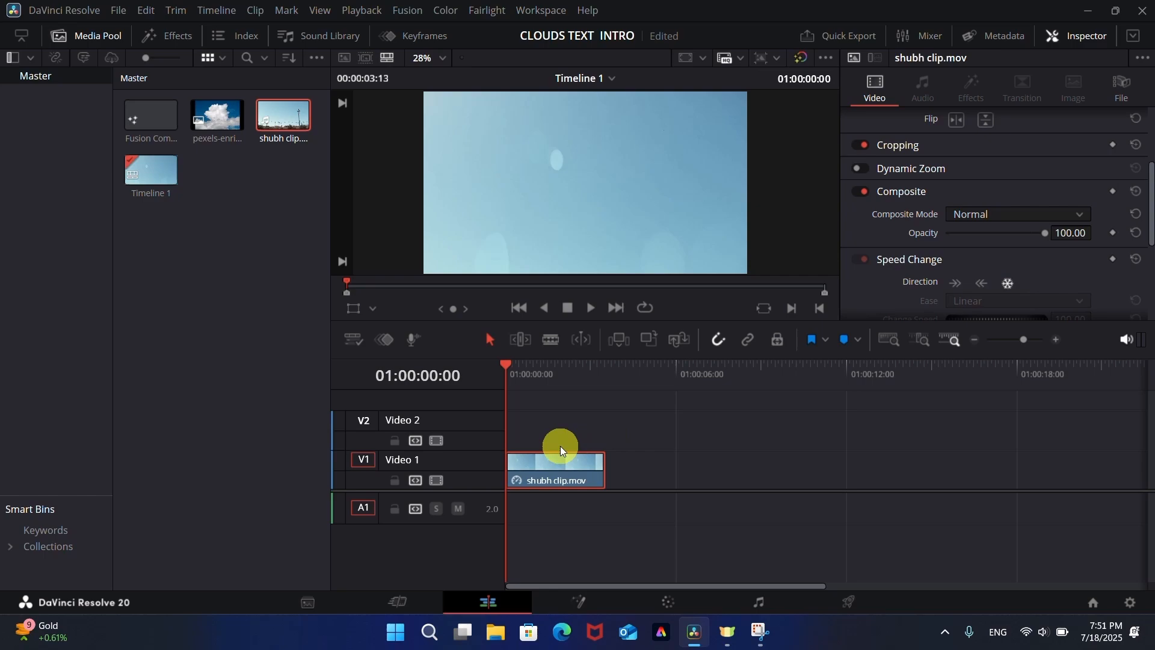
pyautogui.click(549, 365)
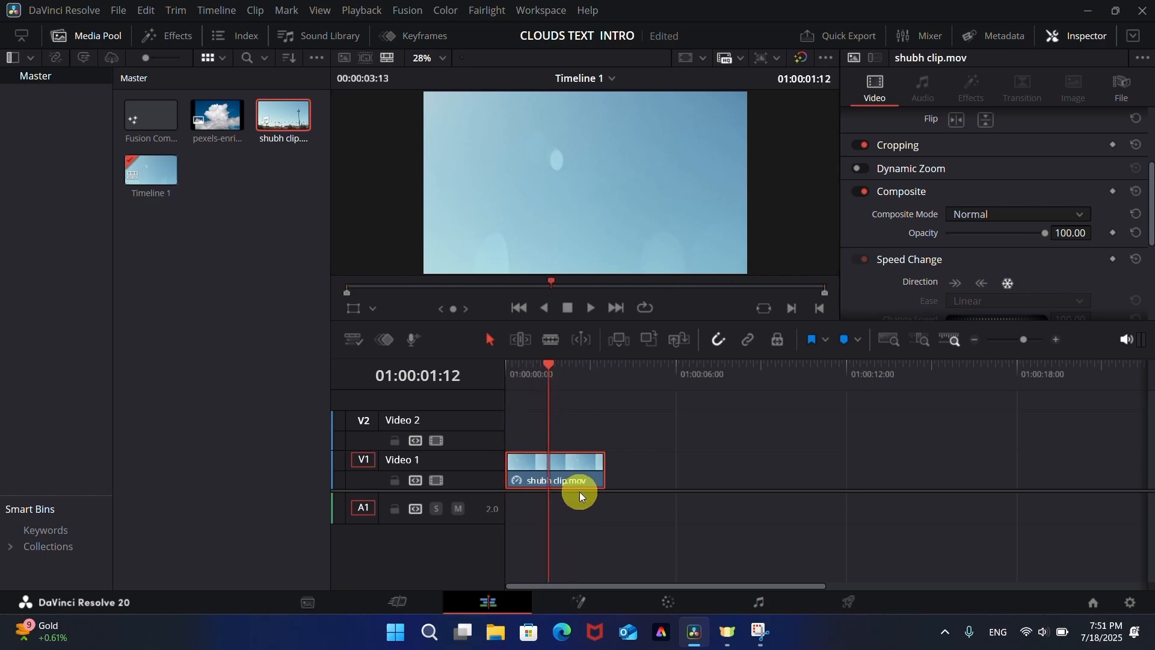
# - Stretch the sky clip's right edge so it ends near the 18-second mark
pyautogui.moveTo(601, 469); pyautogui.dragTo(747, 478)
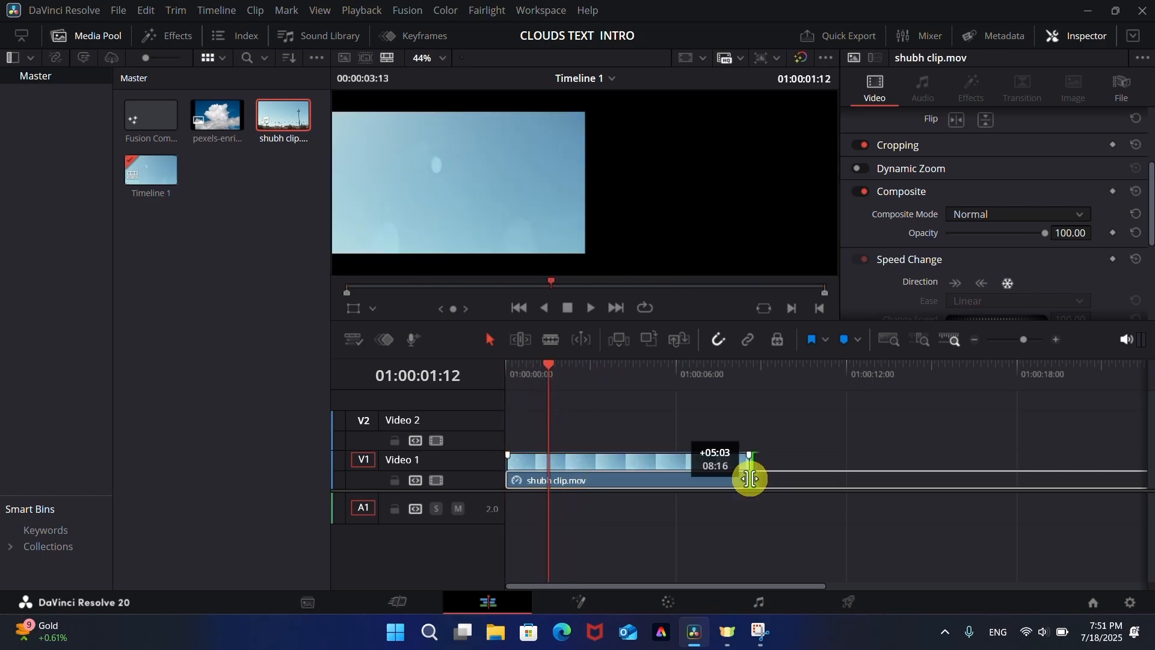
pyautogui.moveTo(748, 478); pyautogui.dragTo(924, 483)
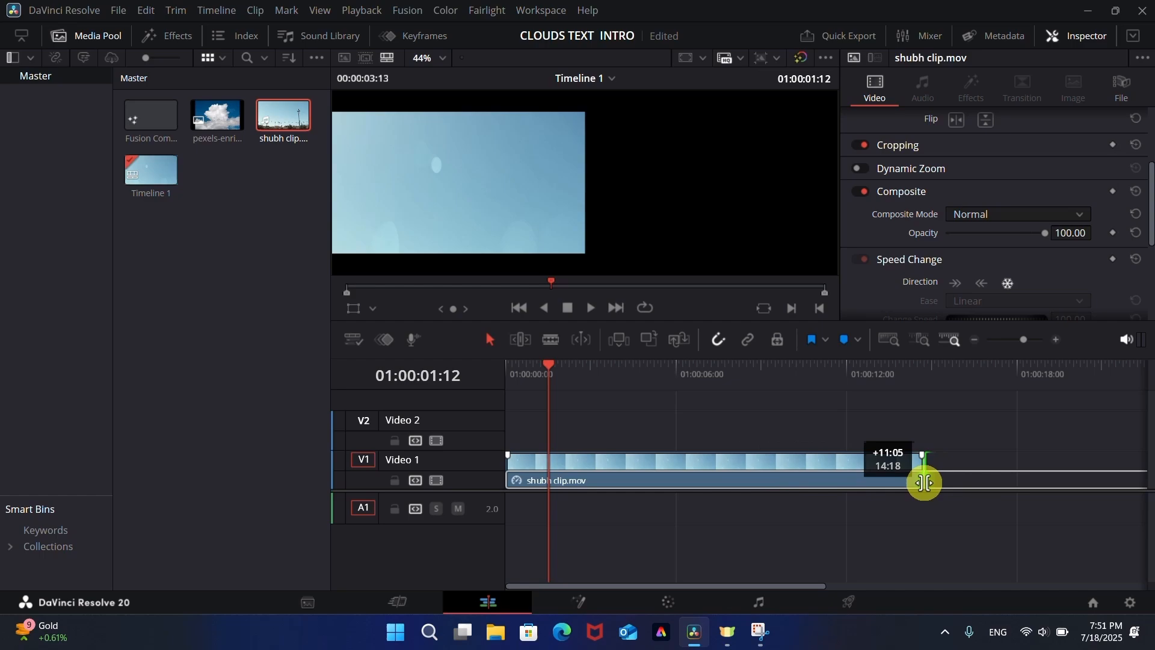
pyautogui.moveTo(923, 482); pyautogui.dragTo(1038, 493)
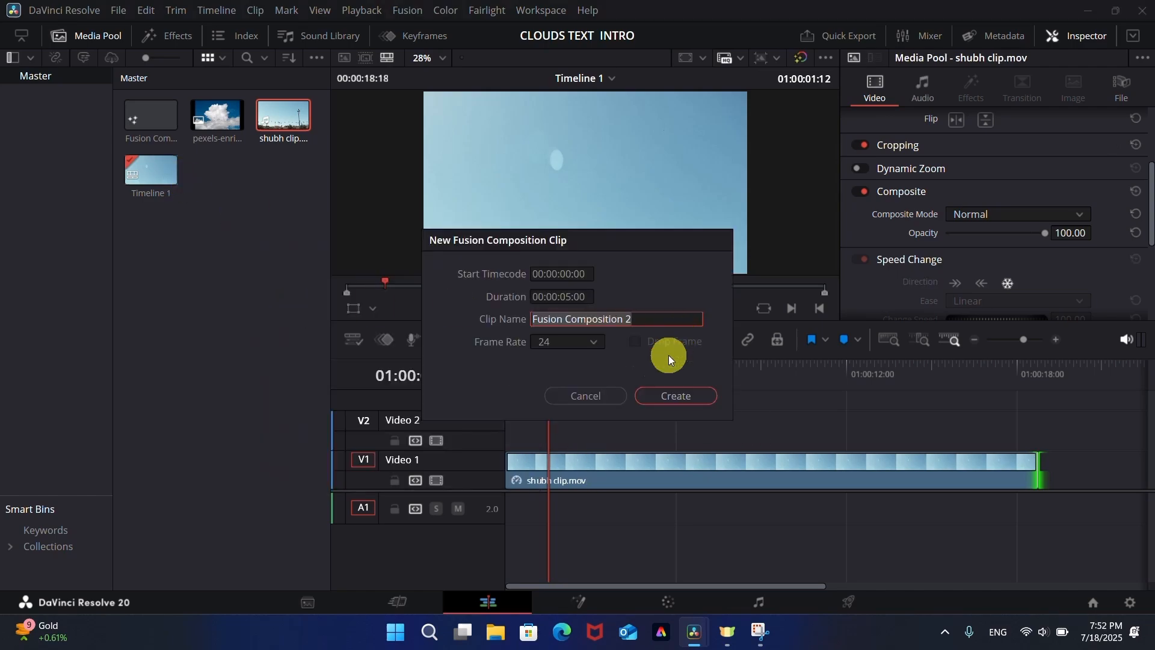
# - Create a Fusion Composition, place it on Video 2 over the sky clip and open it in the Fusion page
pyautogui.click(673, 396)
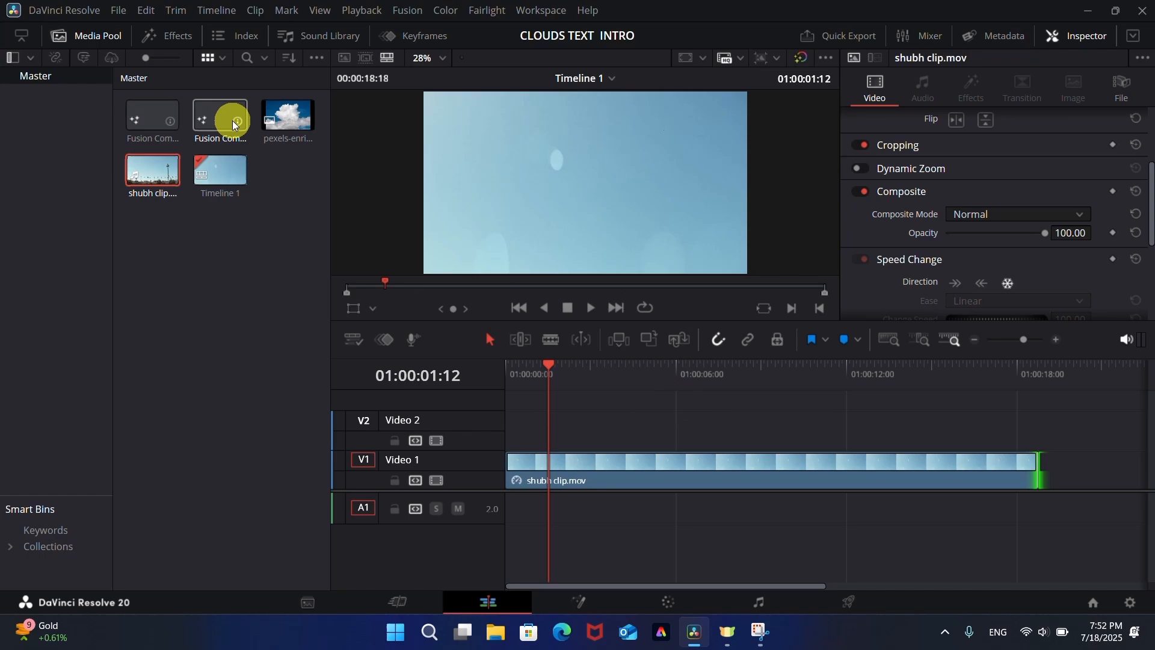
pyautogui.moveTo(219, 118); pyautogui.dragTo(604, 430)
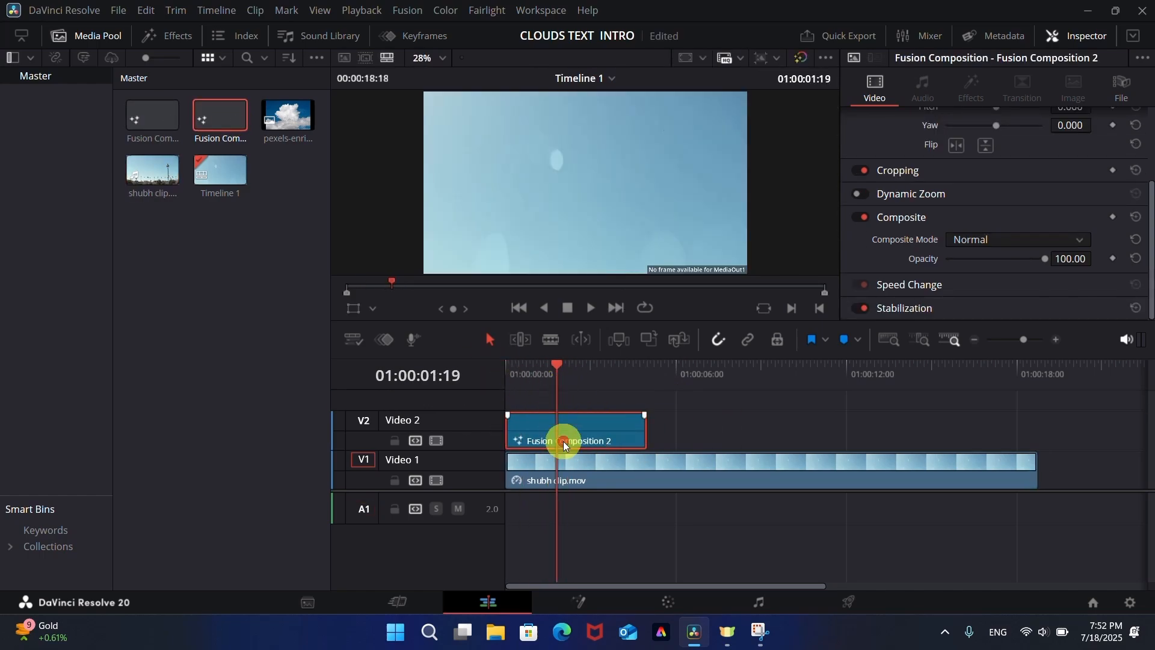
pyautogui.rightClick(565, 441)
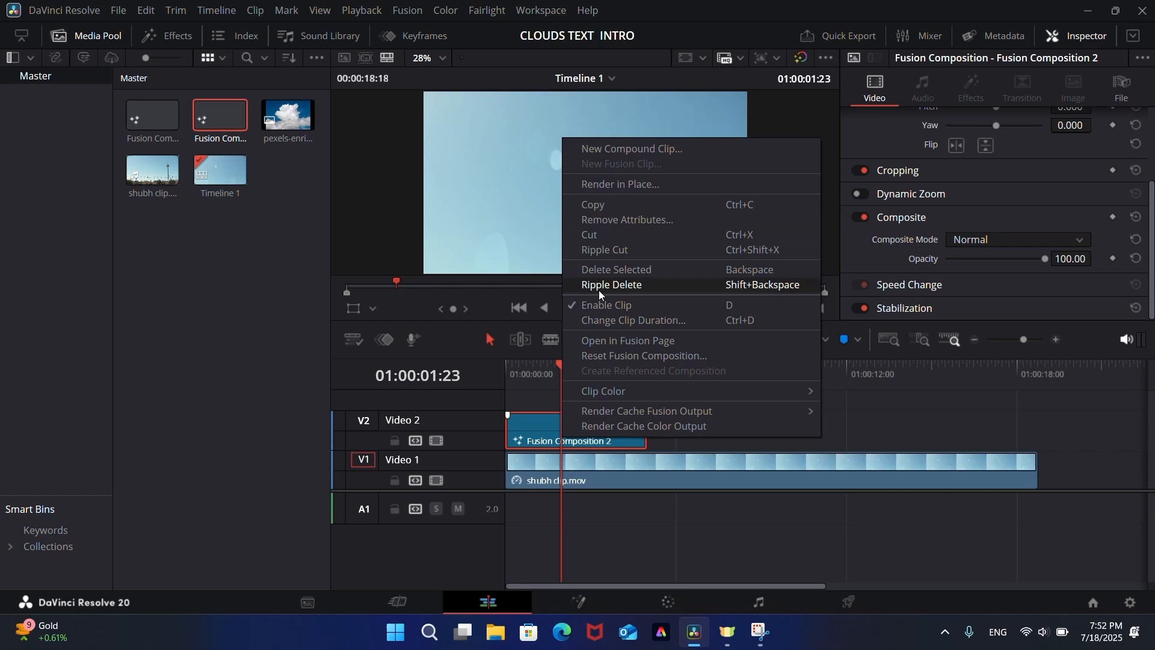
pyautogui.click(627, 343)
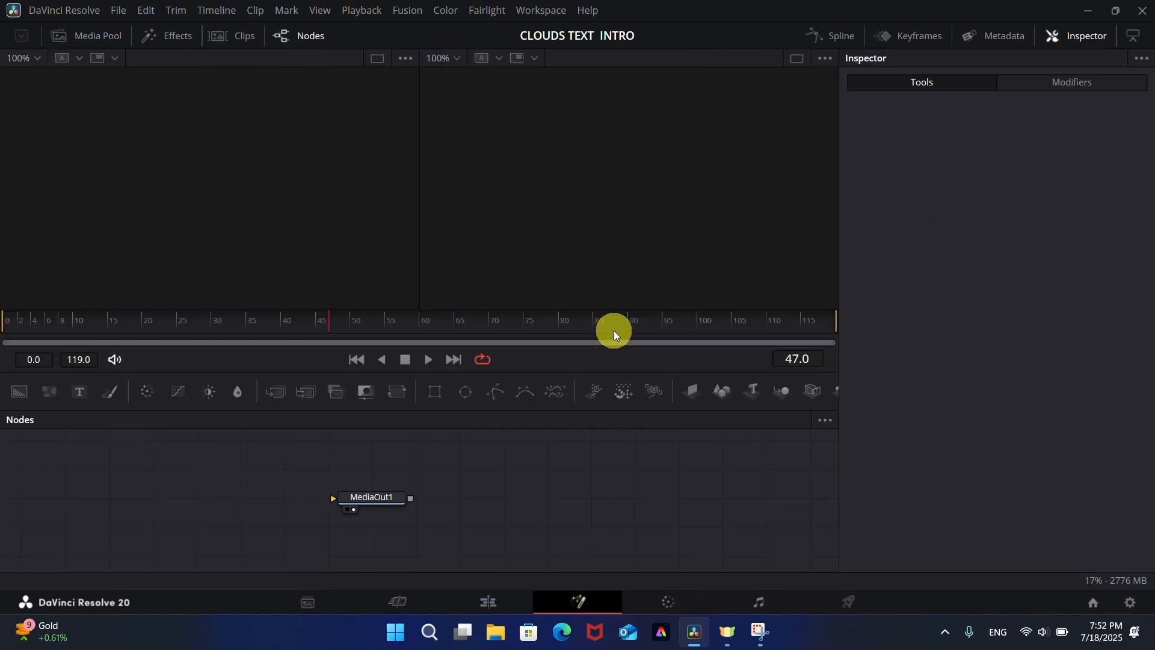
# - Add a transparent Background node and connect it to MediaOut1 through a merge with a Text node
pyautogui.click(372, 497)
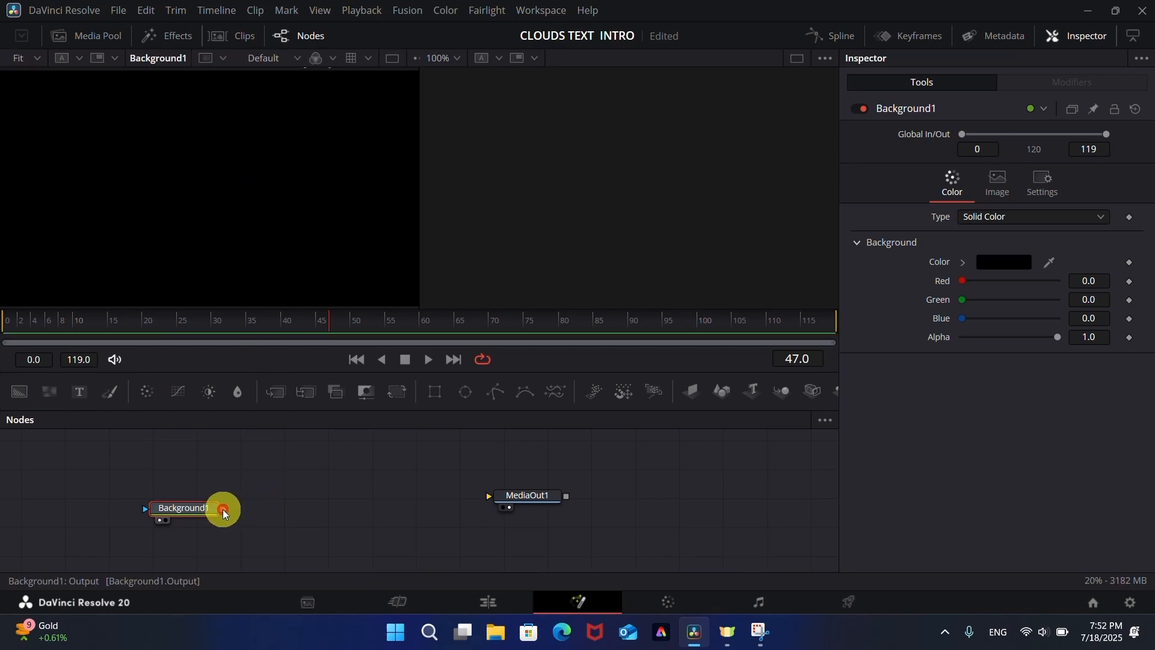
pyautogui.moveTo(223, 507); pyautogui.dragTo(612, 513)
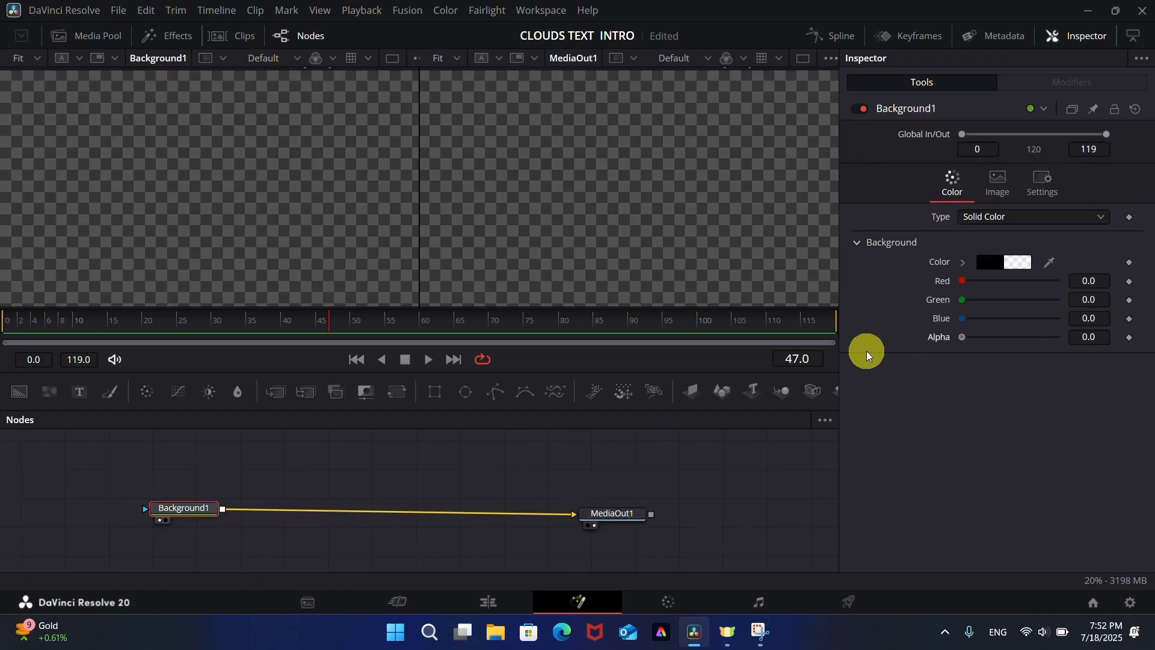
pyautogui.moveTo(384, 508)
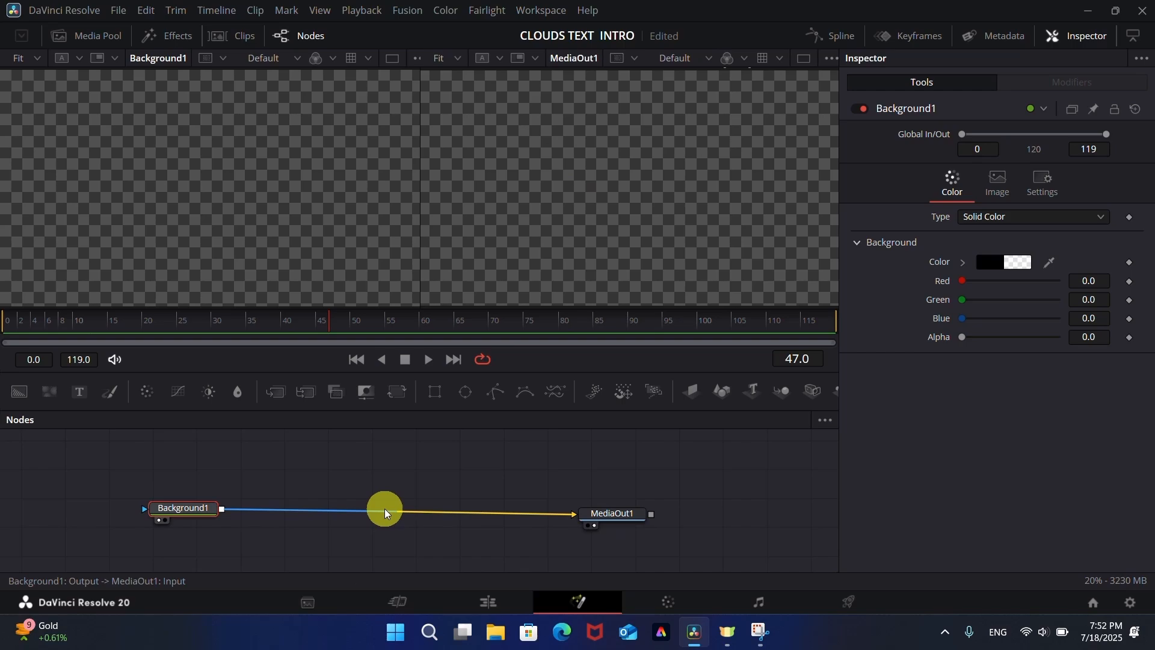
pyautogui.moveTo(383, 513); pyautogui.dragTo(282, 455)
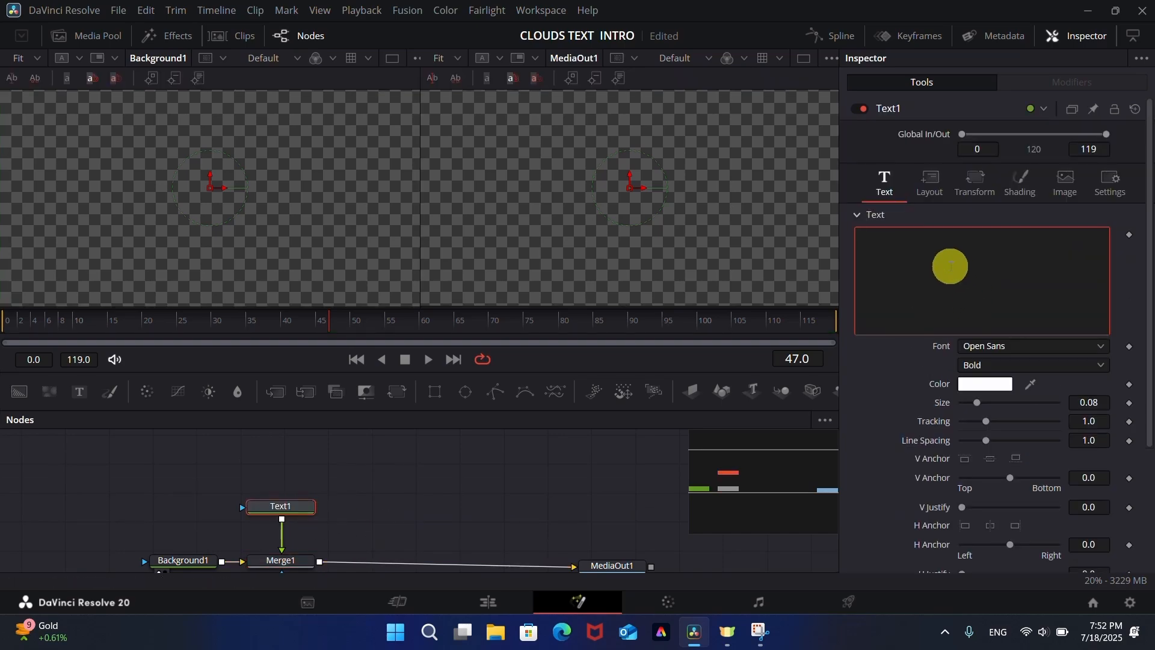
# - Enter the title SHUBH, set its font to Comic Sans MS and adjust its size
pyautogui.write('SHUBH')
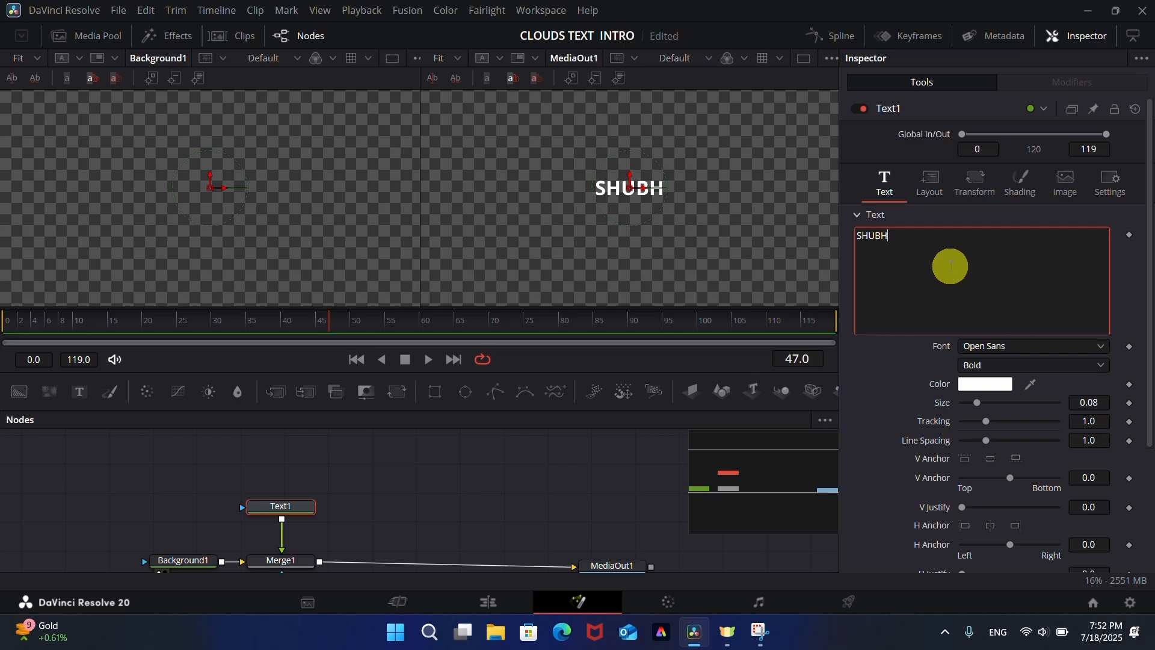
pyautogui.click(1032, 346)
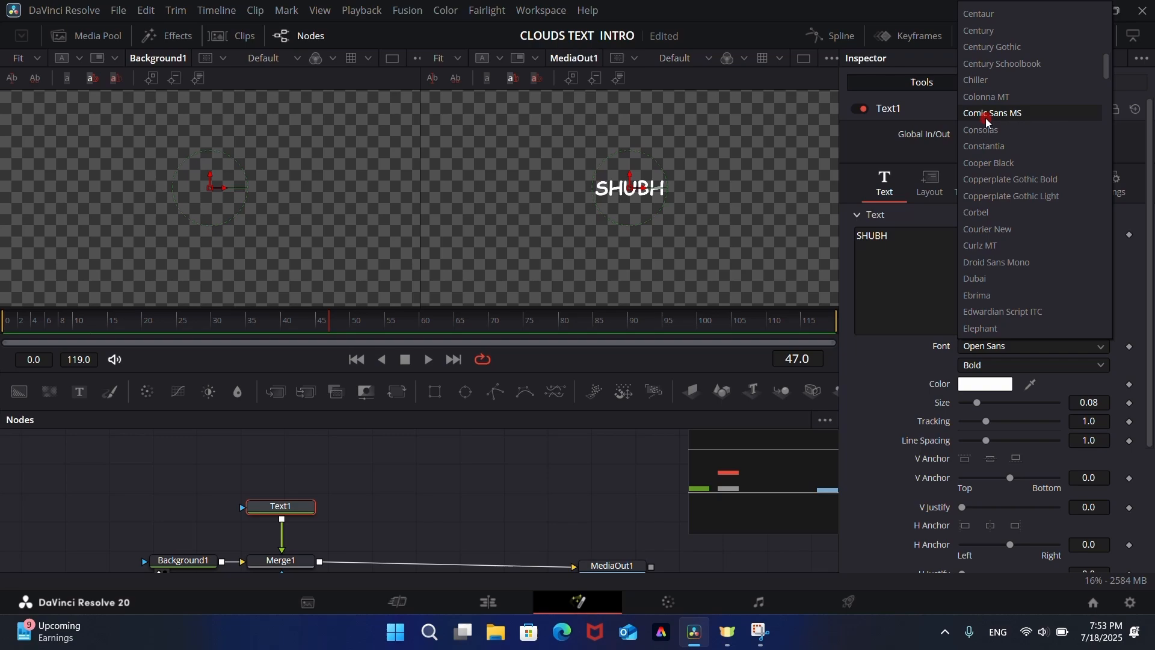
pyautogui.click(993, 113)
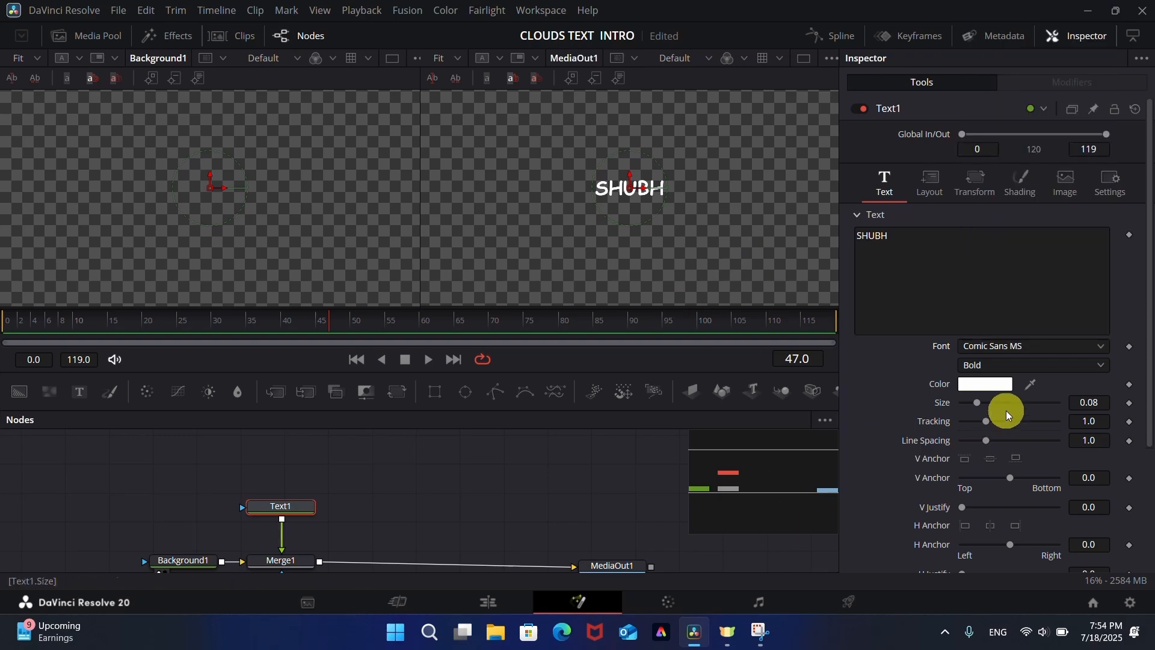
pyautogui.moveTo(978, 402); pyautogui.dragTo(981, 402)
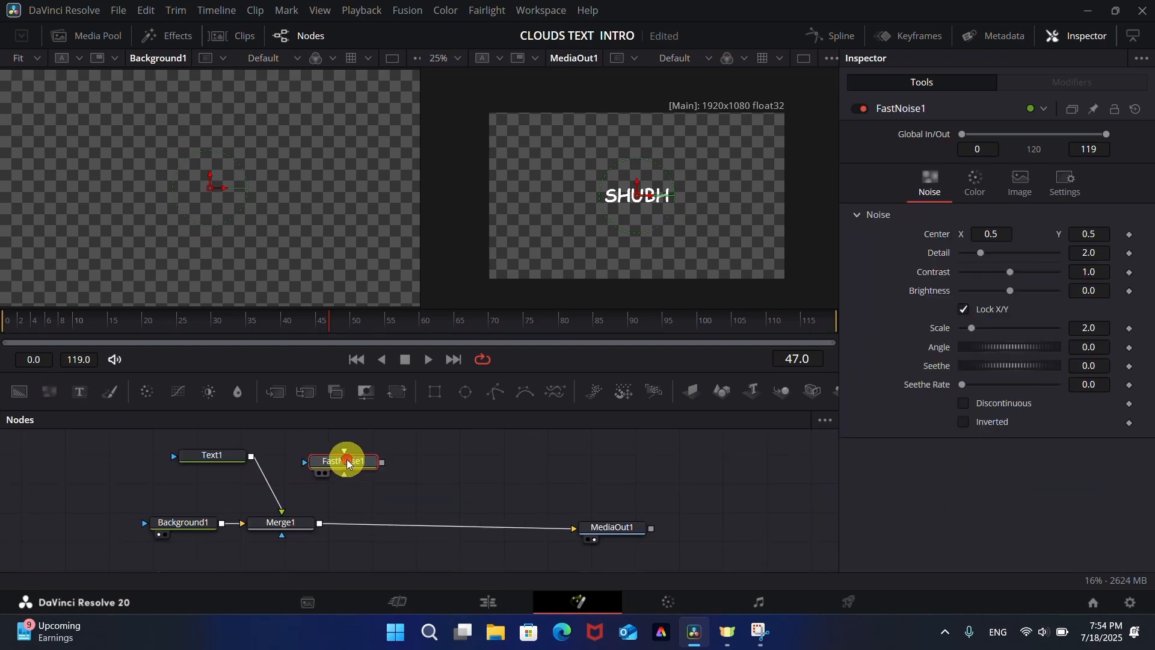
# - Select the FastNoise node and raise its detail and brightness on the lettering
pyautogui.click(344, 461)
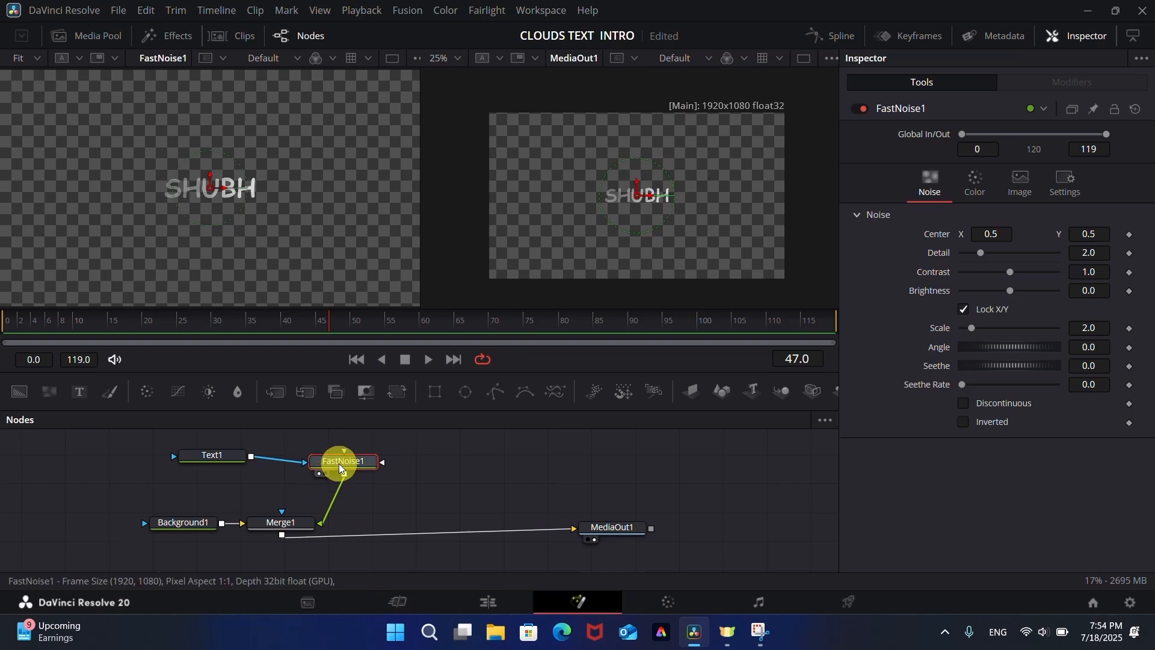
pyautogui.moveTo(980, 252); pyautogui.dragTo(999, 253)
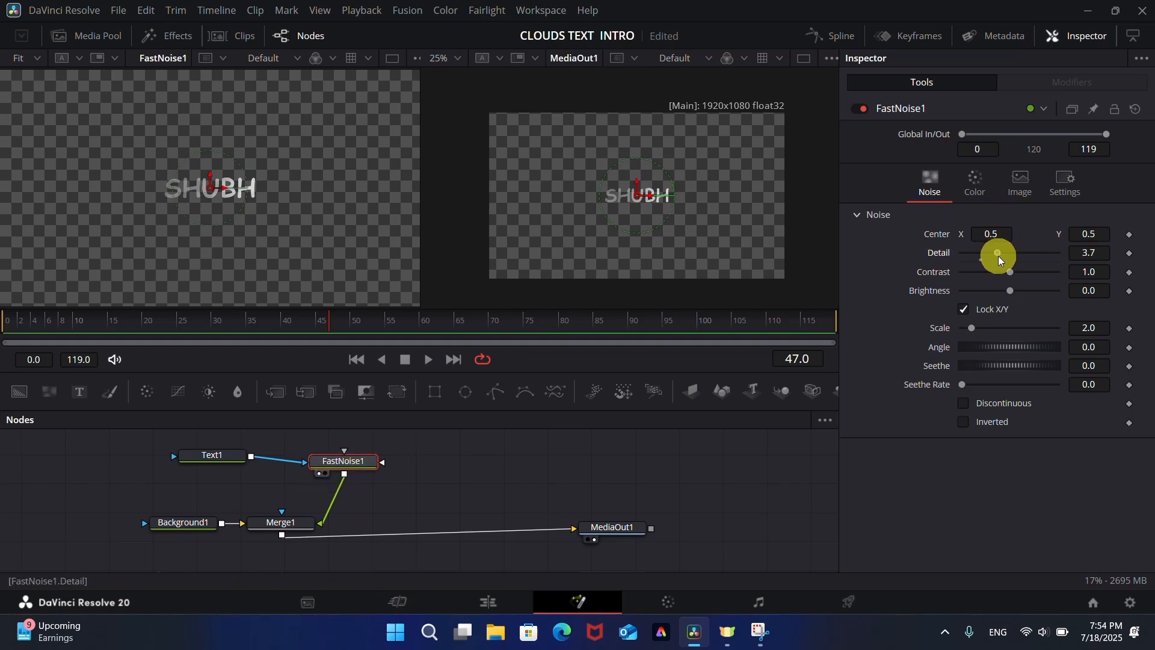
pyautogui.moveTo(996, 253); pyautogui.dragTo(1040, 253)
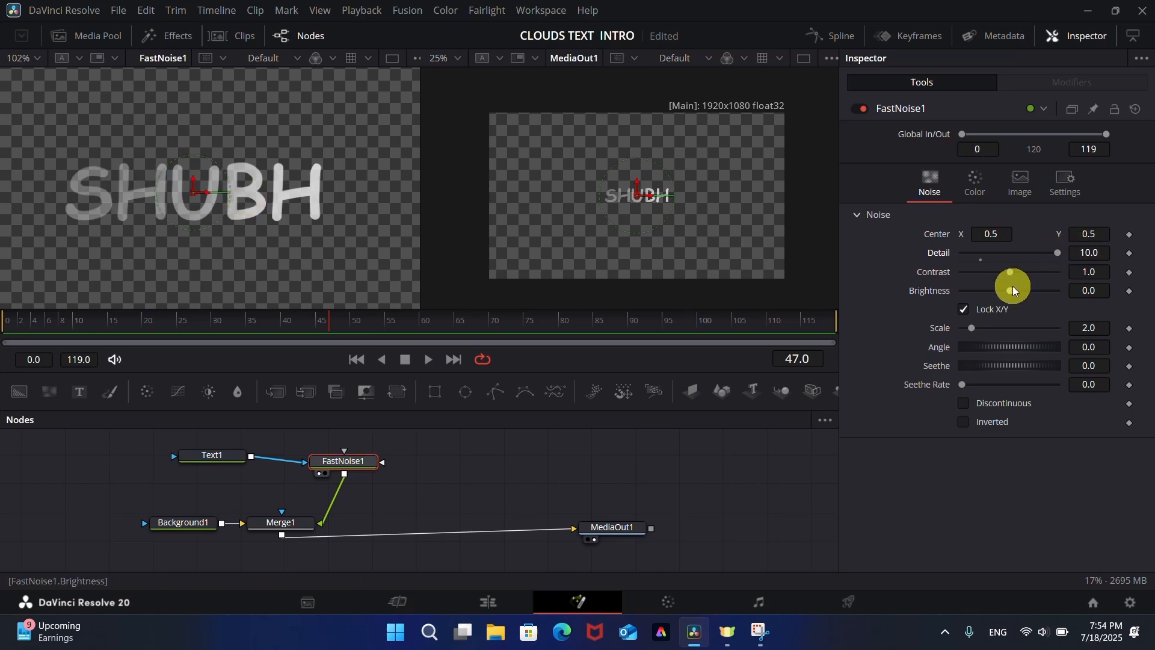
pyautogui.moveTo(1012, 288); pyautogui.dragTo(1012, 273)
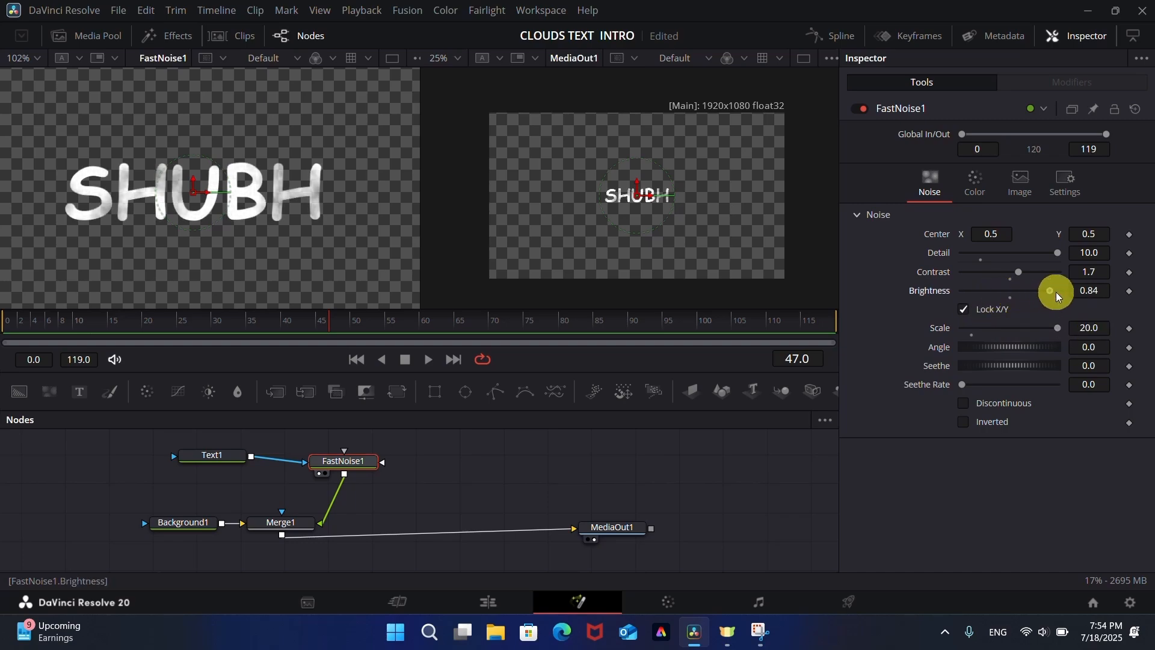
# - Increase the noise contrast, rotate the pattern angle and return to the Text1 node
pyautogui.moveTo(1061, 271); pyautogui.dragTo(1029, 270)
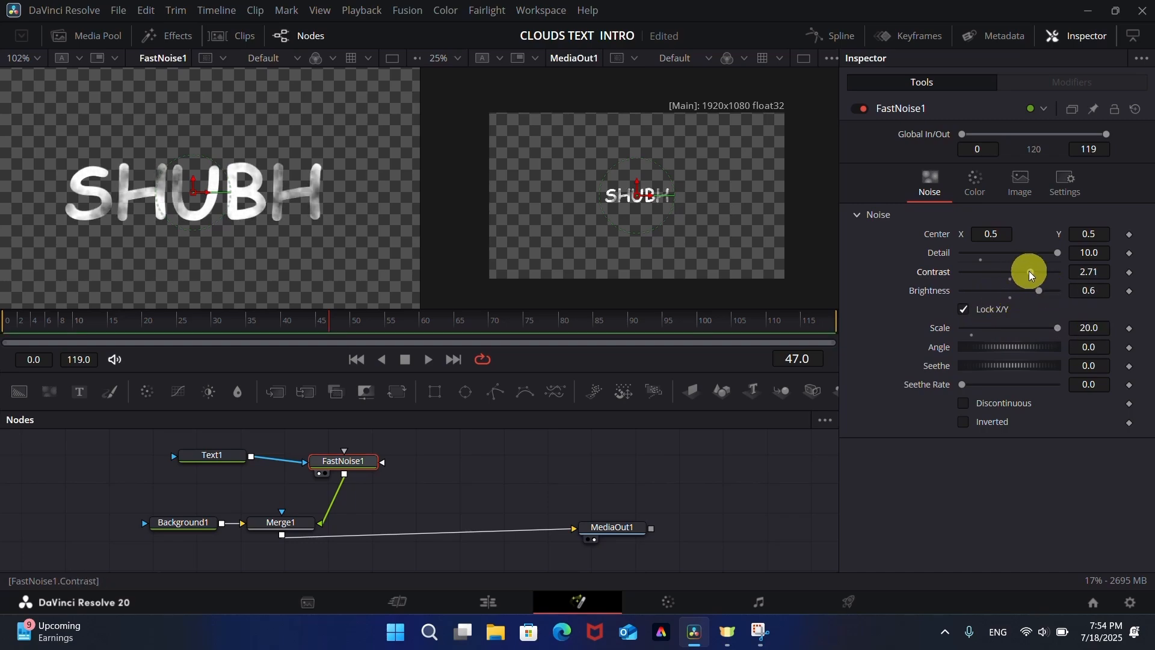
pyautogui.moveTo(1026, 271); pyautogui.dragTo(1039, 290)
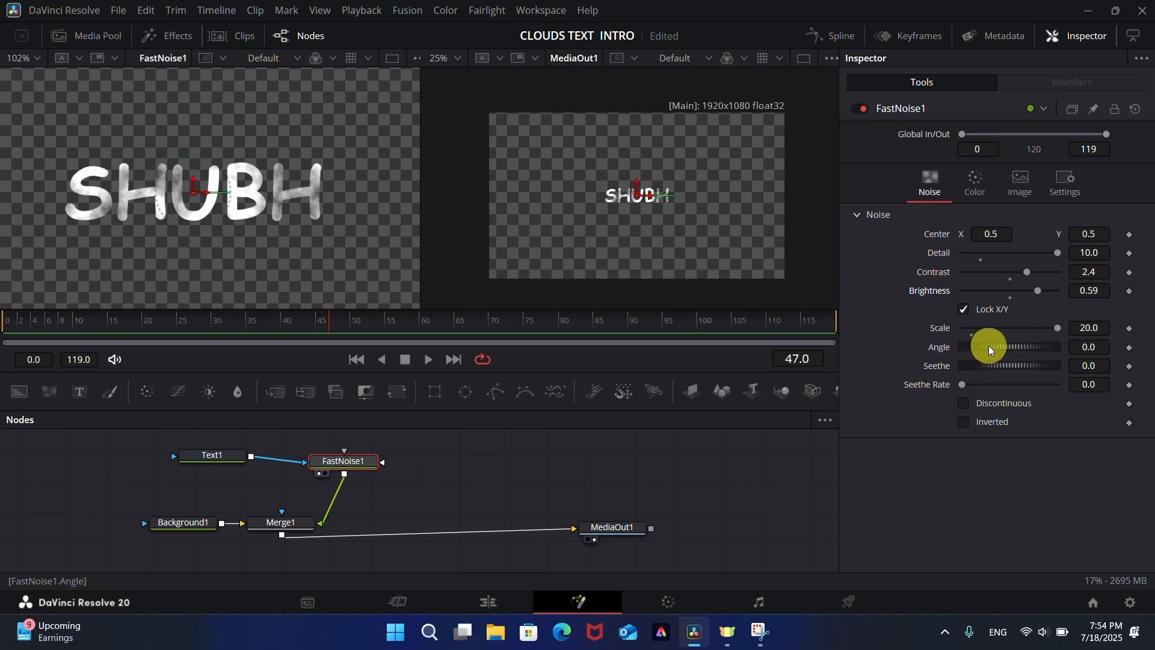
pyautogui.moveTo(989, 346); pyautogui.dragTo(1006, 347)
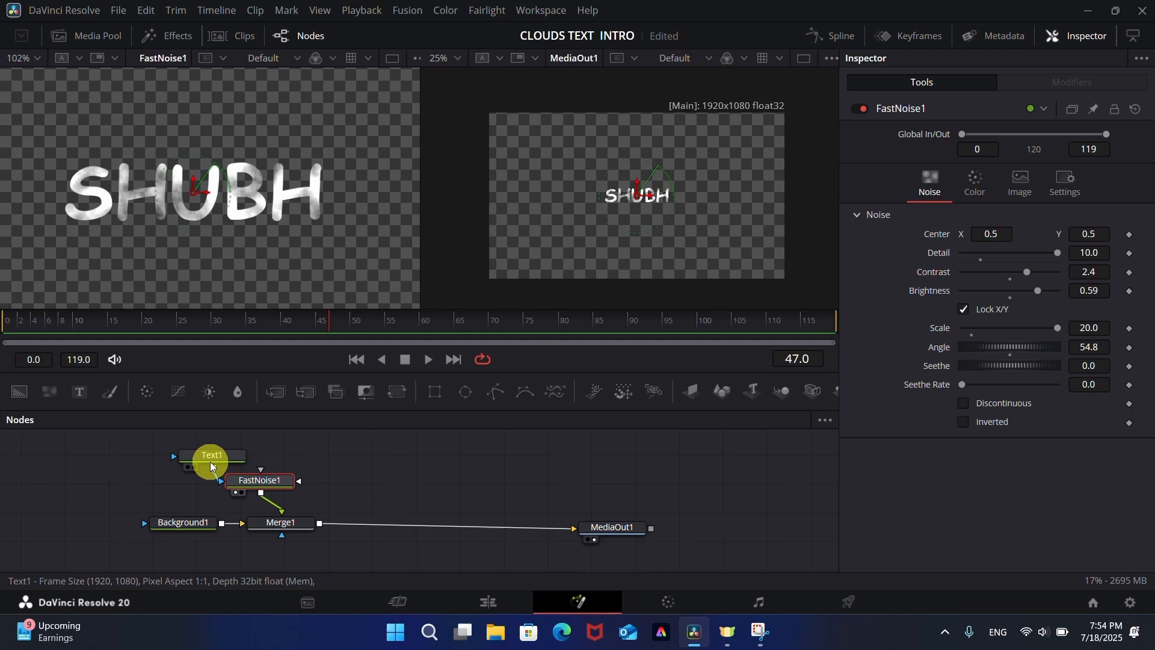
pyautogui.click(280, 522)
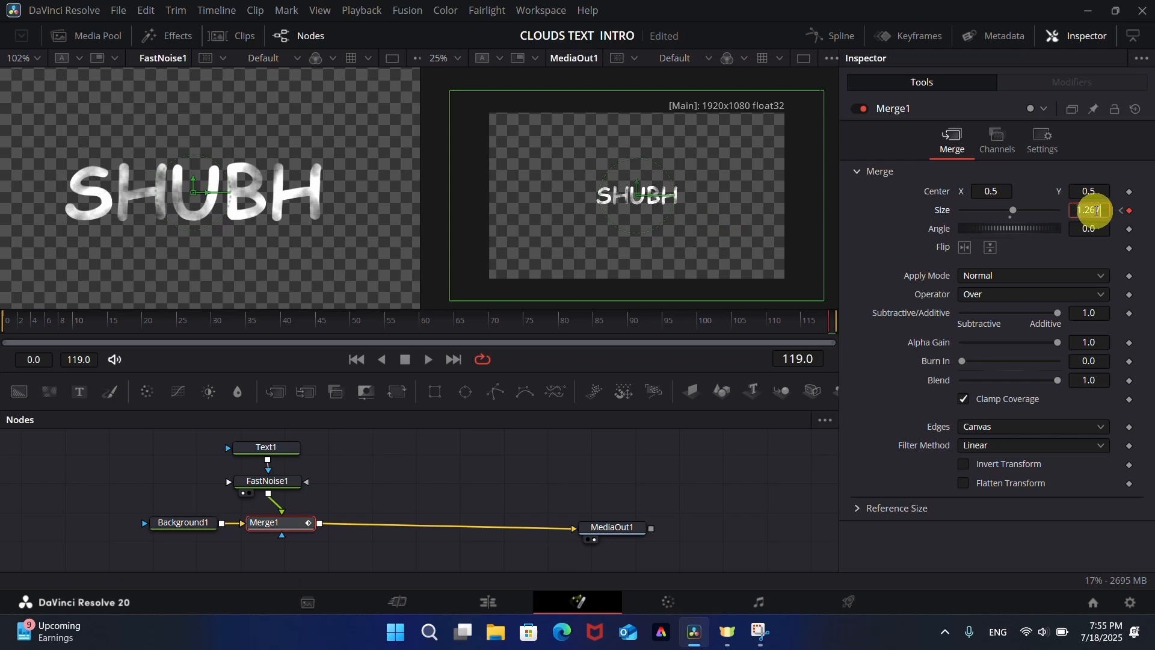
# - Keyframe the Merge1 Size to 1.3 at the end and scrub the timeline to check the growth
pyautogui.write('1.3')
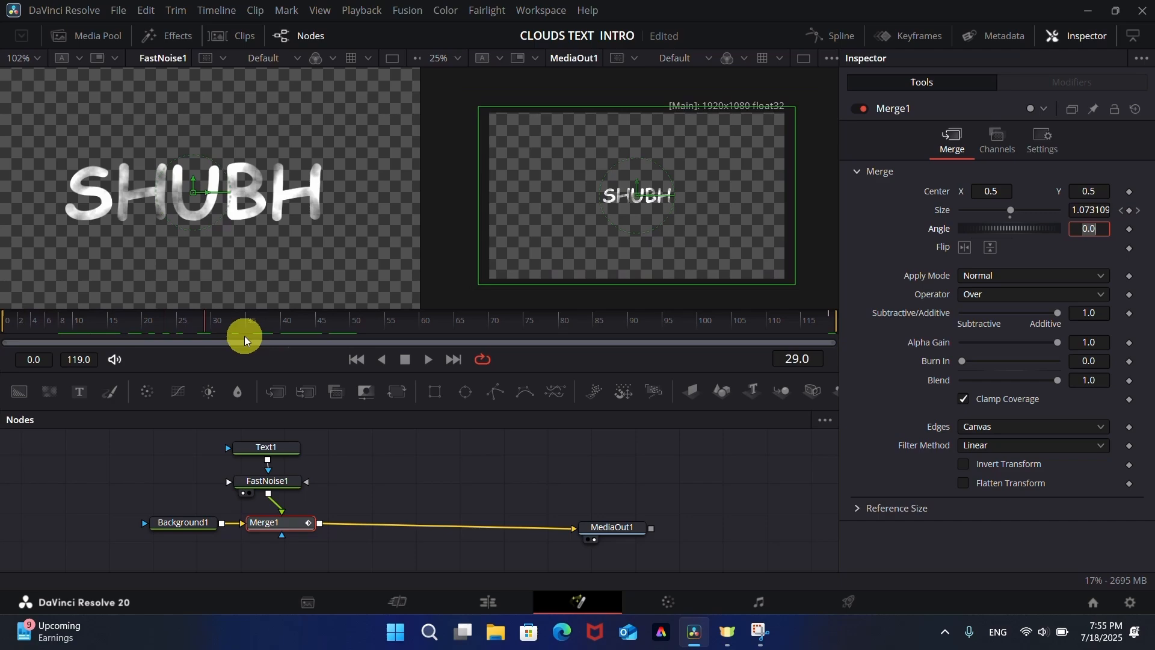
pyautogui.moveTo(245, 337); pyautogui.dragTo(802, 337)
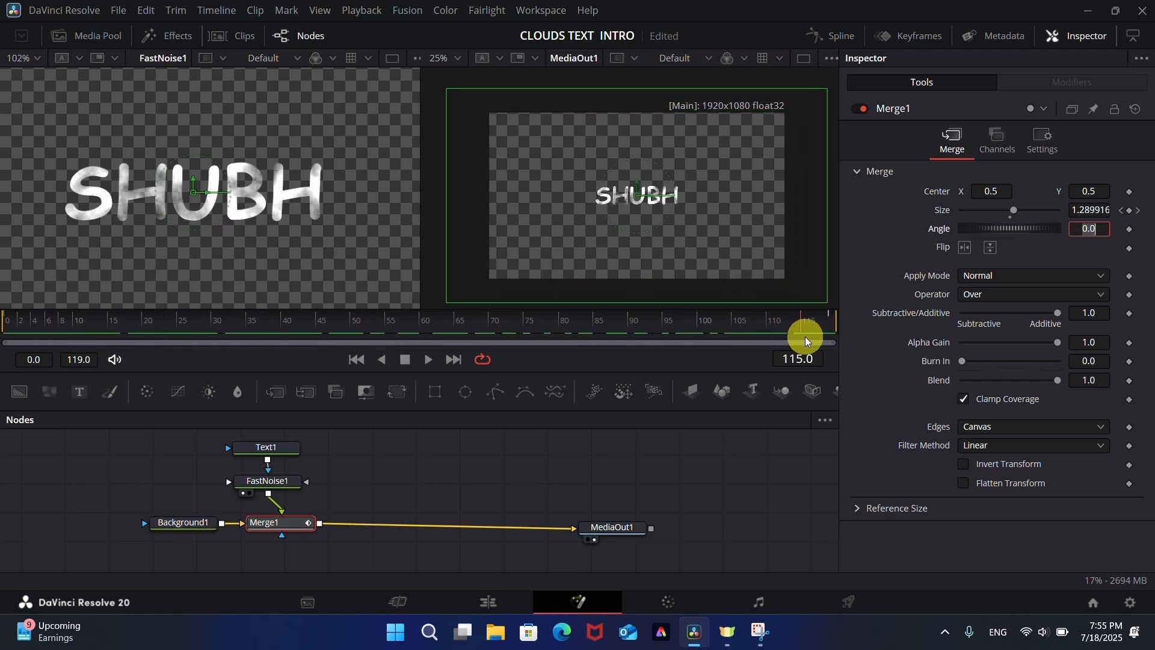
pyautogui.moveTo(807, 340); pyautogui.dragTo(265, 328)
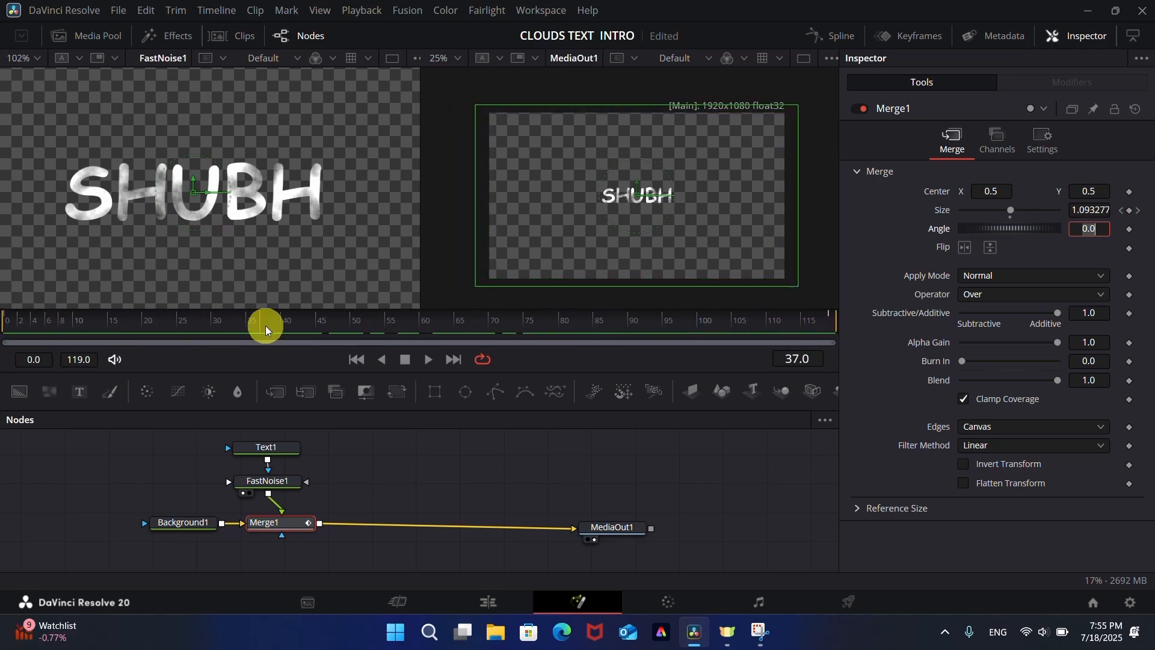
pyautogui.moveTo(267, 326); pyautogui.dragTo(423, 326)
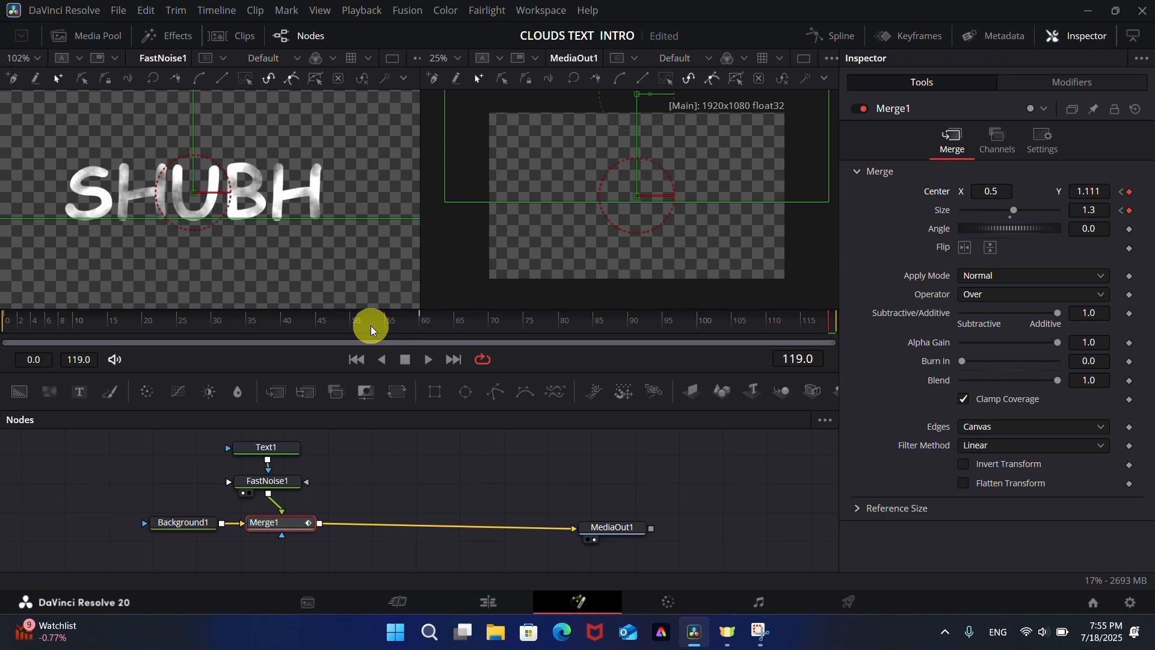
# - Keyframe Blend to fade in from 0 at frame 0 to 1.0 at frame 15, previewing the rise
pyautogui.moveTo(372, 327); pyautogui.dragTo(704, 327)
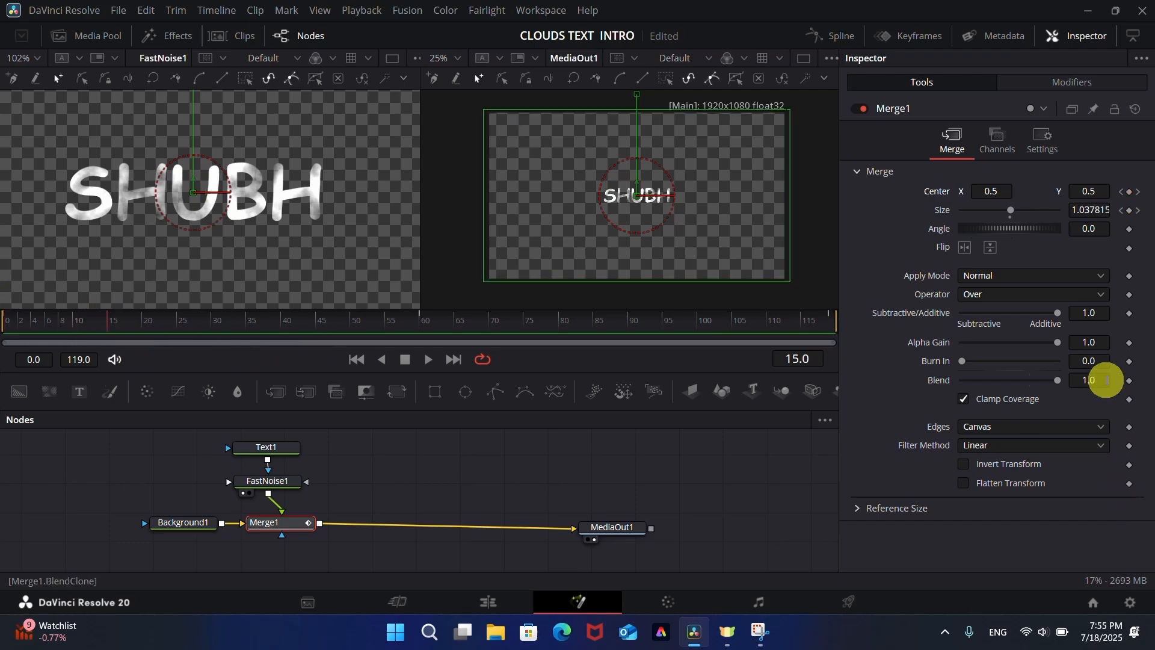
pyautogui.moveTo(1135, 380)
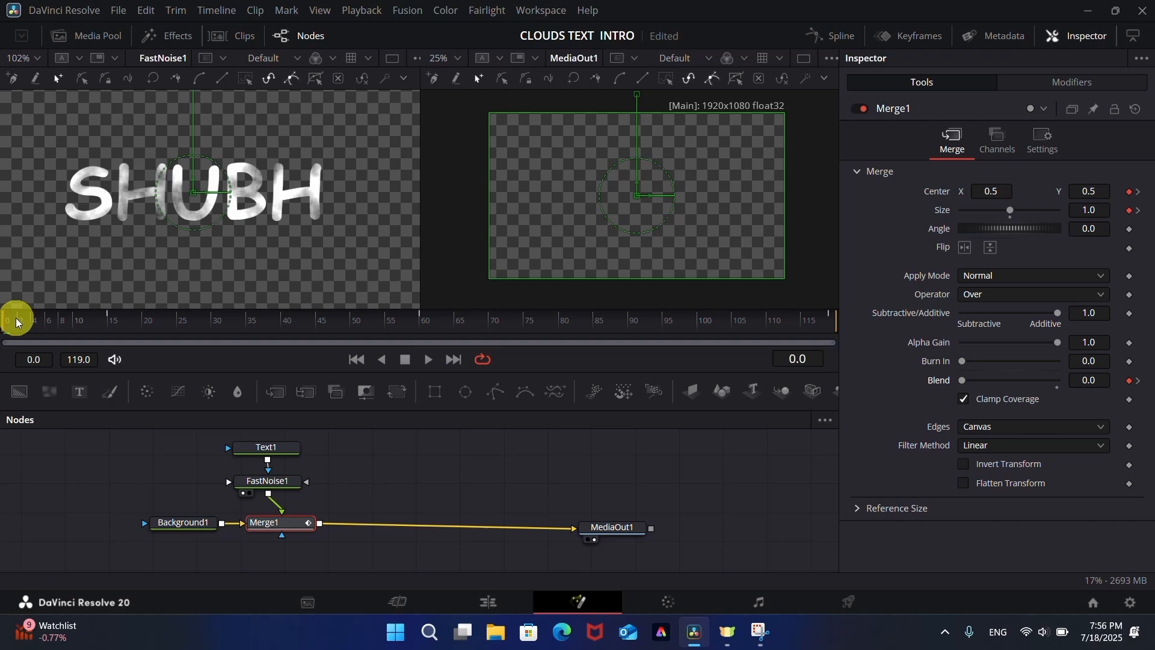
pyautogui.moveTo(13, 320); pyautogui.dragTo(53, 321)
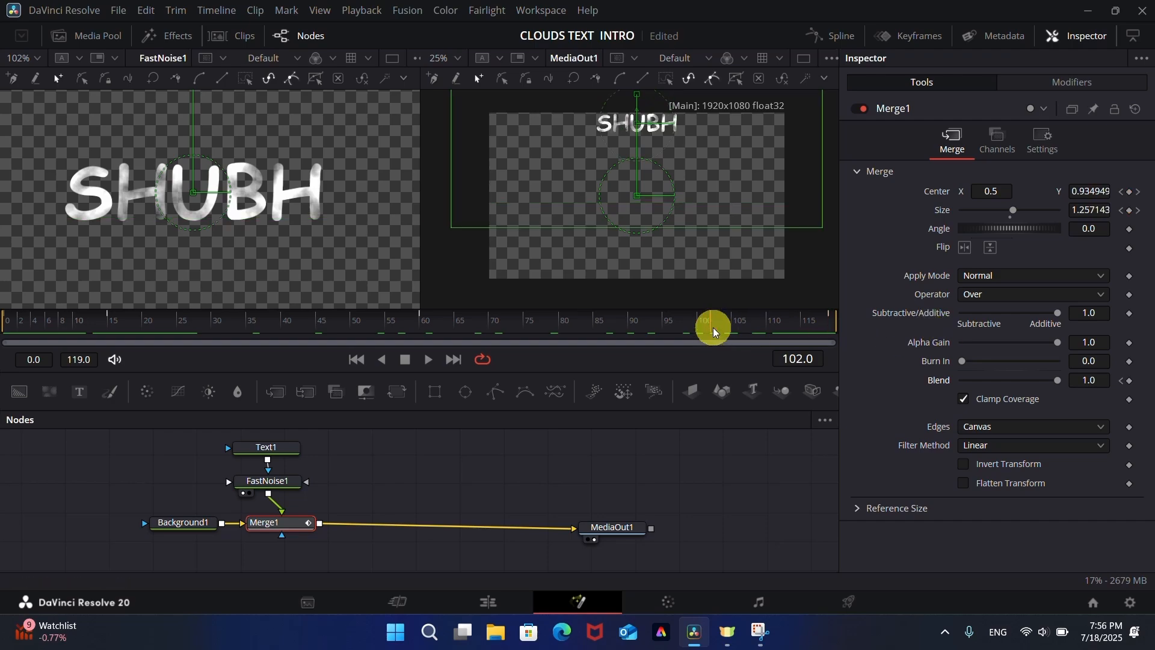
pyautogui.moveTo(714, 327); pyautogui.dragTo(829, 320)
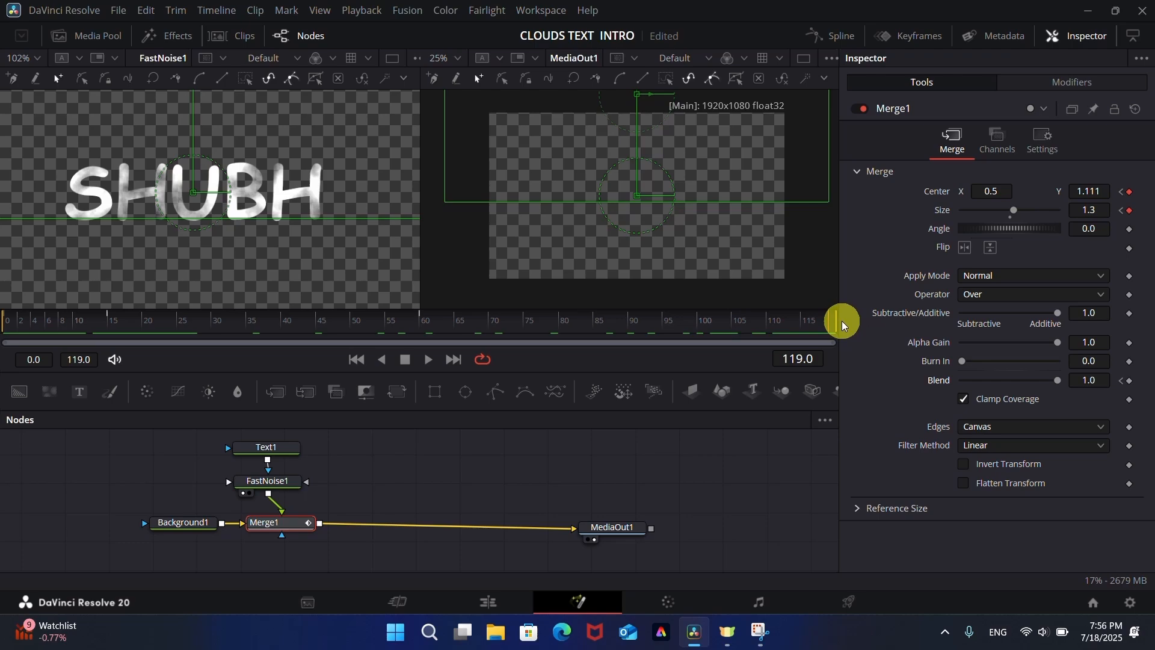
# - Set Blend to 0 at the last frame for the fade-out and switch back to the Edit page
pyautogui.moveTo(840, 323); pyautogui.dragTo(721, 322)
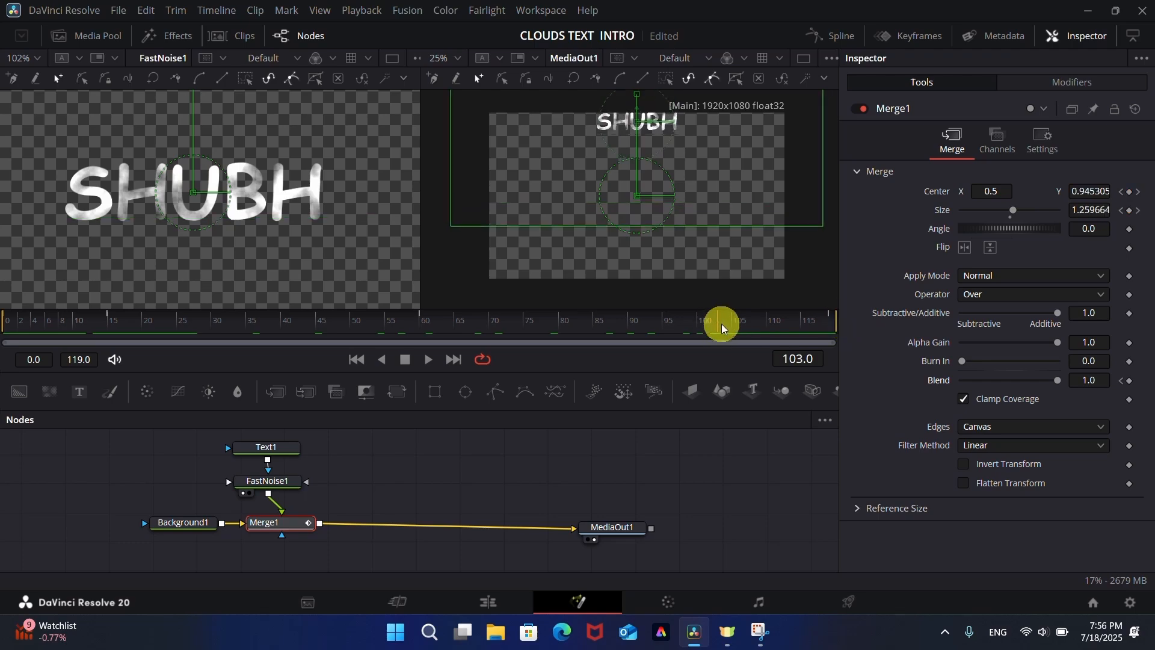
pyautogui.moveTo(721, 323); pyautogui.dragTo(729, 324)
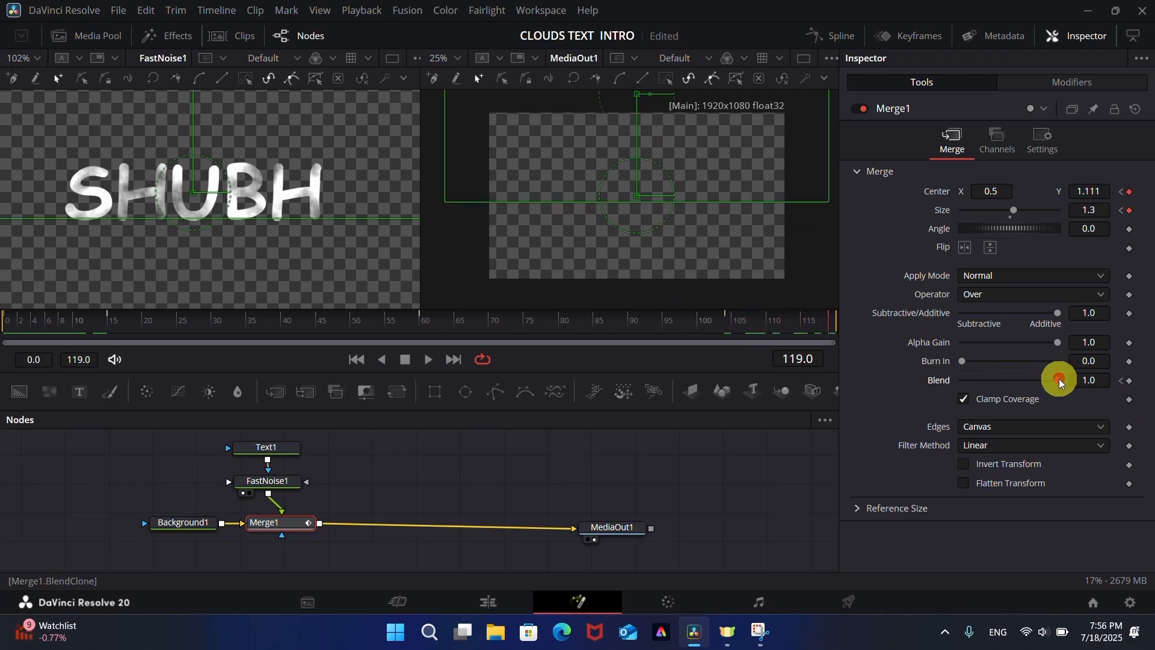
pyautogui.click(302, 320)
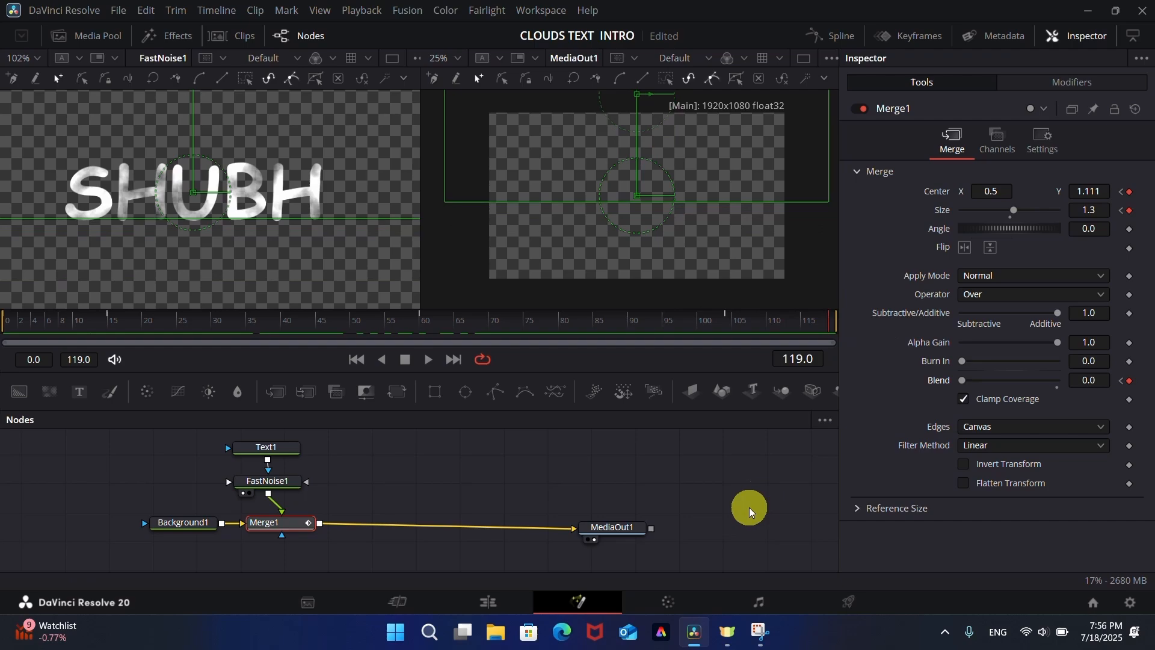
pyautogui.click(485, 606)
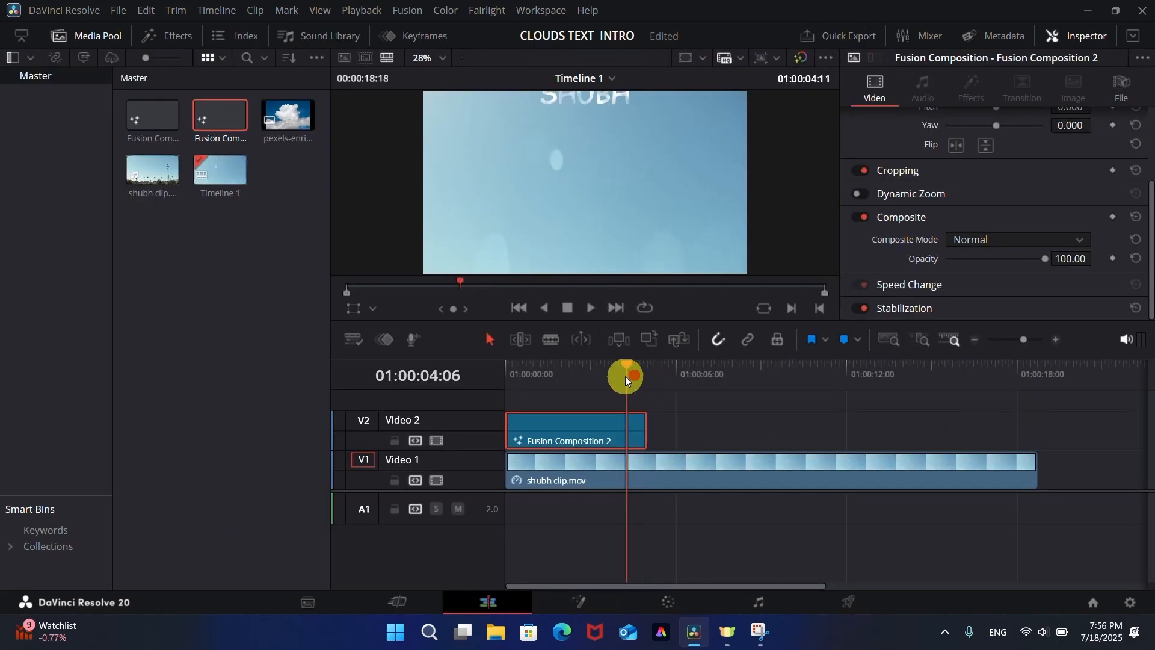
# - Preview the title over the sky, then paste a copy of the text composition later on Video 2
pyautogui.moveTo(625, 376); pyautogui.dragTo(590, 388)
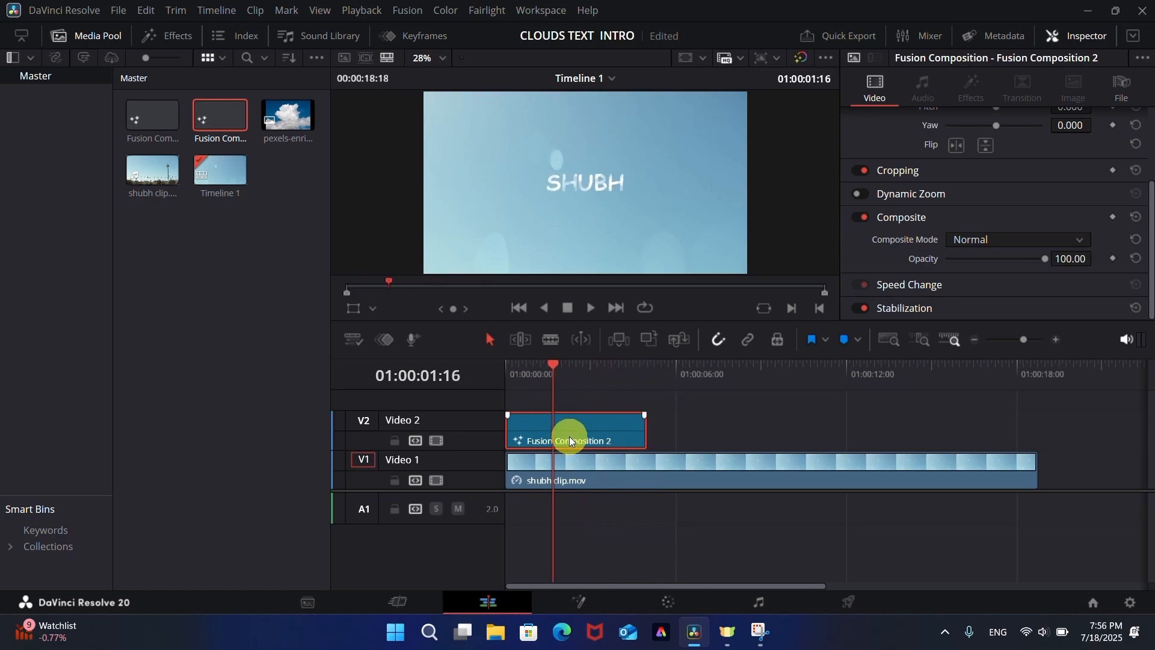
pyautogui.rightClick(569, 440)
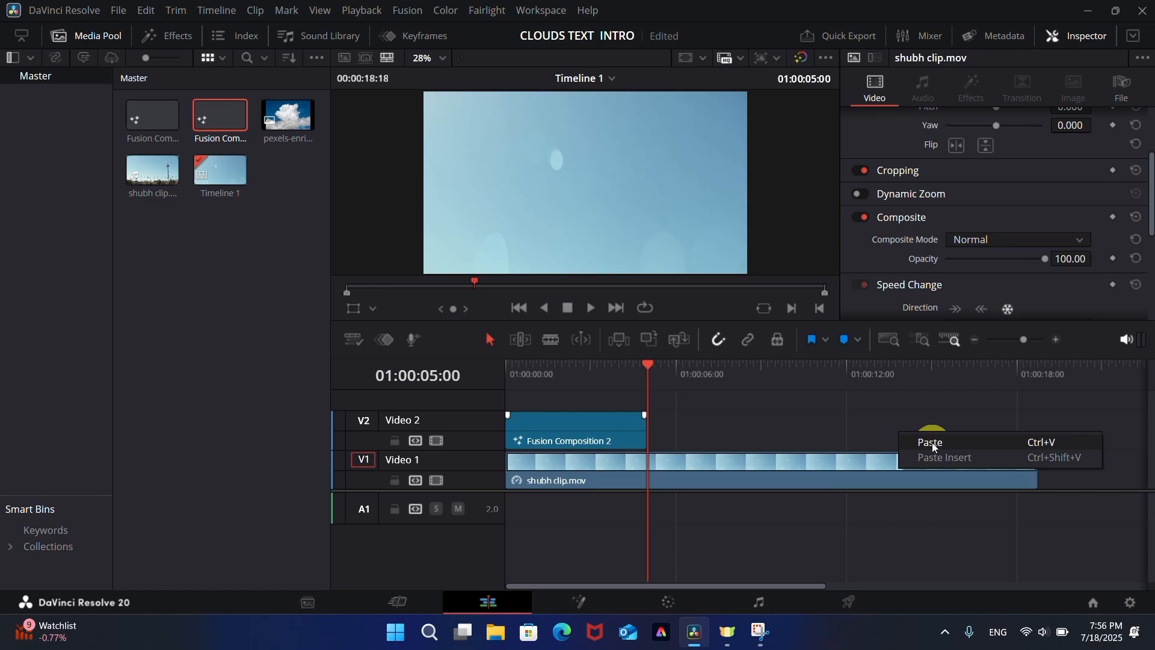
pyautogui.click(929, 443)
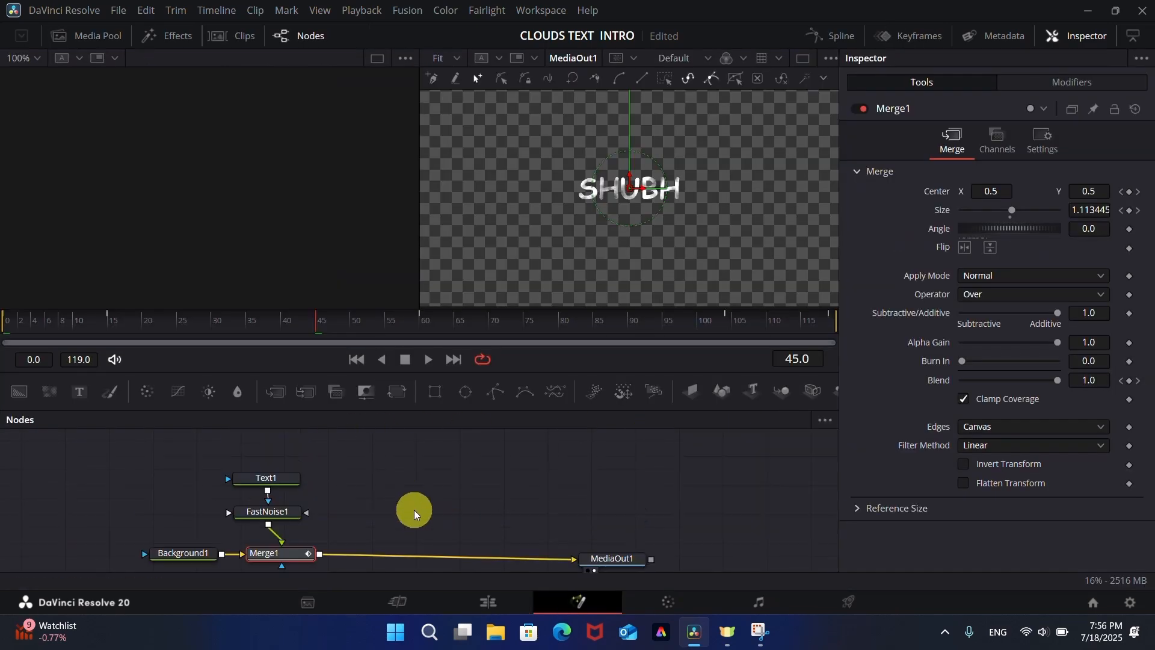
# - Replace the Text1 words with Together and choose the Freestyle Script font
pyautogui.click(266, 477)
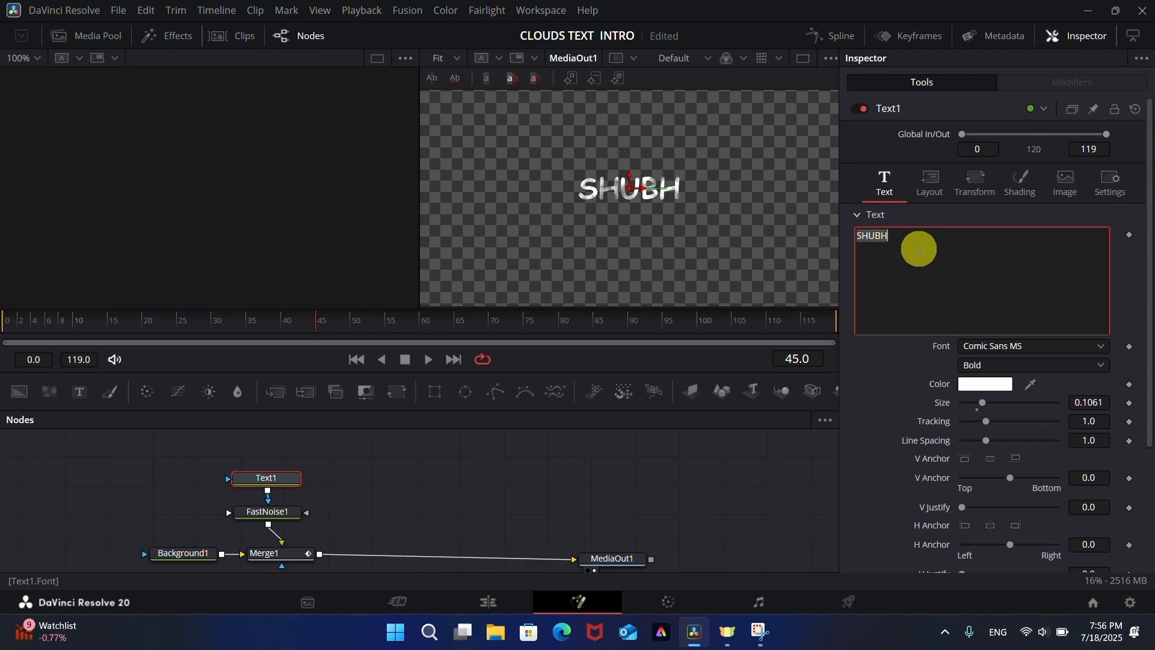
pyautogui.write('Tog')
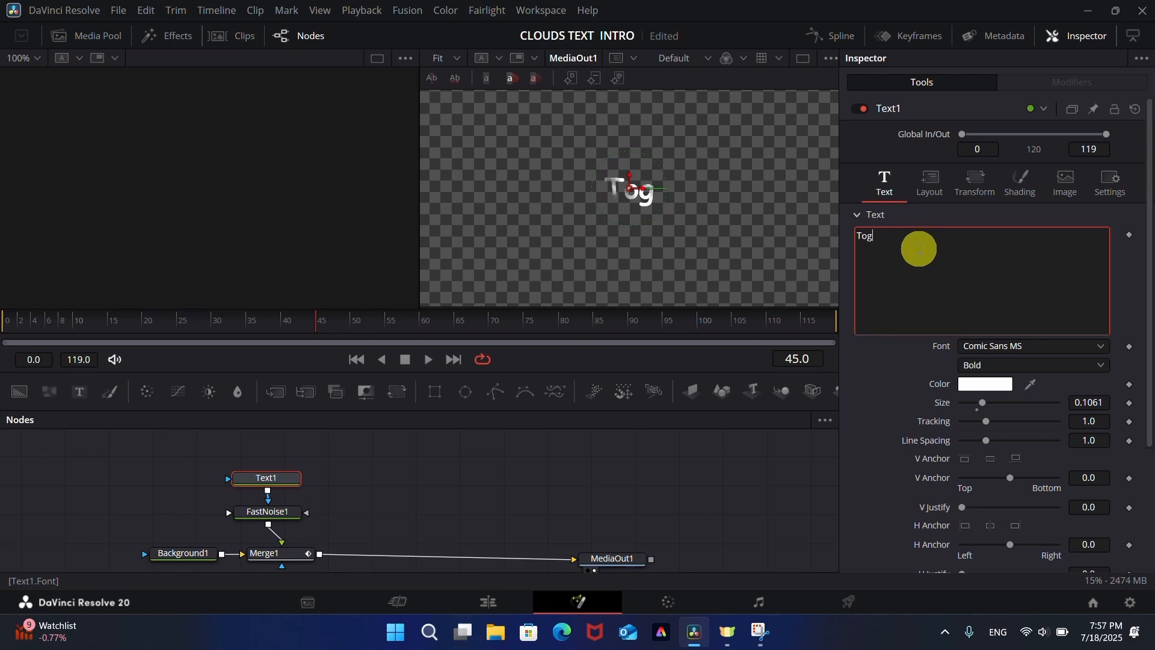
pyautogui.write('ether')
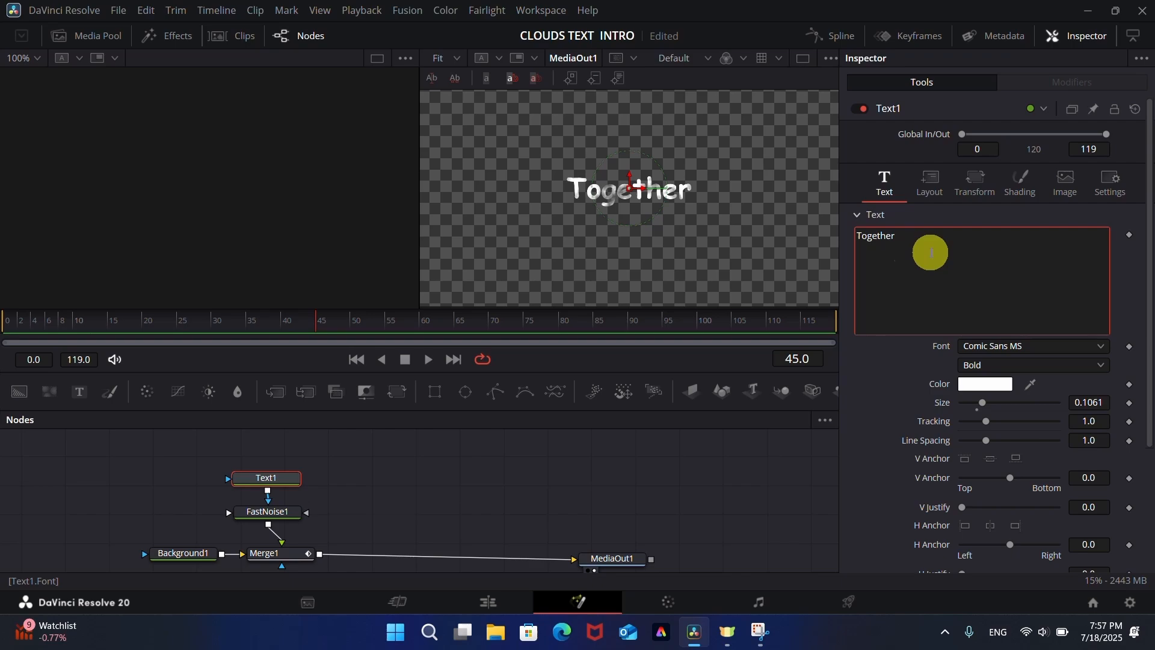
pyautogui.click(1032, 346)
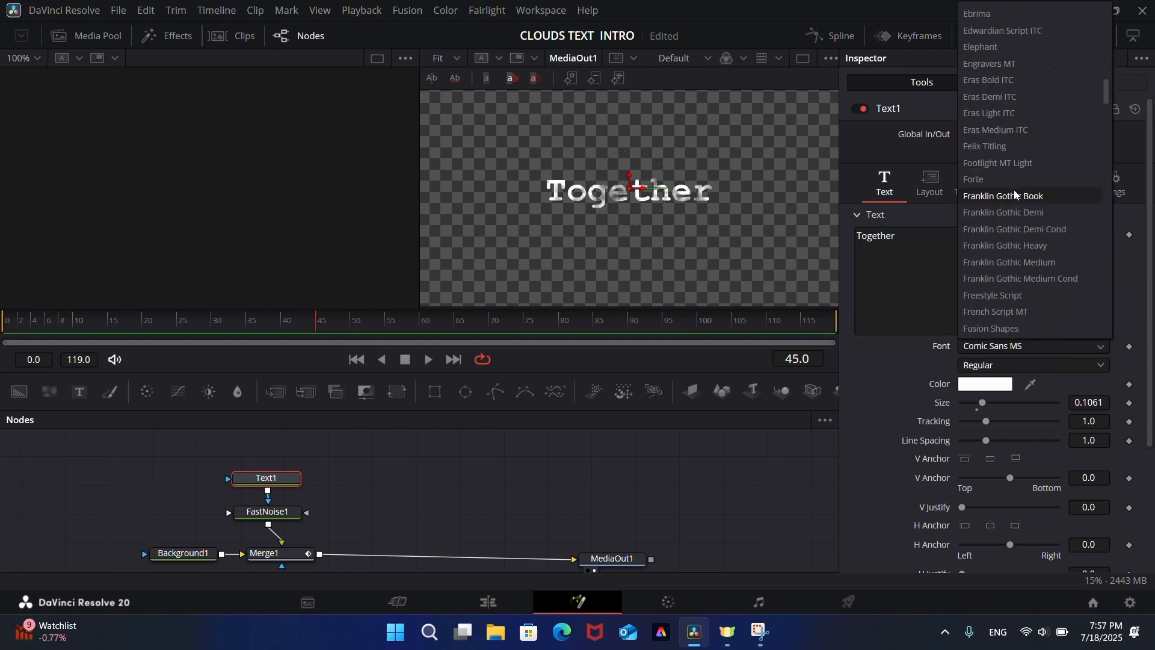
pyautogui.scroll(-3)
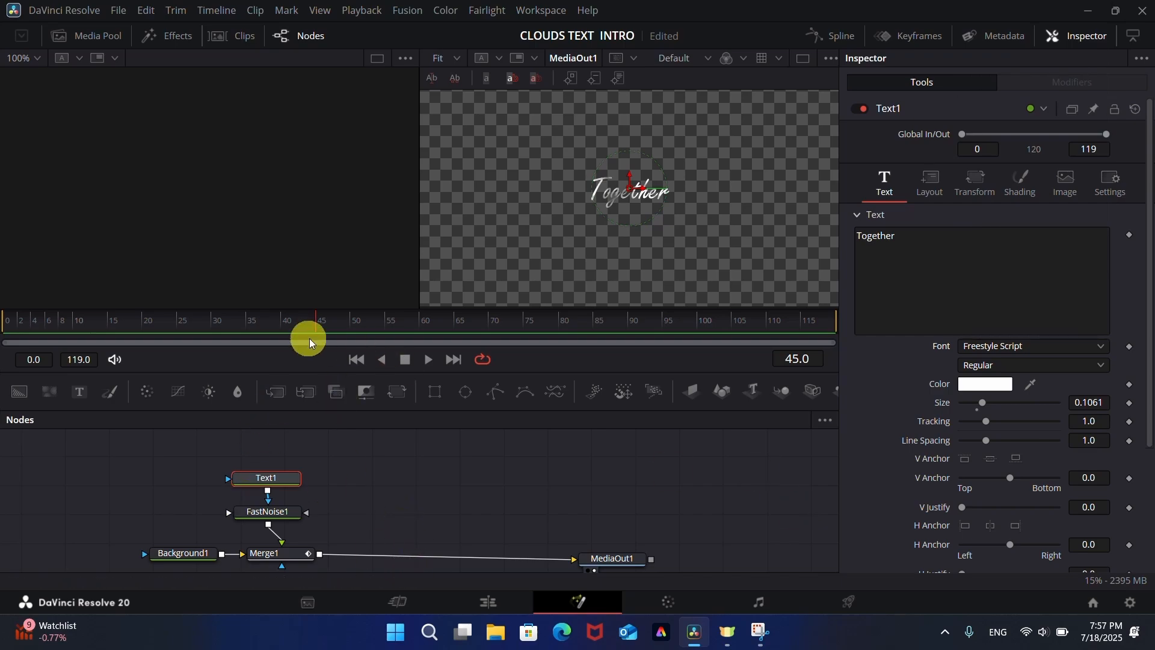
# - Scrub the Fusion timeline to preview the Together title at other frames
pyautogui.moveTo(310, 341); pyautogui.dragTo(323, 347)
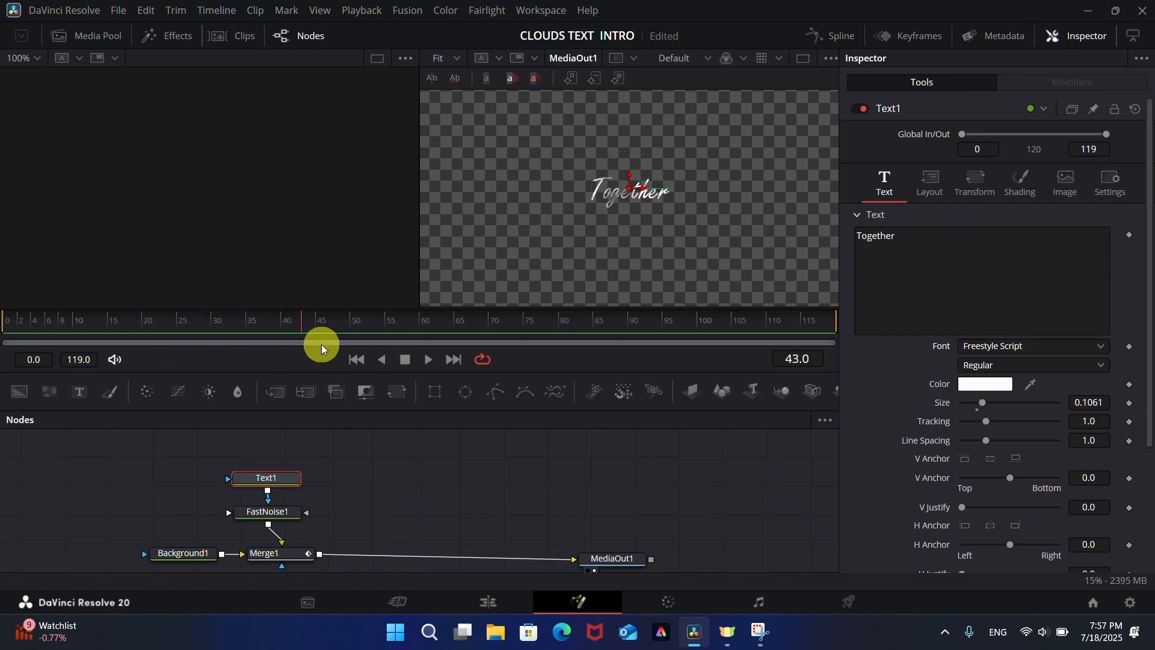
pyautogui.moveTo(320, 340); pyautogui.dragTo(4, 340)
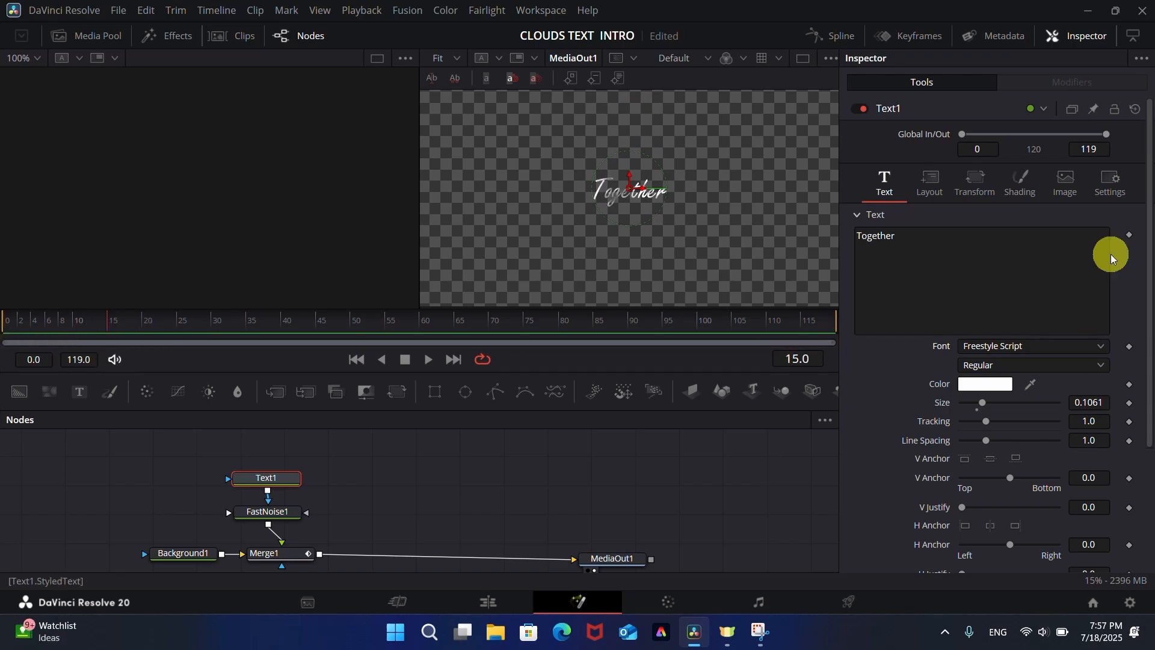
pyautogui.click(264, 536)
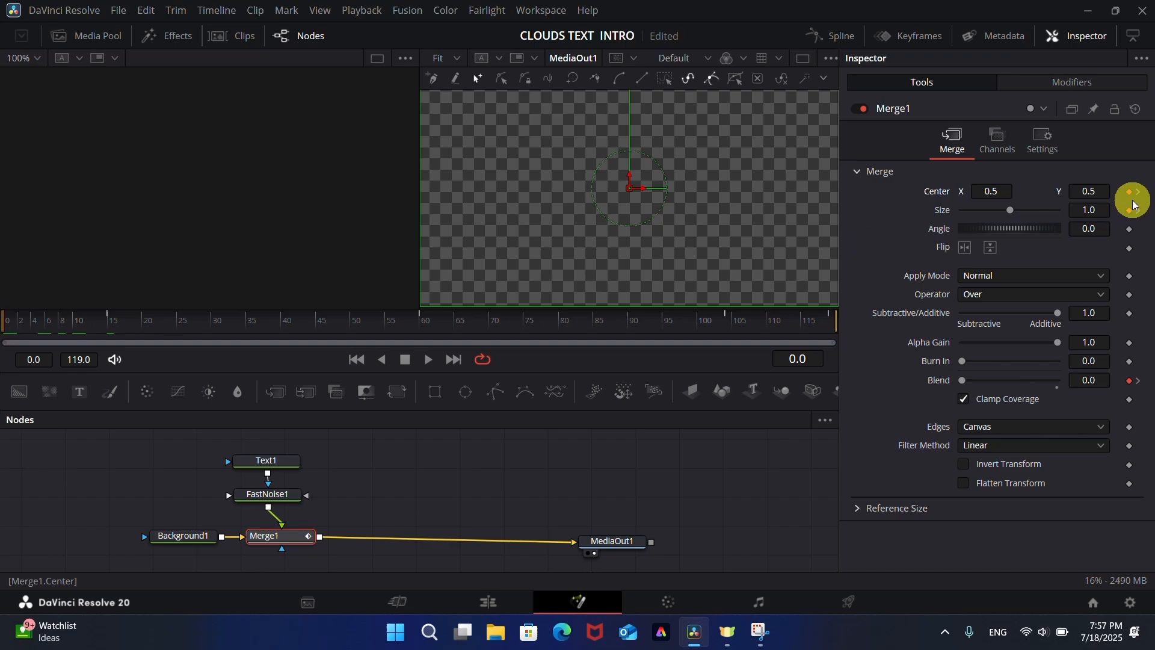
# - At frame 0 move the Together text's Merge1 center down so it rises in from below the frame
pyautogui.click(106, 328)
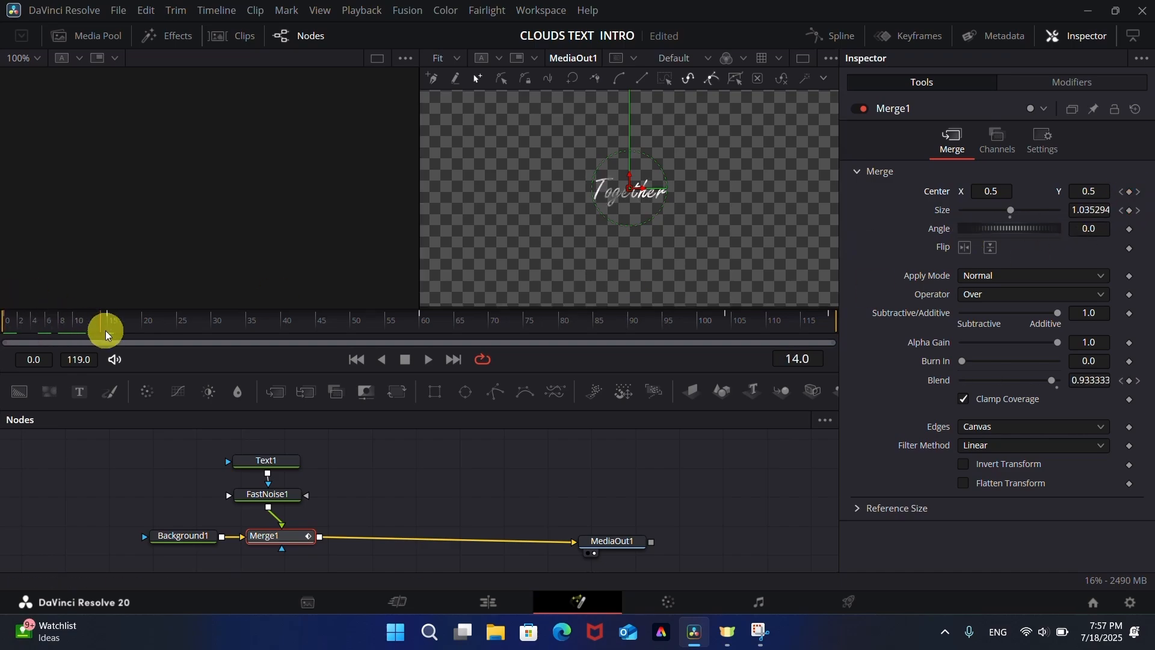
pyautogui.moveTo(105, 330); pyautogui.dragTo(8, 330)
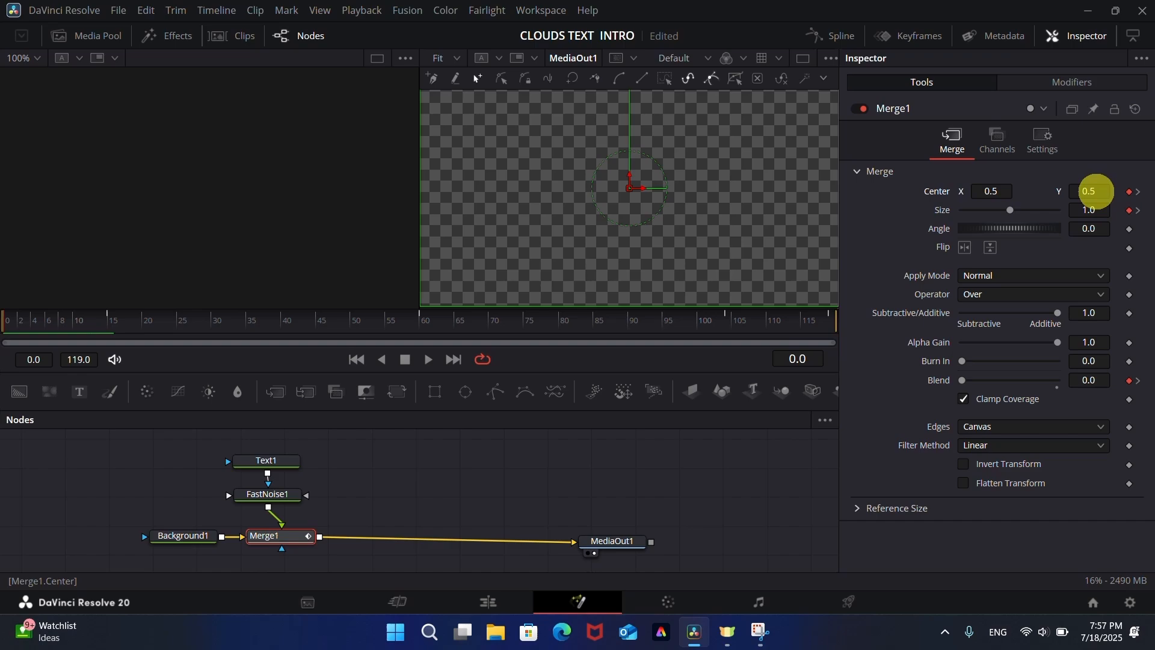
pyautogui.moveTo(629, 188); pyautogui.dragTo(651, 287)
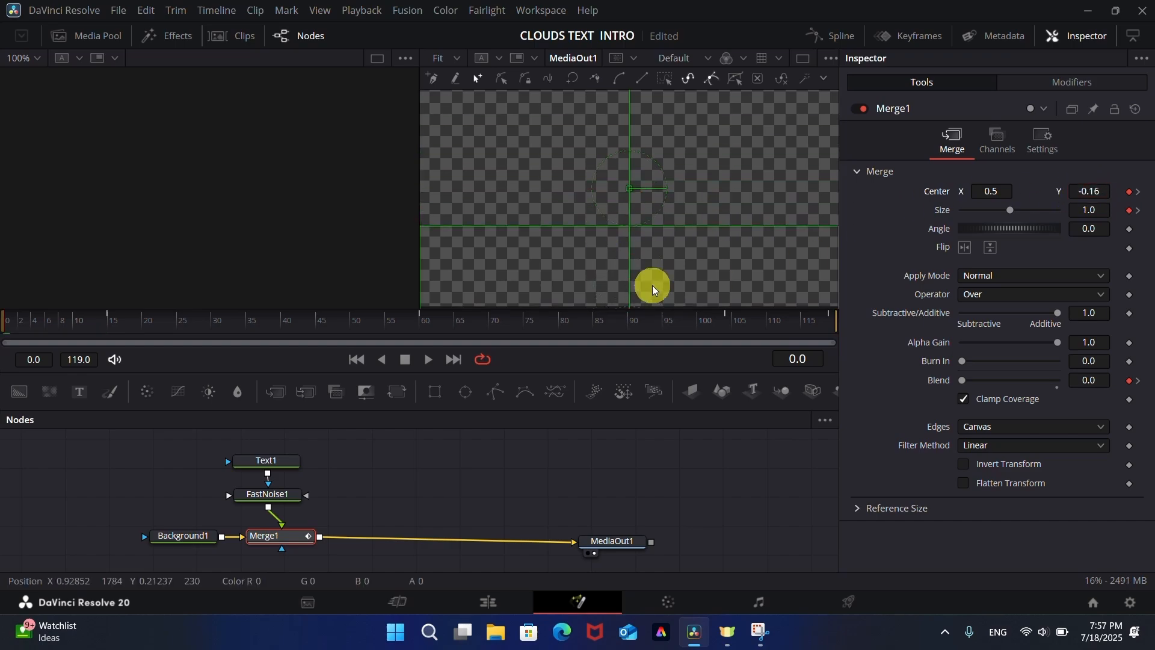
pyautogui.click(112, 341)
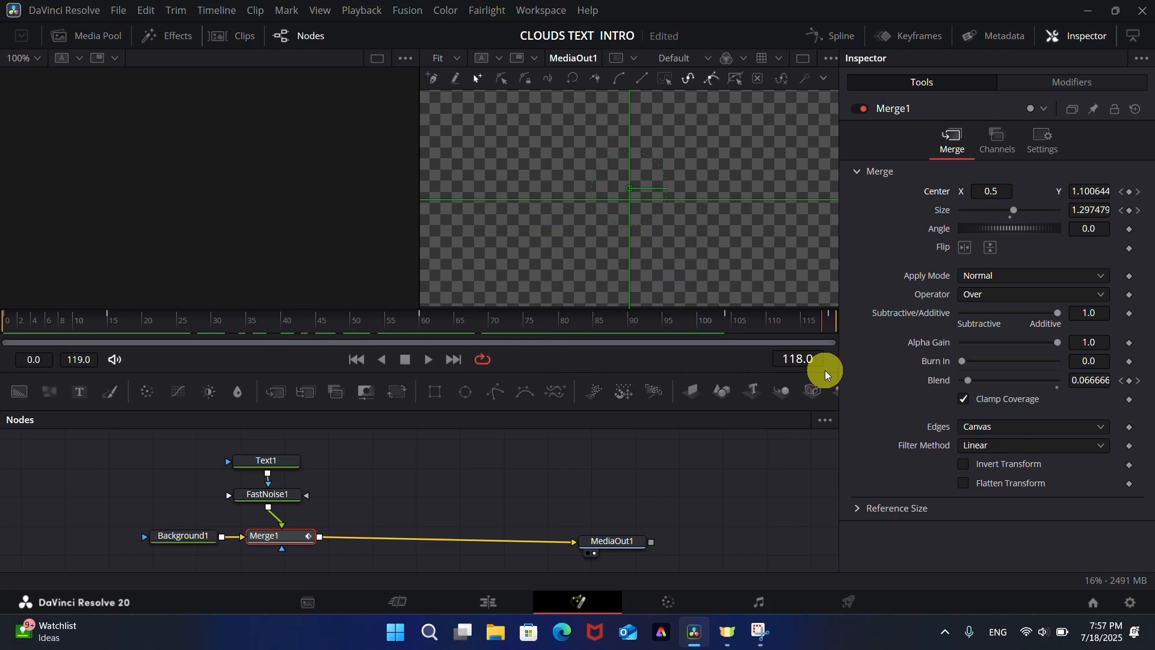
# - On the Edit page paste a third Fusion Composition title copy after the others on Video 2
pyautogui.click(486, 602)
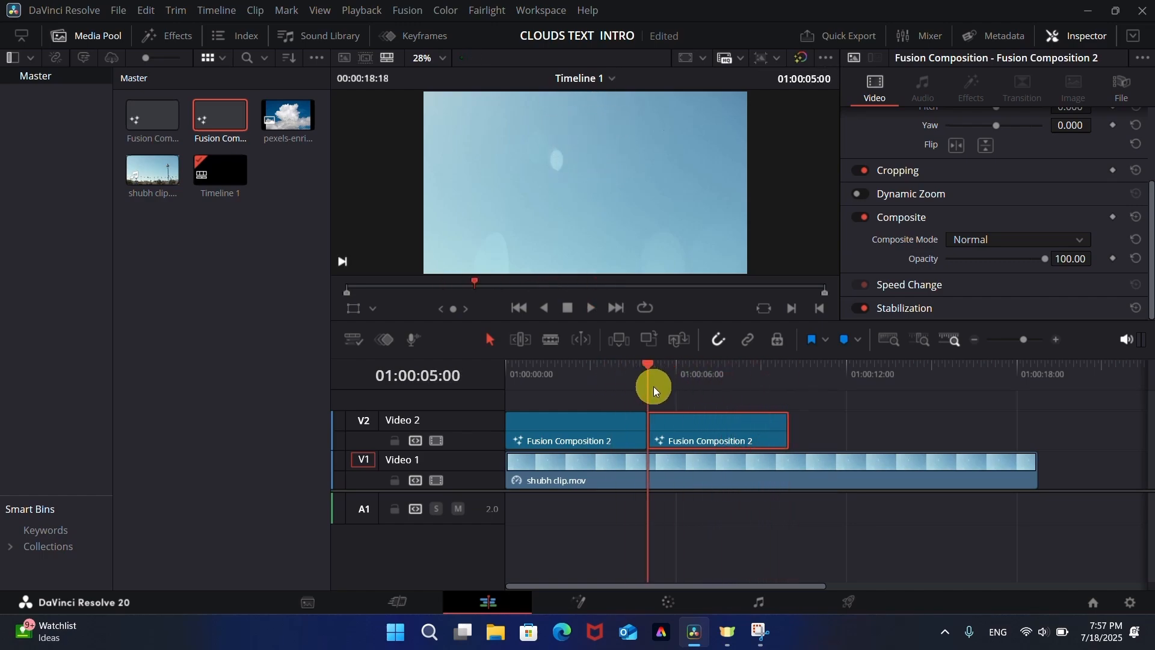
pyautogui.moveTo(648, 385); pyautogui.dragTo(687, 406)
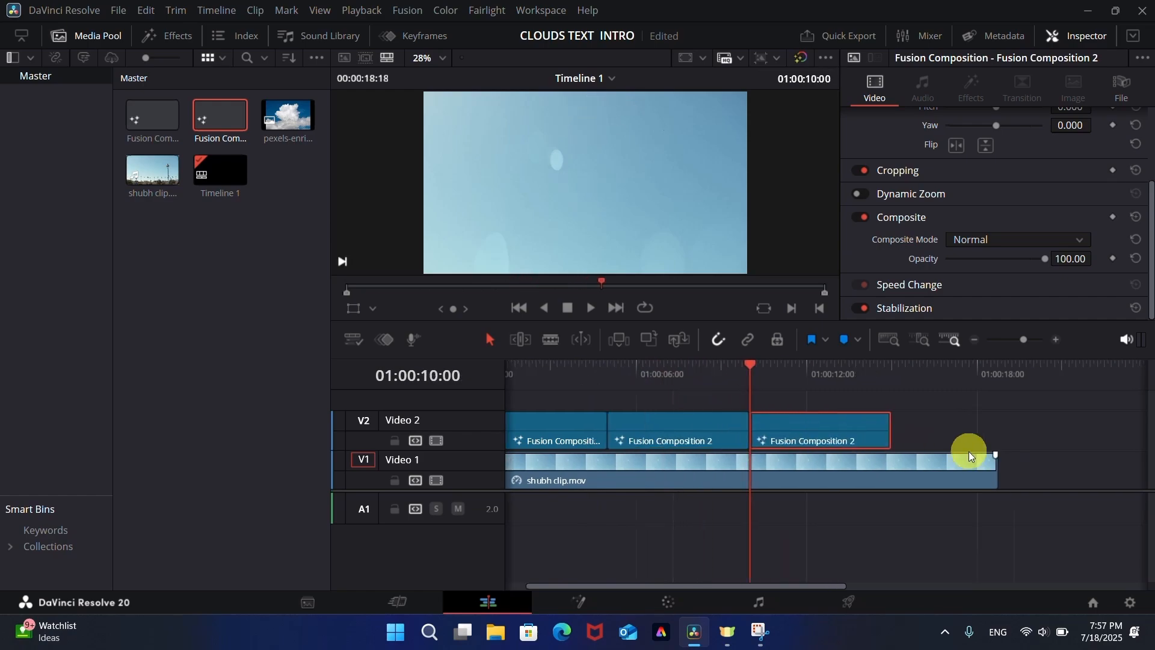
pyautogui.click(579, 602)
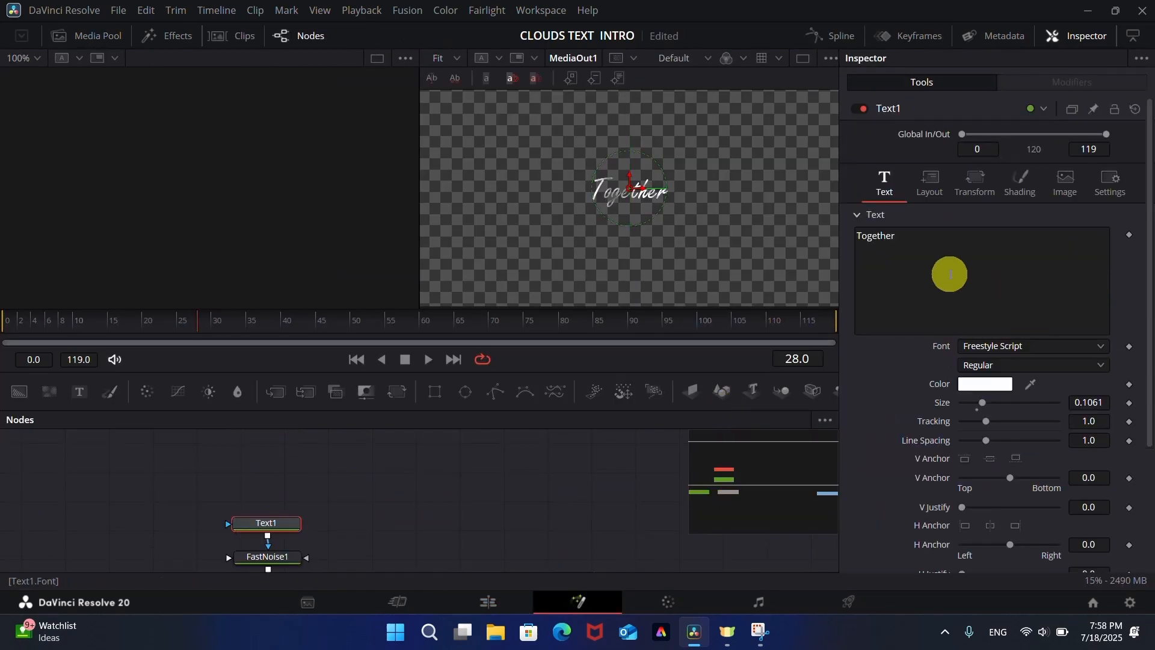
# - Retitle the text TUTORIAL BY HALFNAIL EDITZ in Comic Sans MS and add Character Level Styling
pyautogui.write('TUTORI')
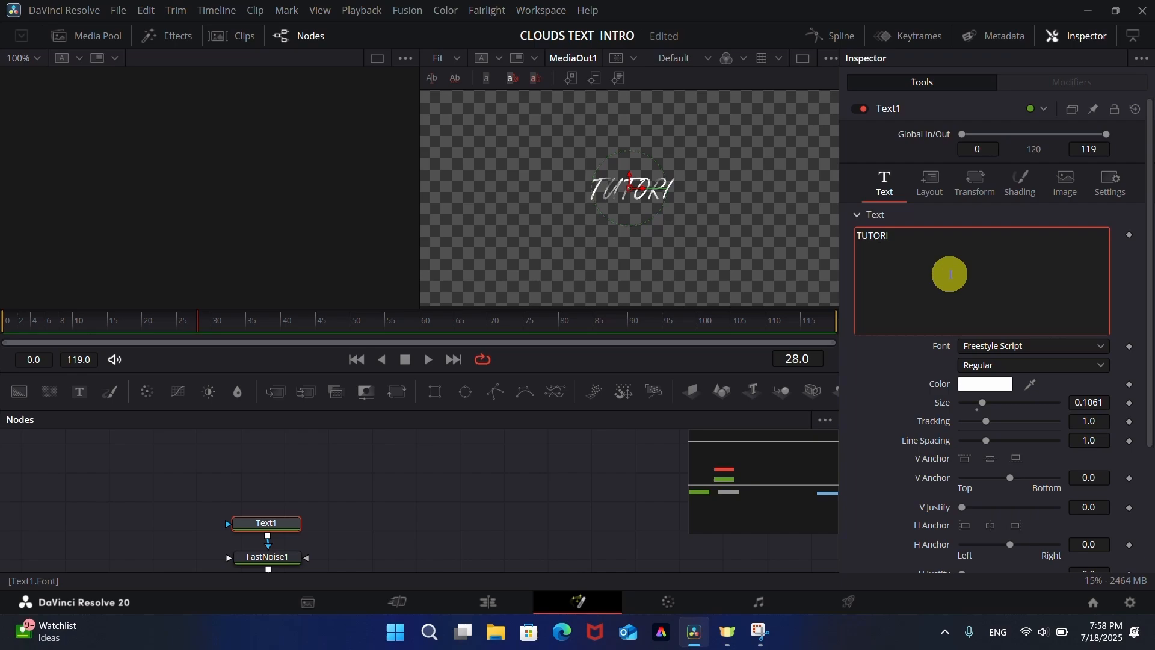
pyautogui.click(1031, 347)
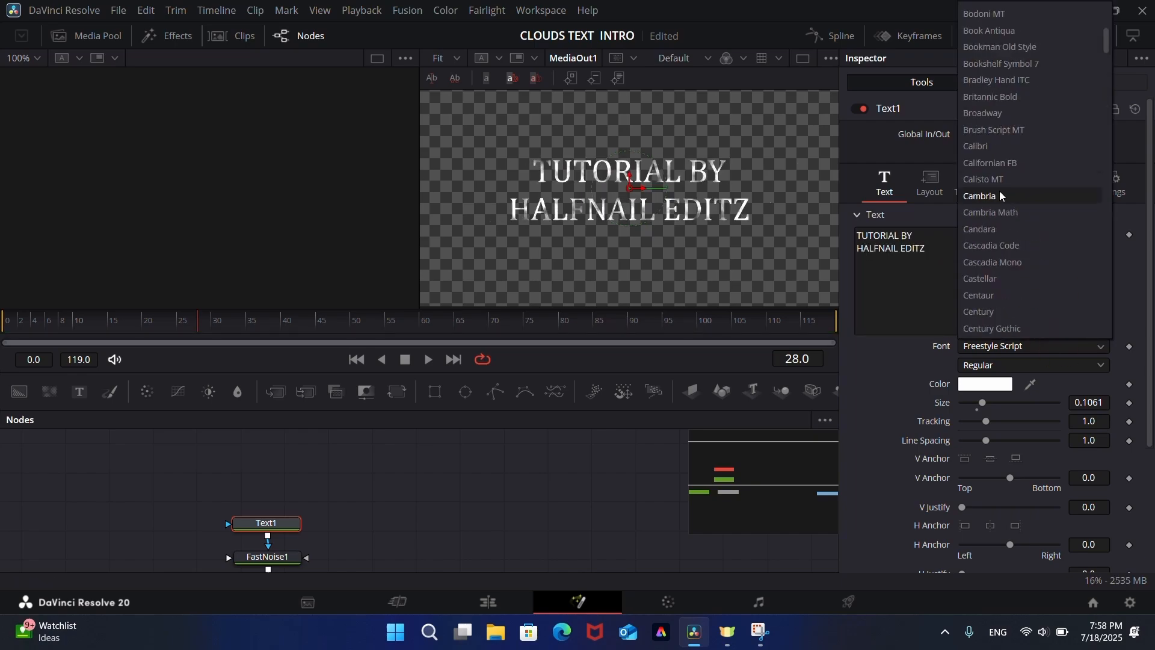
pyautogui.scroll(-3)
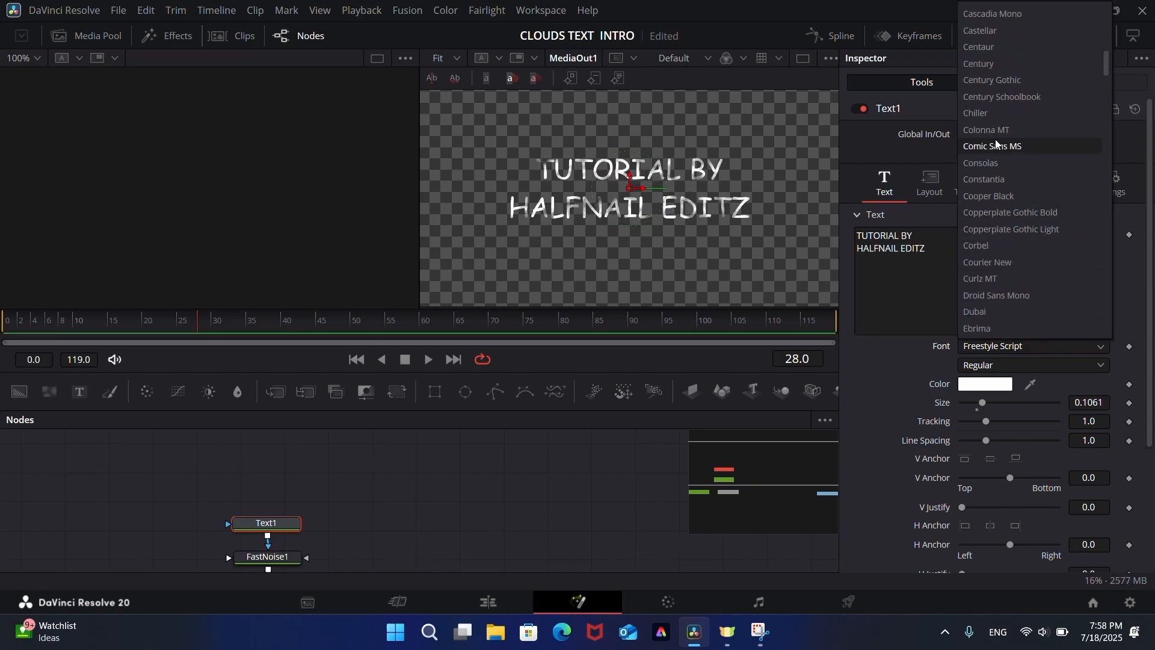
pyautogui.rightClick(953, 281)
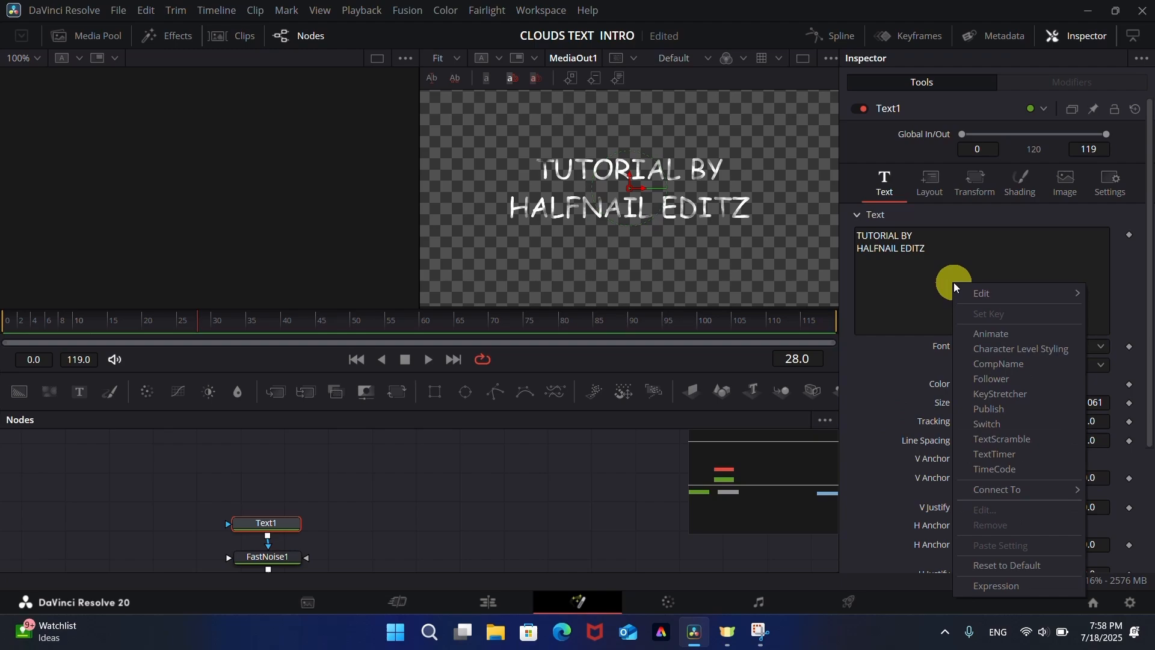
pyautogui.moveTo(983, 260)
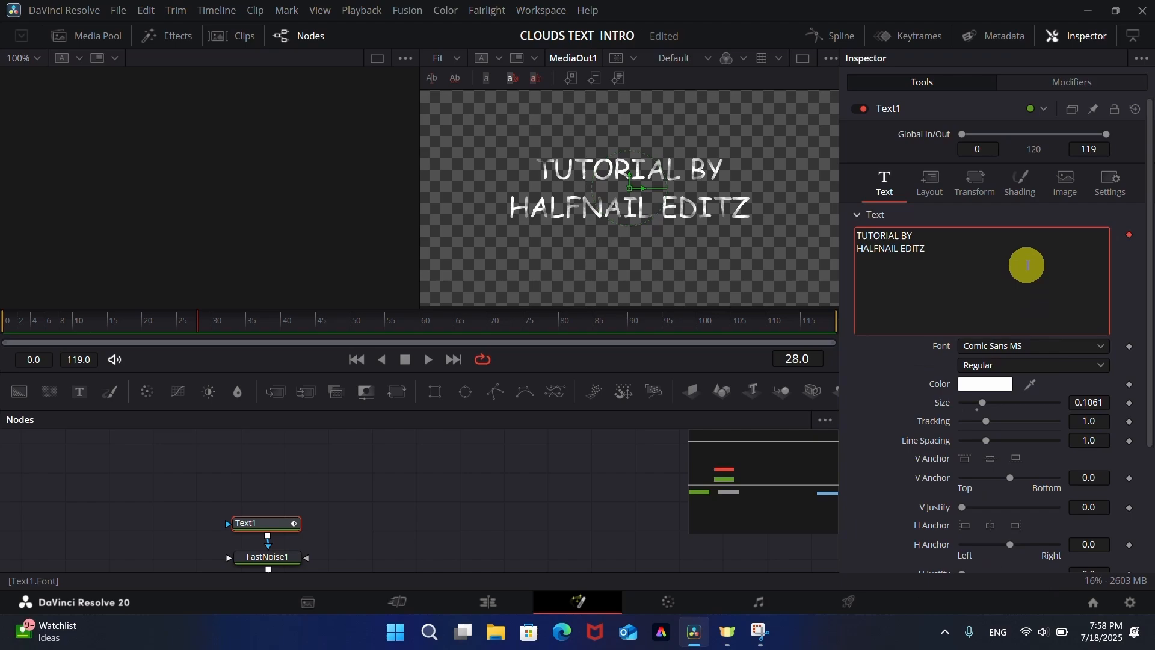
pyautogui.click(1071, 82)
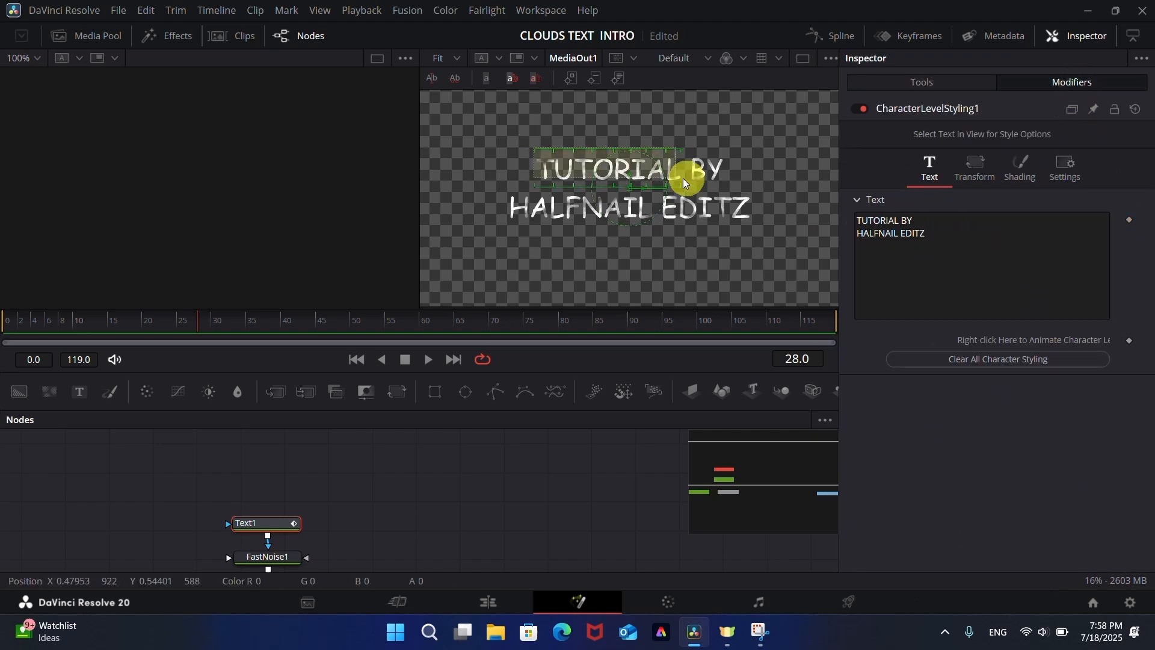
# - Shrink the TUTORIAL BY line to about 0.05 size and preview it before returning to the Edit page
pyautogui.click(604, 166)
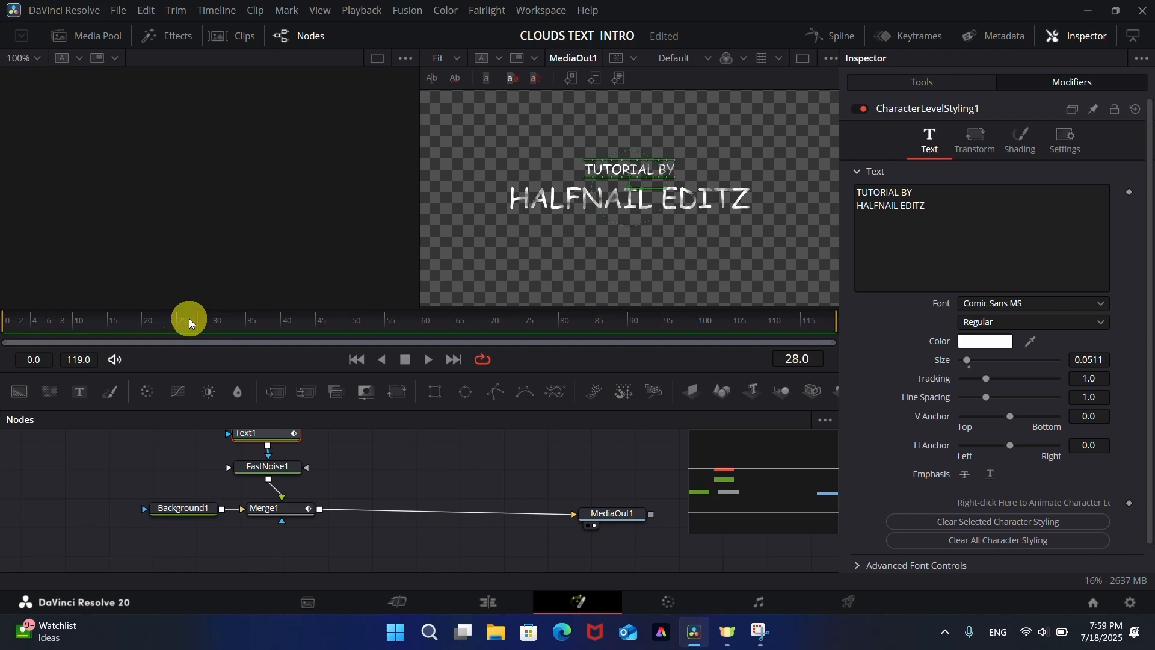
pyautogui.moveTo(189, 320); pyautogui.dragTo(836, 320)
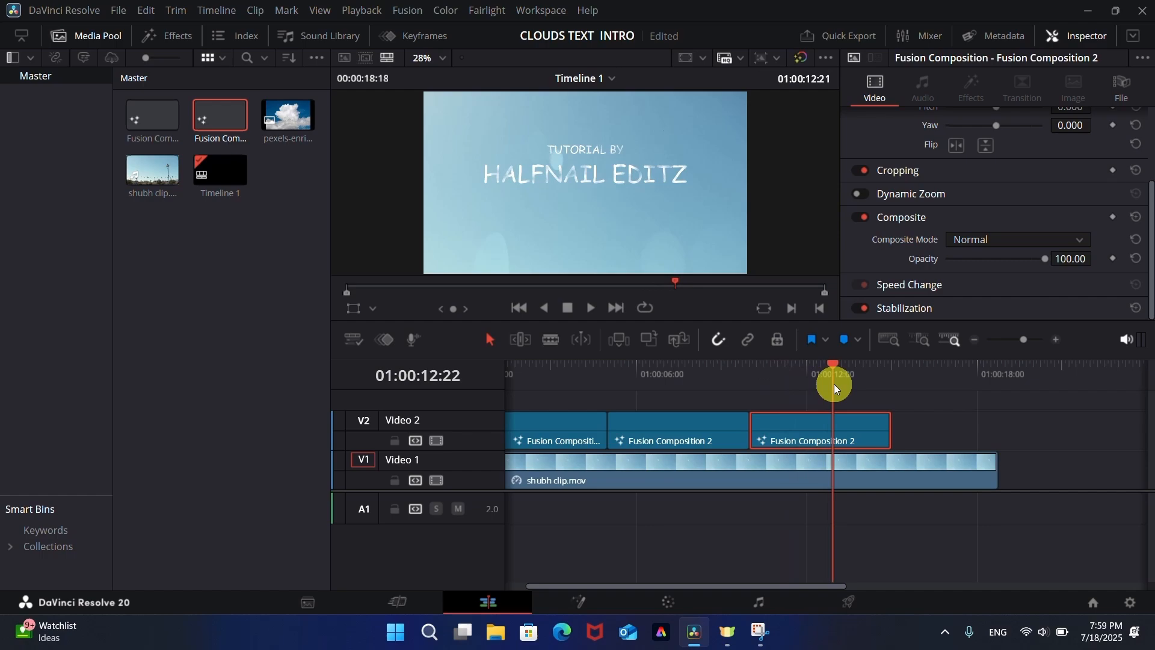
# - Reopen the middle Together title clip's composition on the Fusion page
pyautogui.moveTo(833, 386); pyautogui.dragTo(734, 387)
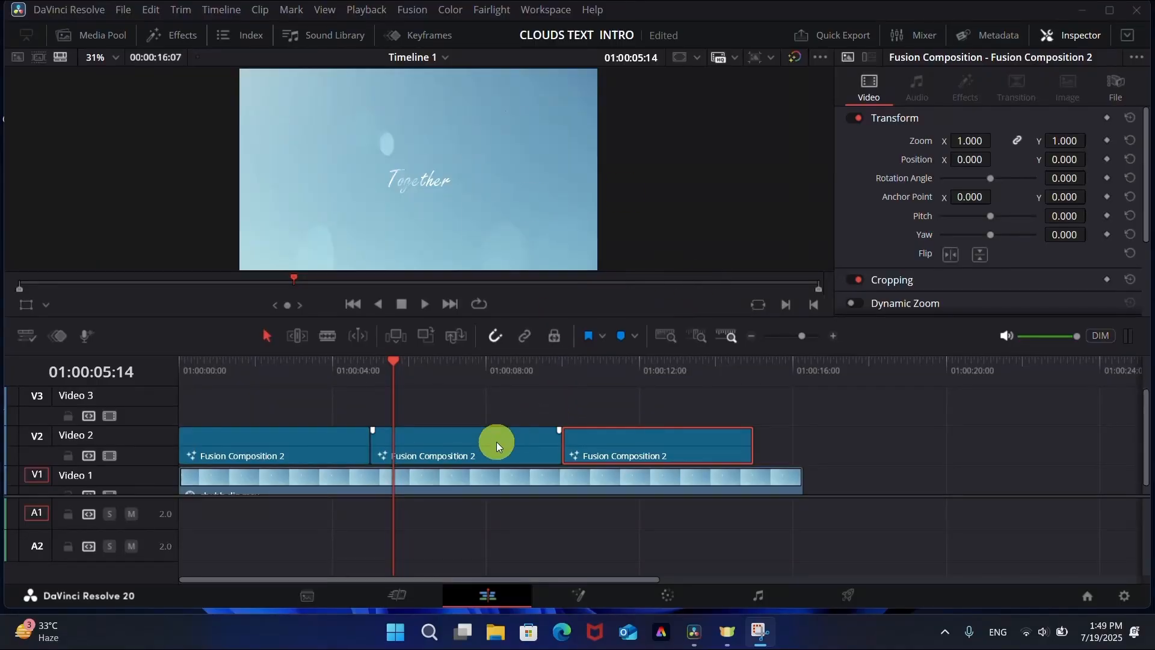
pyautogui.rightClick(497, 445)
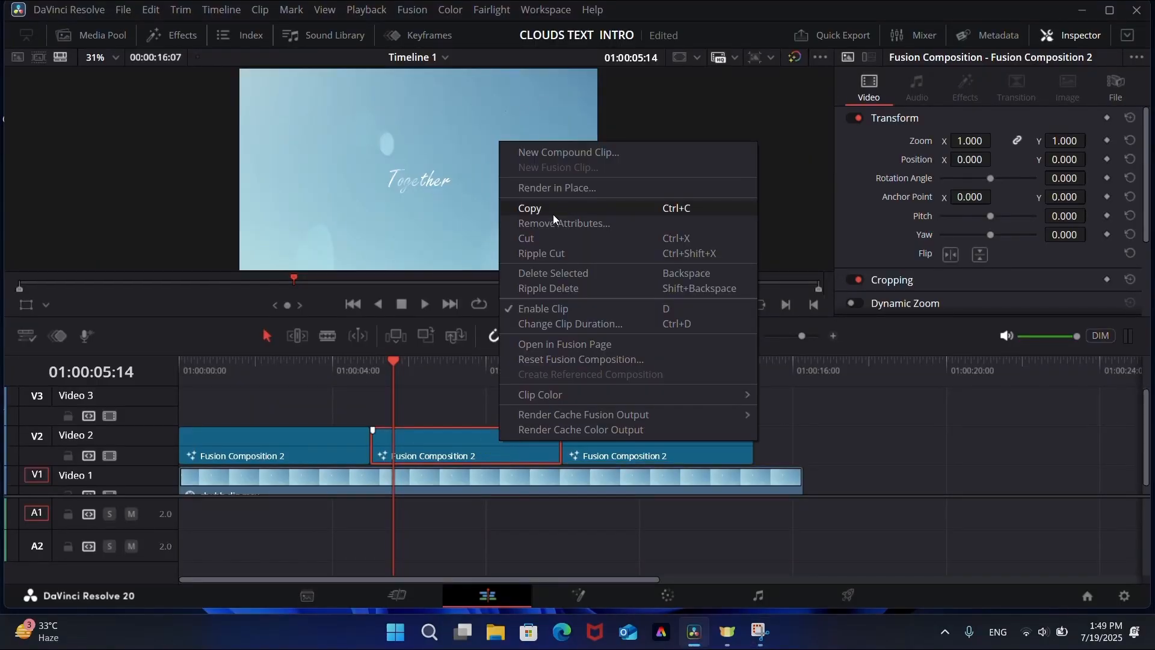
pyautogui.click(564, 344)
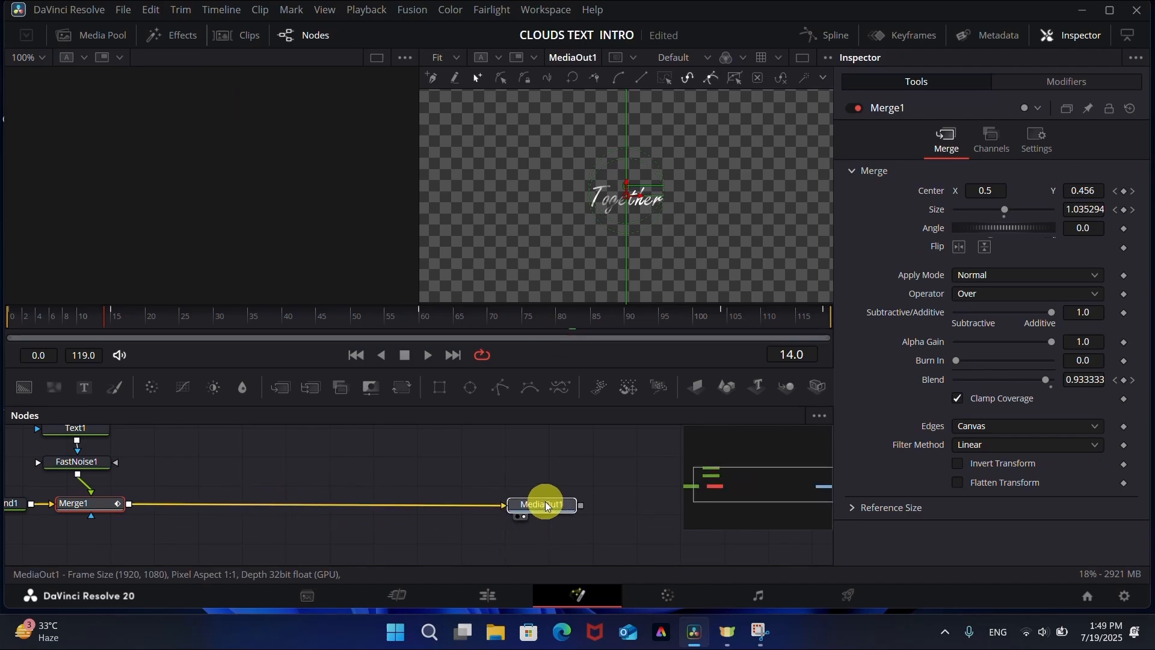
# - Bring the cloud image in as MediaIn1 and merge it before MediaOut1 behind the text
pyautogui.click(541, 504)
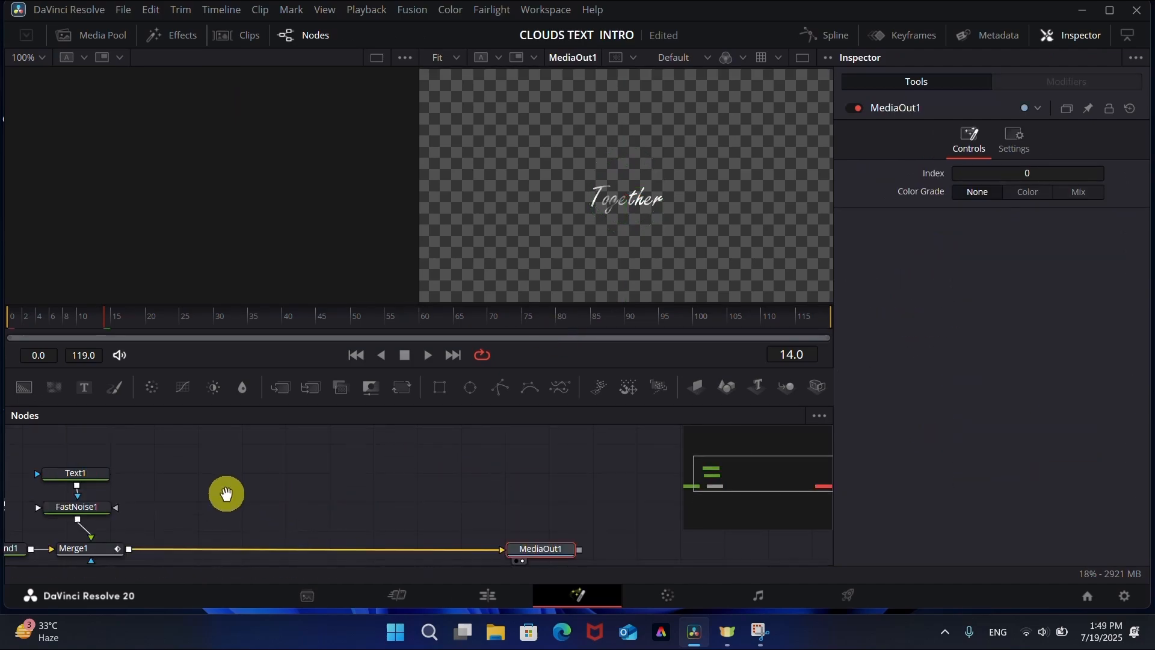
pyautogui.click(92, 35)
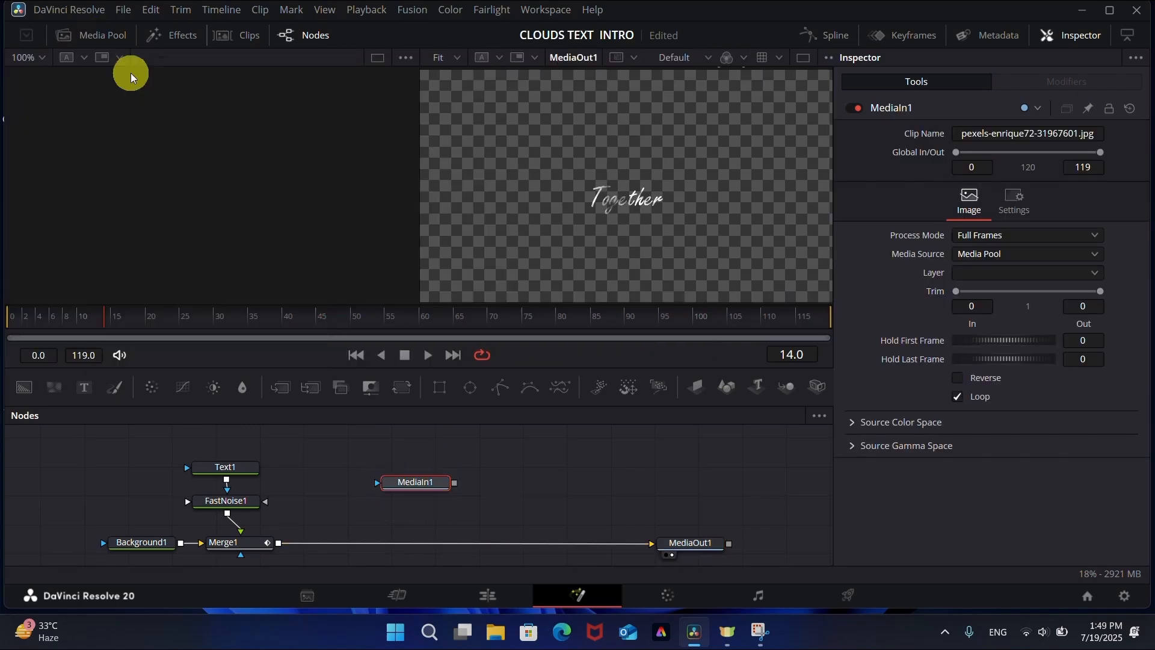
pyautogui.click(415, 481)
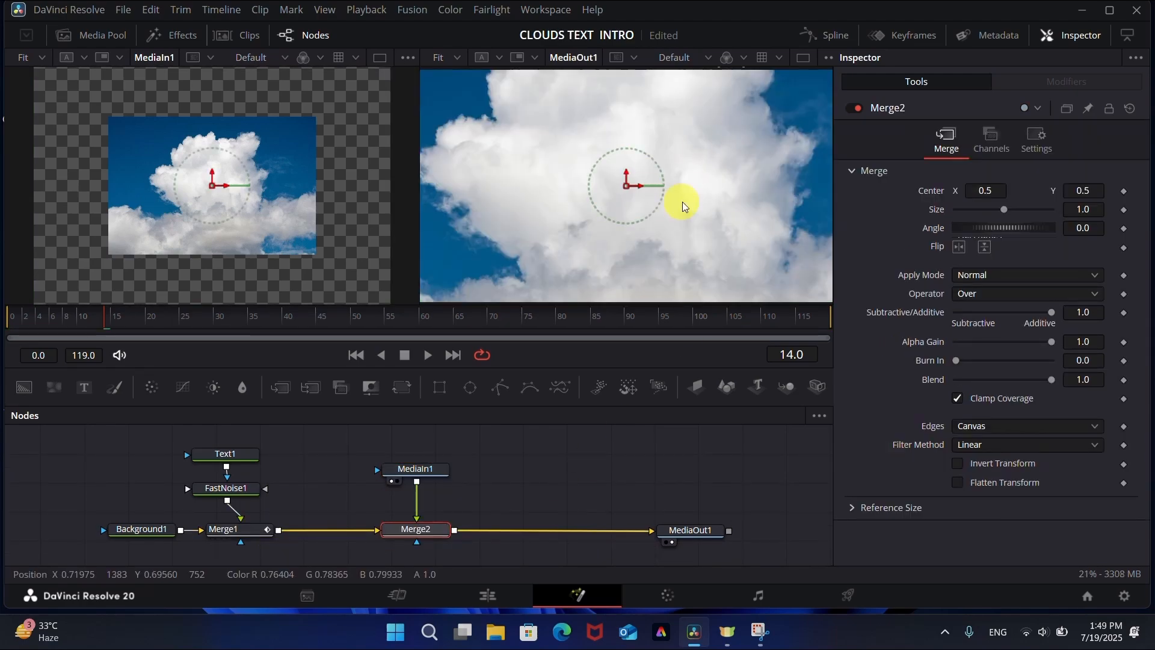
pyautogui.click(416, 468)
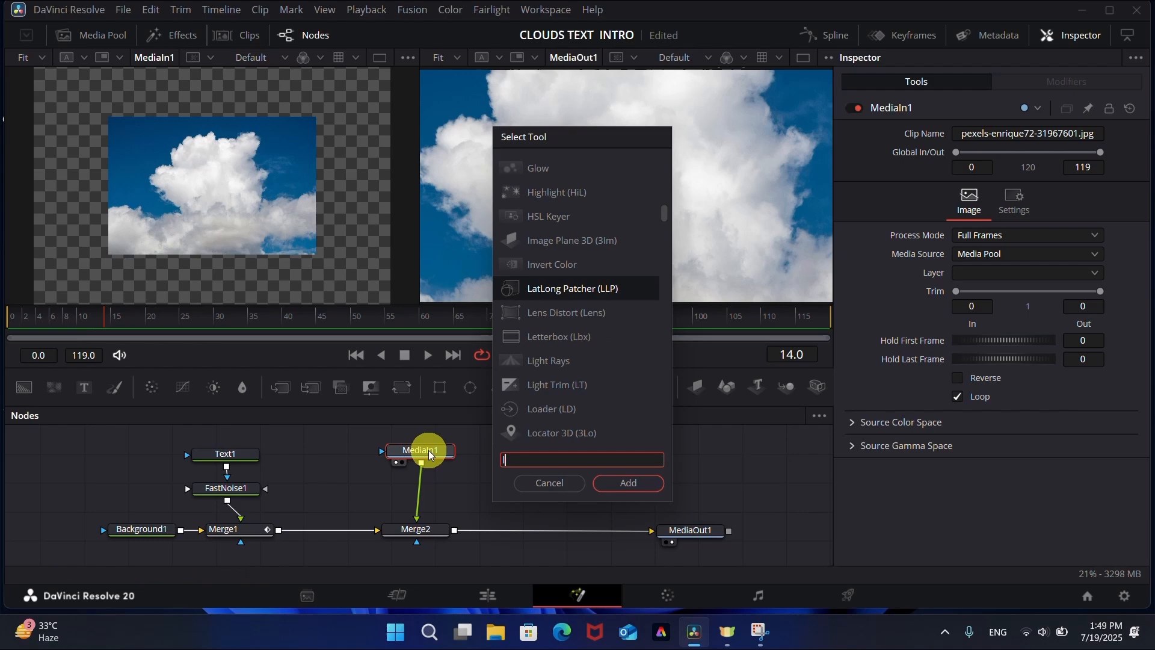
# - Insert a Luma Keyer after MediaIn1 via the 'lumakey' tool search
pyautogui.write('lumakey')
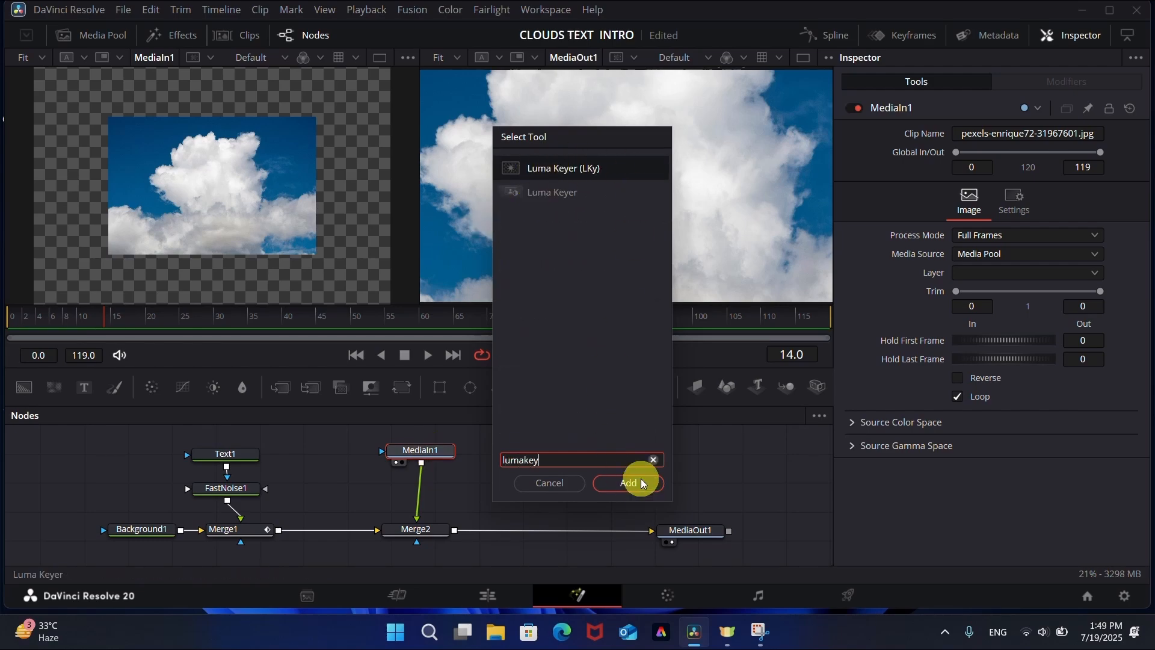
pyautogui.click(628, 484)
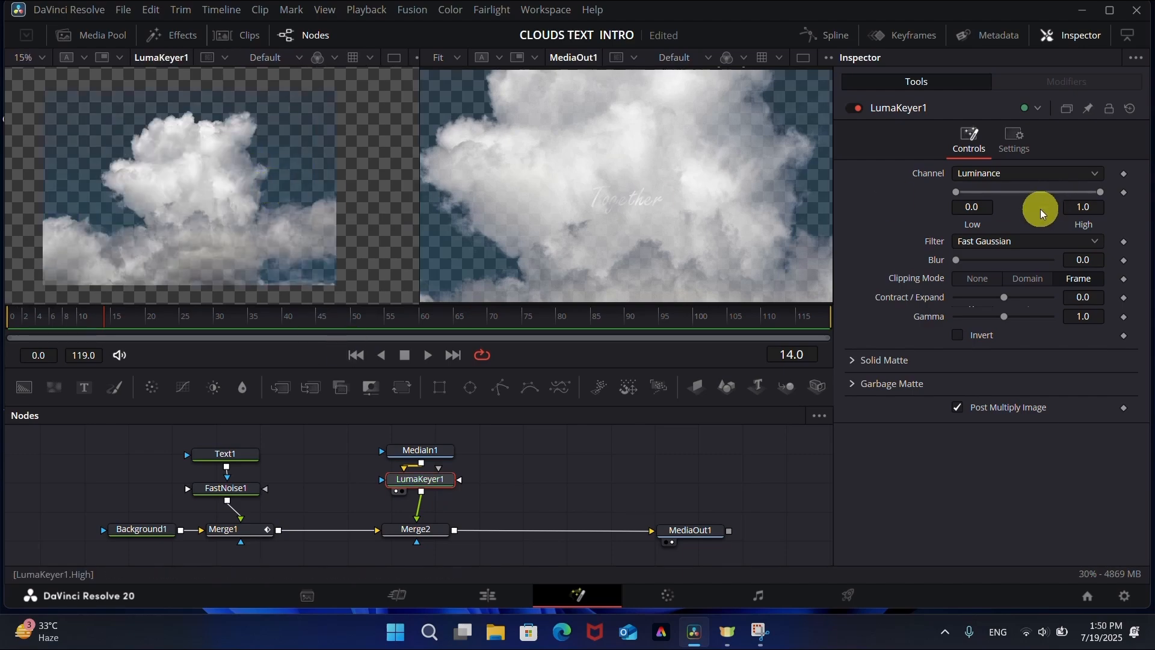
# - Key out the sky: Low 0.267, High 0.744, Contract/Expand -0.16, Gamma 0.938
pyautogui.moveTo(1076, 192); pyautogui.dragTo(1058, 192)
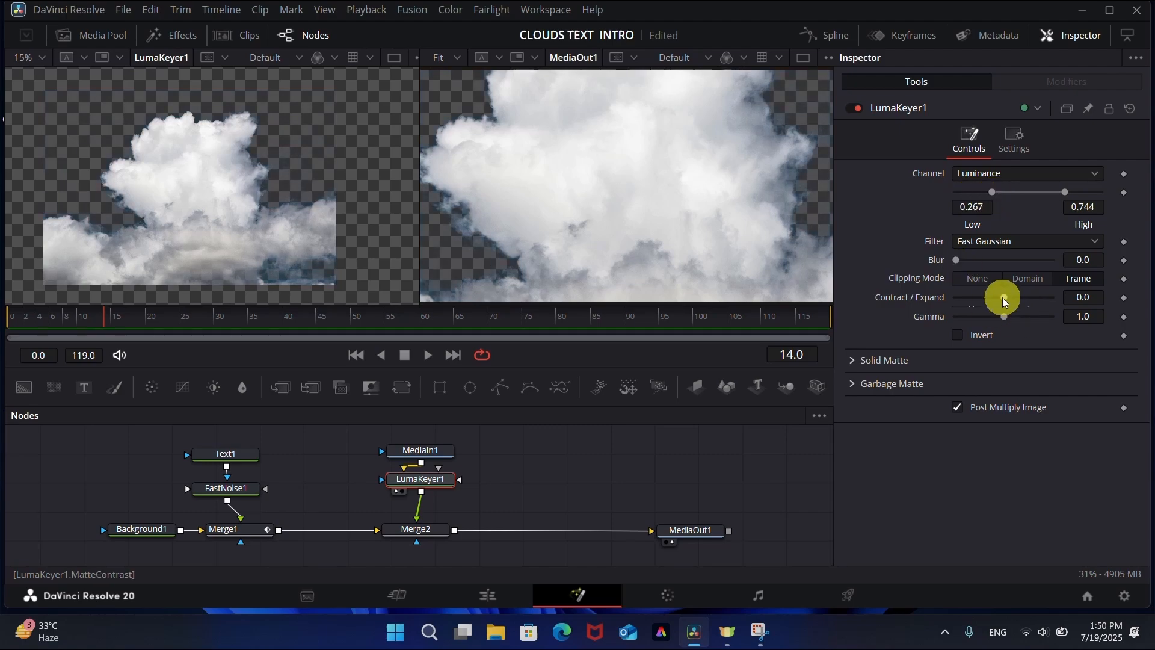
pyautogui.moveTo(1006, 296); pyautogui.dragTo(999, 296)
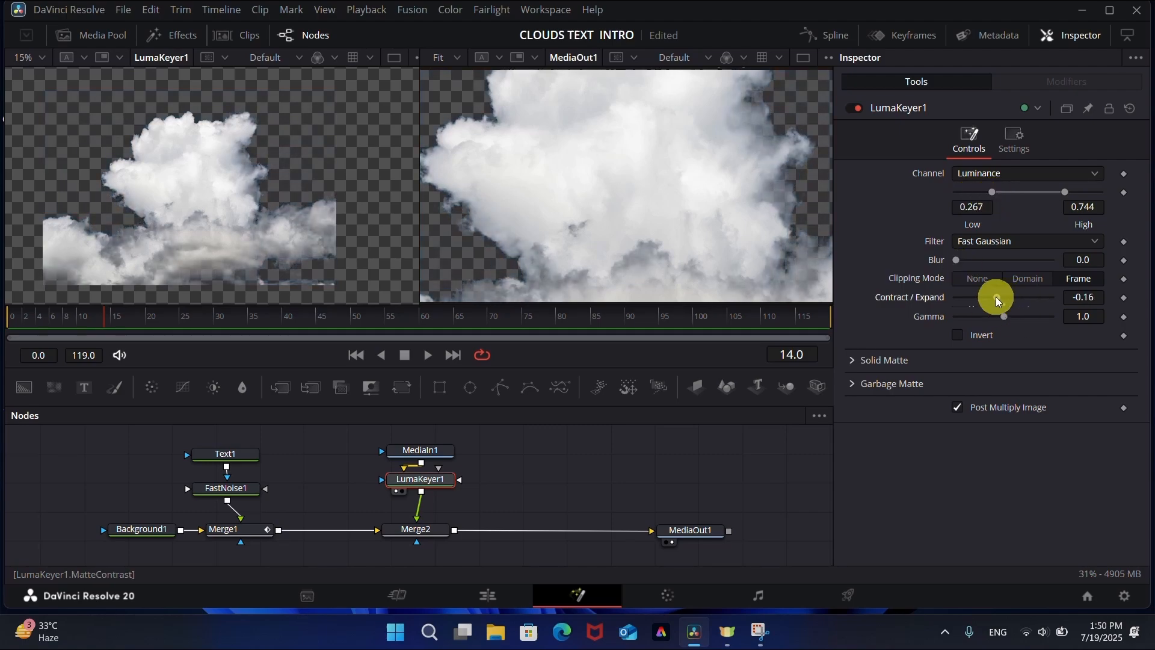
pyautogui.moveTo(996, 297); pyautogui.dragTo(996, 317)
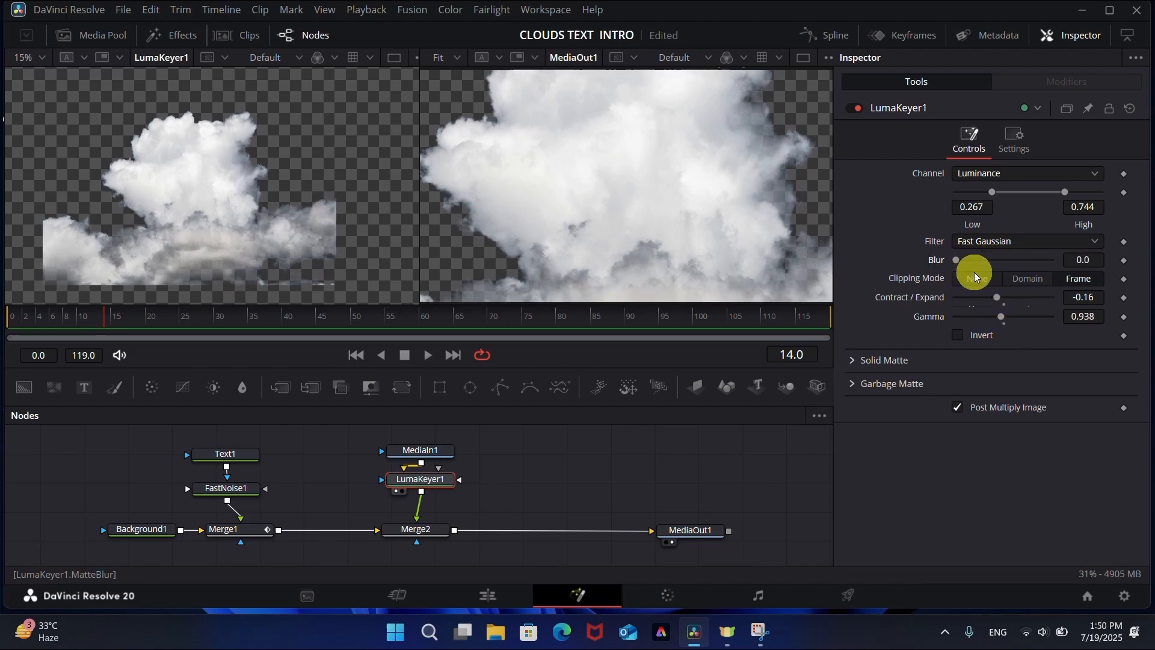
pyautogui.moveTo(571, 195)
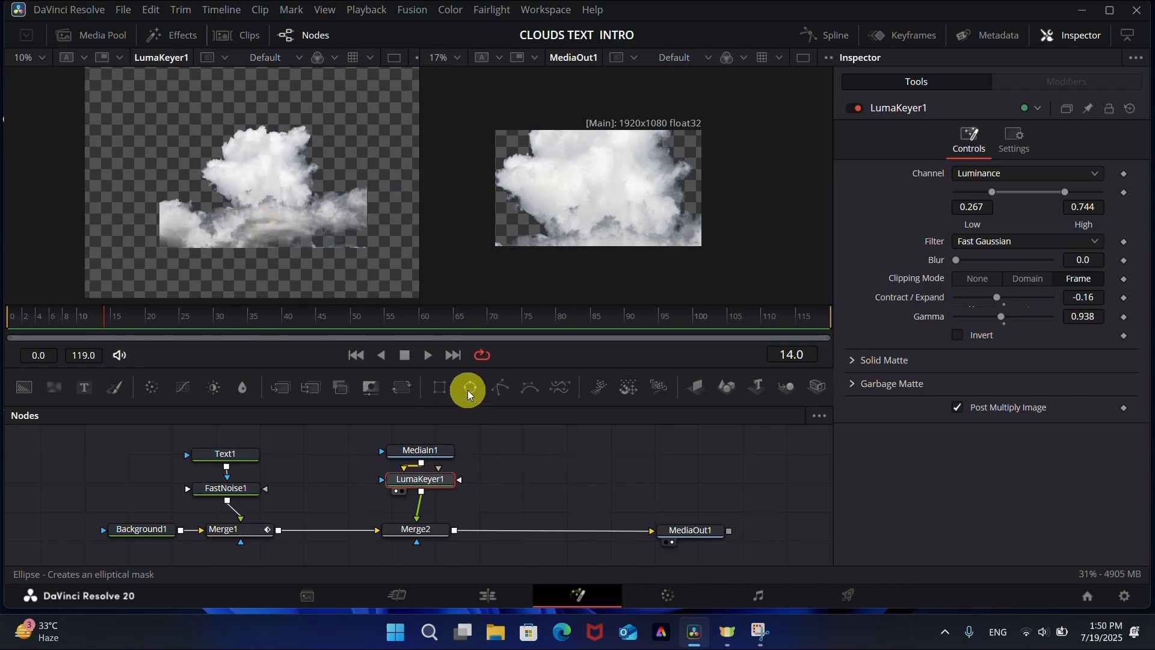
# - Mask MediaIn1 with an Ellipse of height 0.265, centred up over the main cloud, slightly soft-edged
pyautogui.click(438, 386)
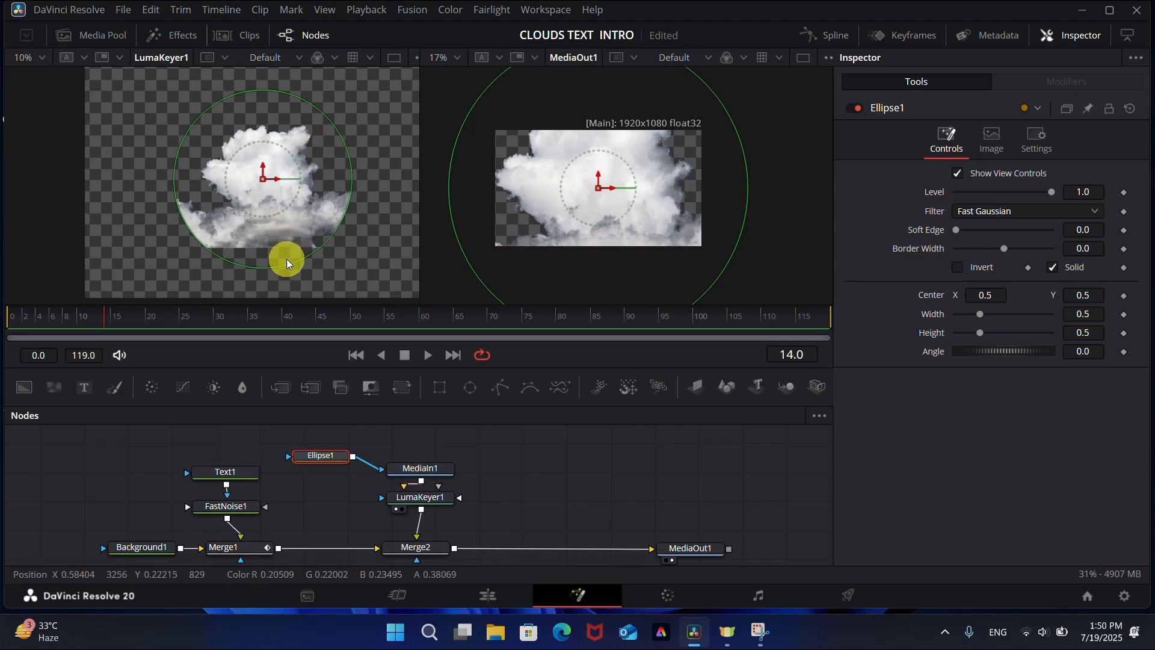
pyautogui.moveTo(288, 263); pyautogui.dragTo(264, 190)
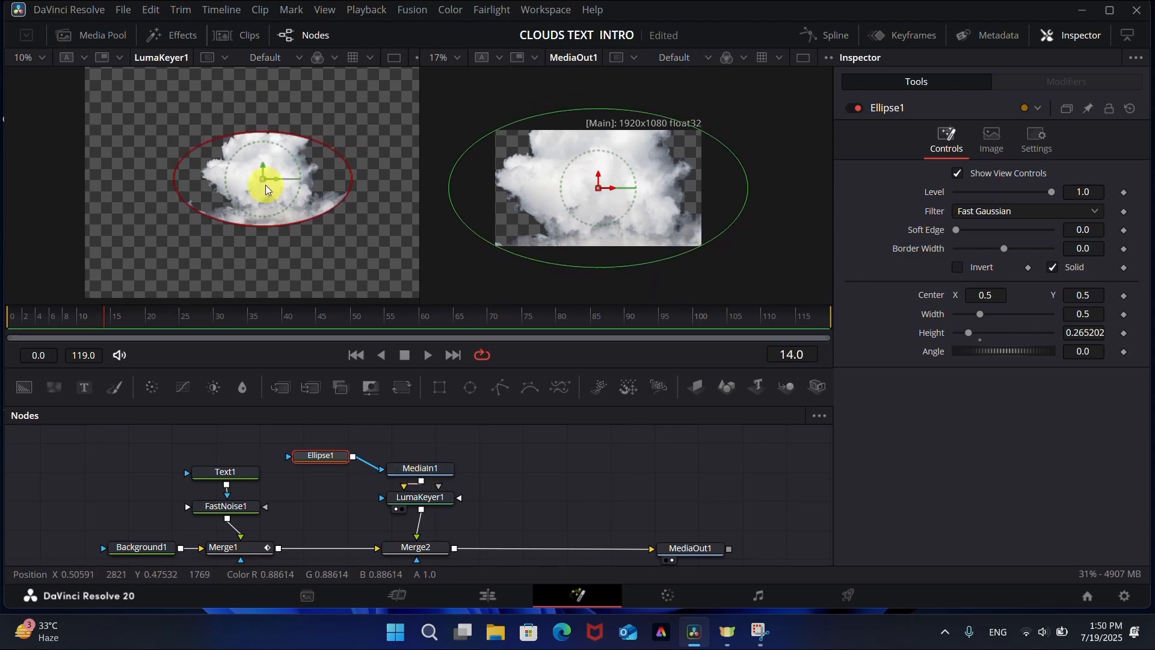
pyautogui.moveTo(265, 180); pyautogui.dragTo(267, 171)
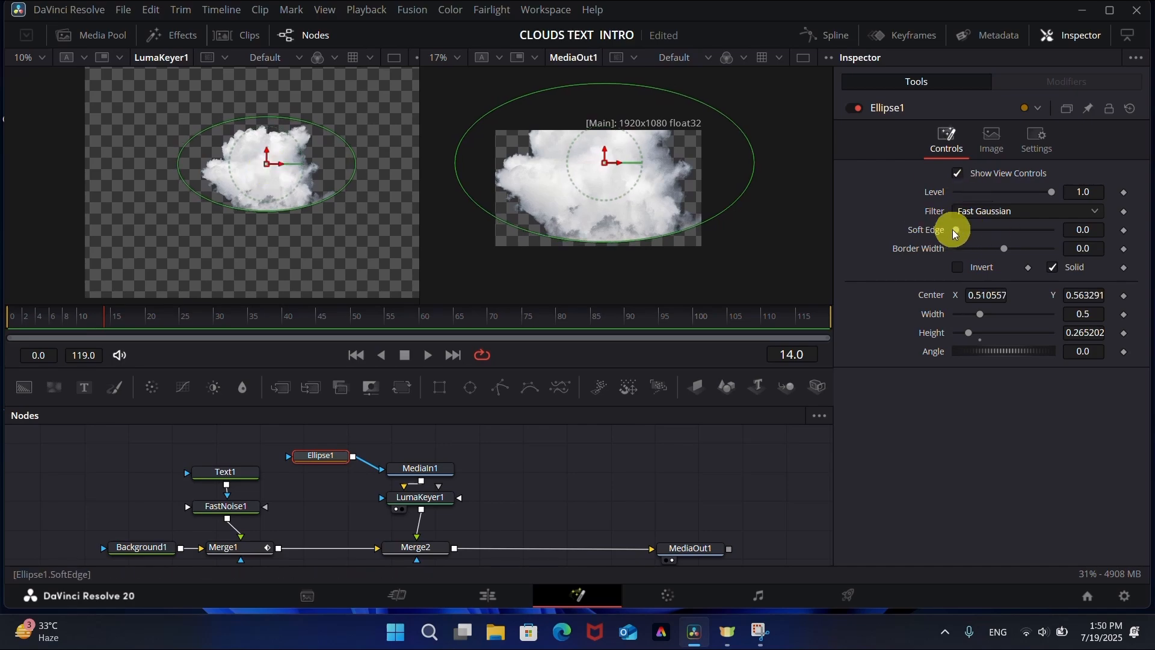
pyautogui.moveTo(956, 229); pyautogui.dragTo(964, 228)
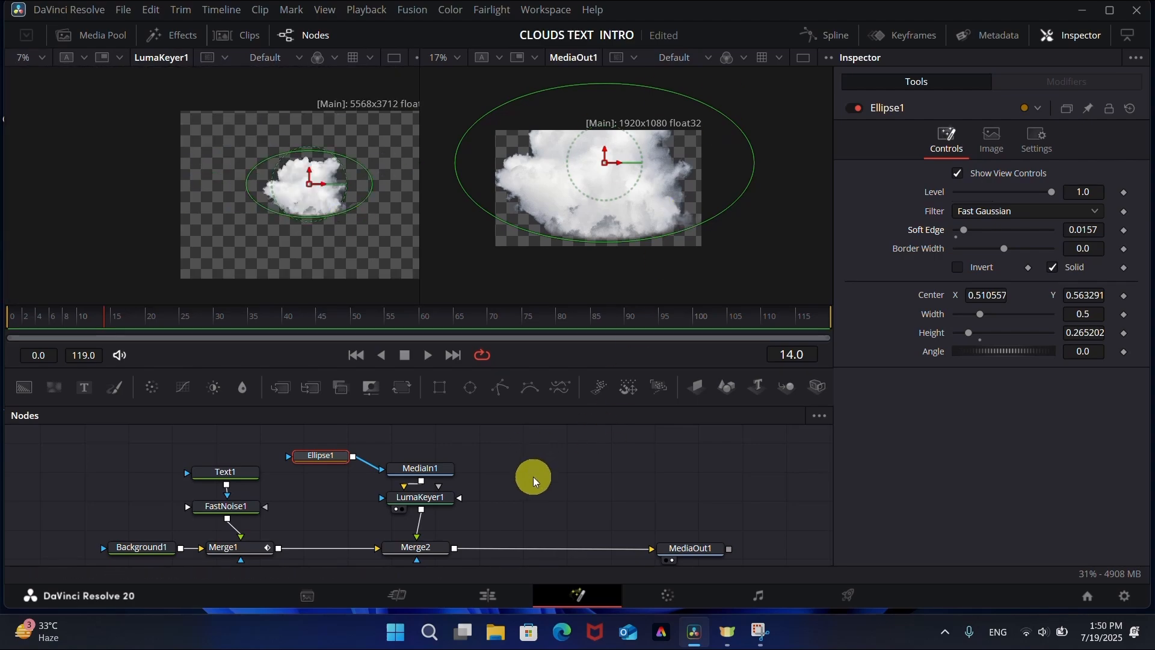
pyautogui.click(415, 547)
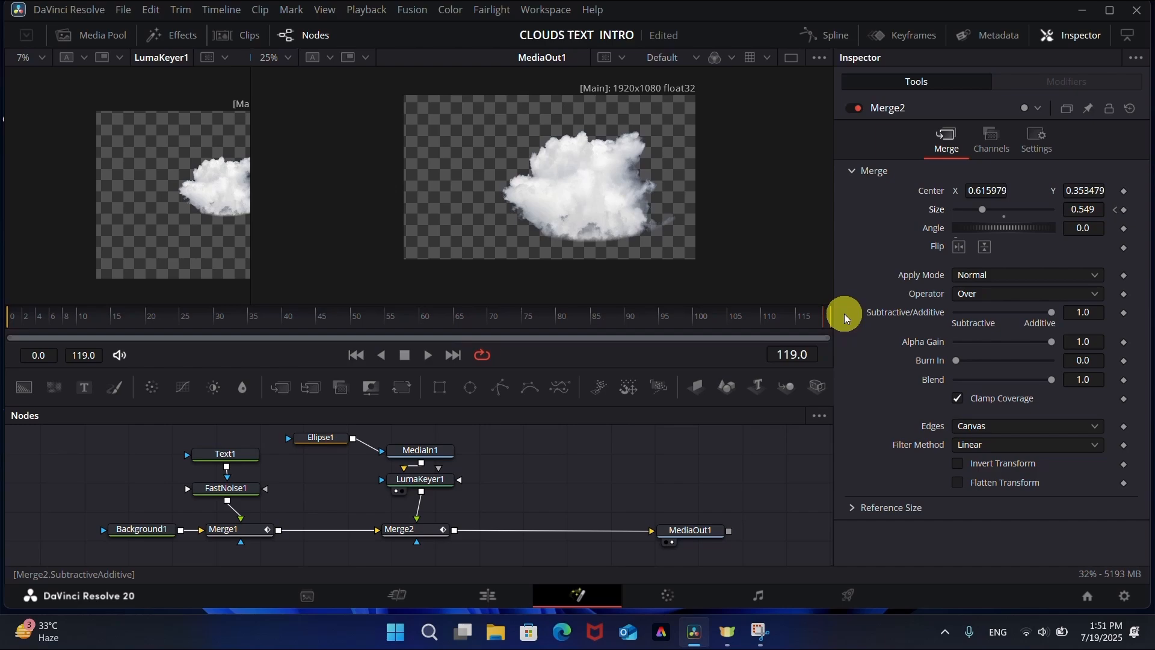
# - Keyframe Merge2 Center and Size so the cloud rises into frame and grows over time
pyautogui.click(1084, 209)
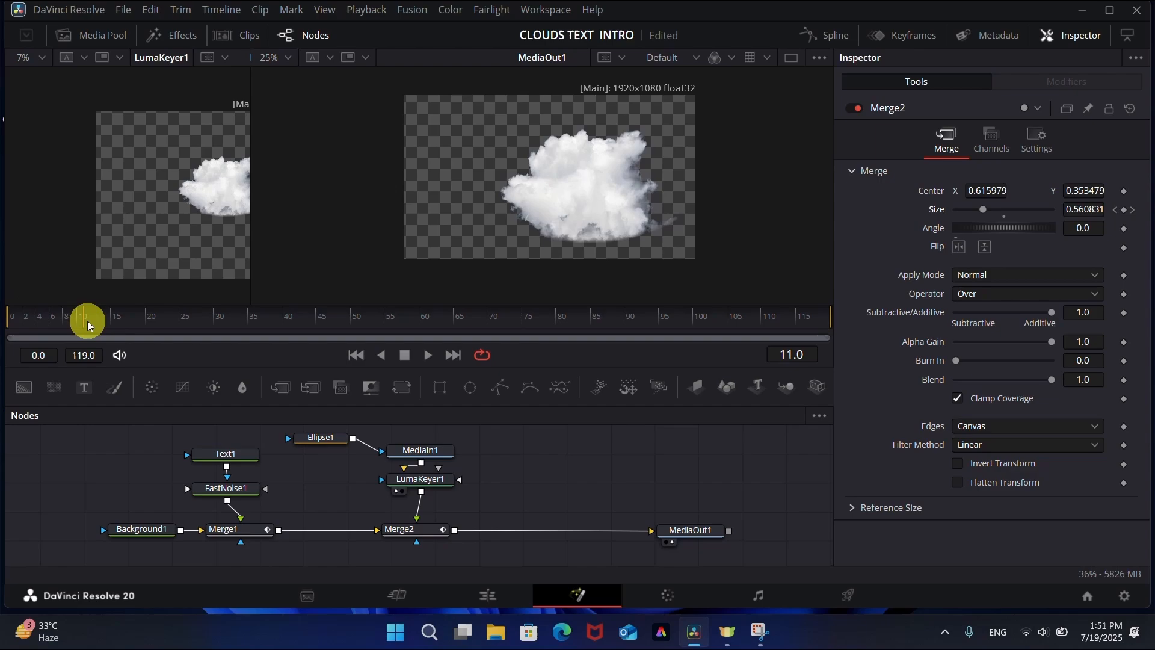
pyautogui.moveTo(87, 323); pyautogui.dragTo(34, 323)
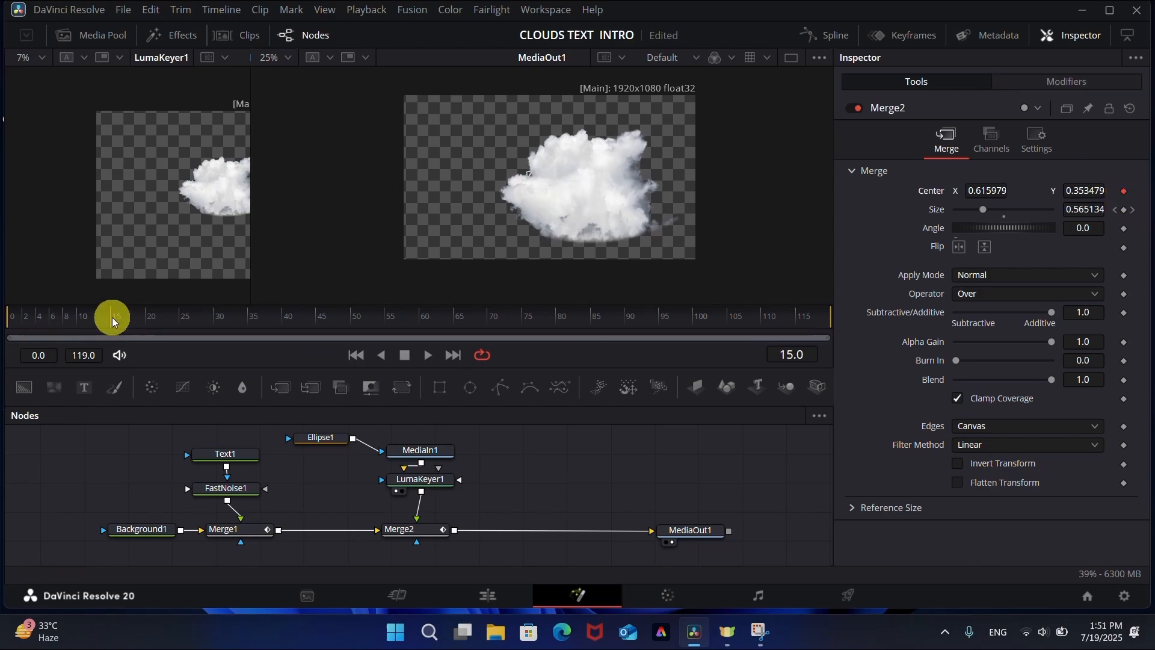
pyautogui.click(1130, 190)
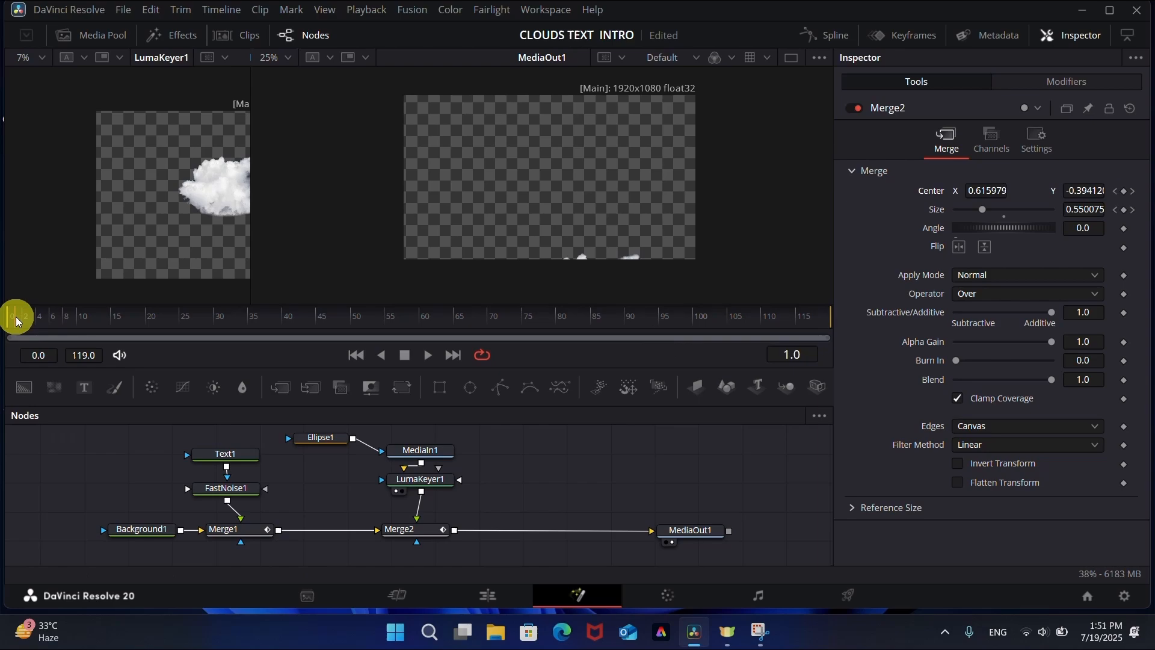
pyautogui.moveTo(14, 316); pyautogui.dragTo(180, 323)
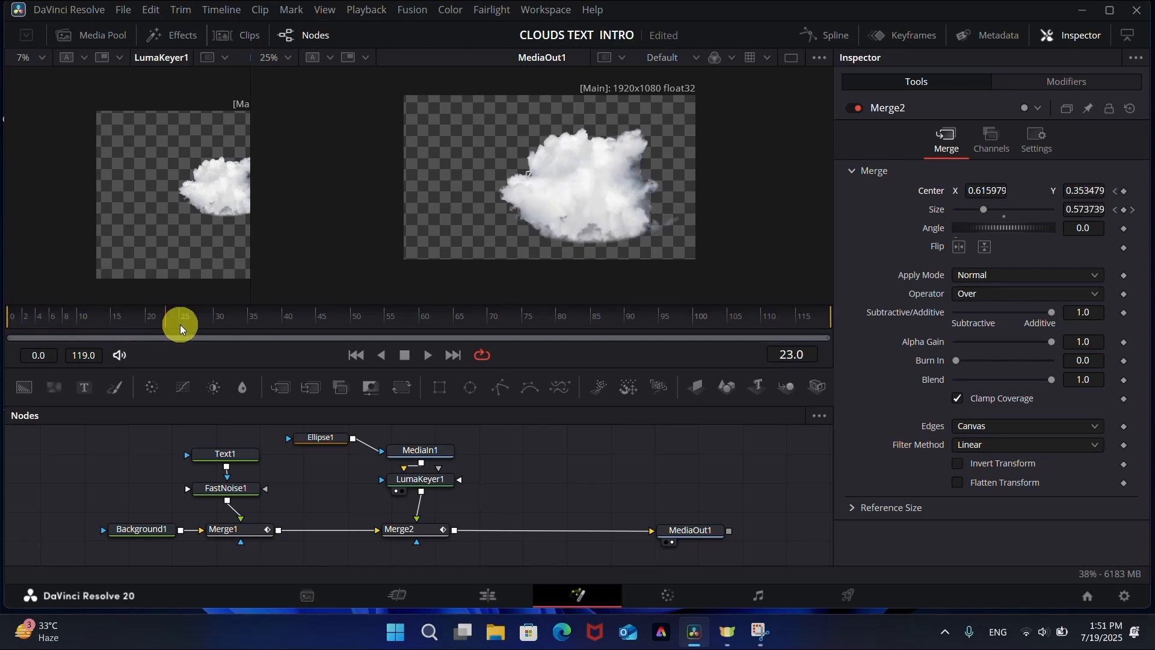
pyautogui.moveTo(180, 327); pyautogui.dragTo(394, 328)
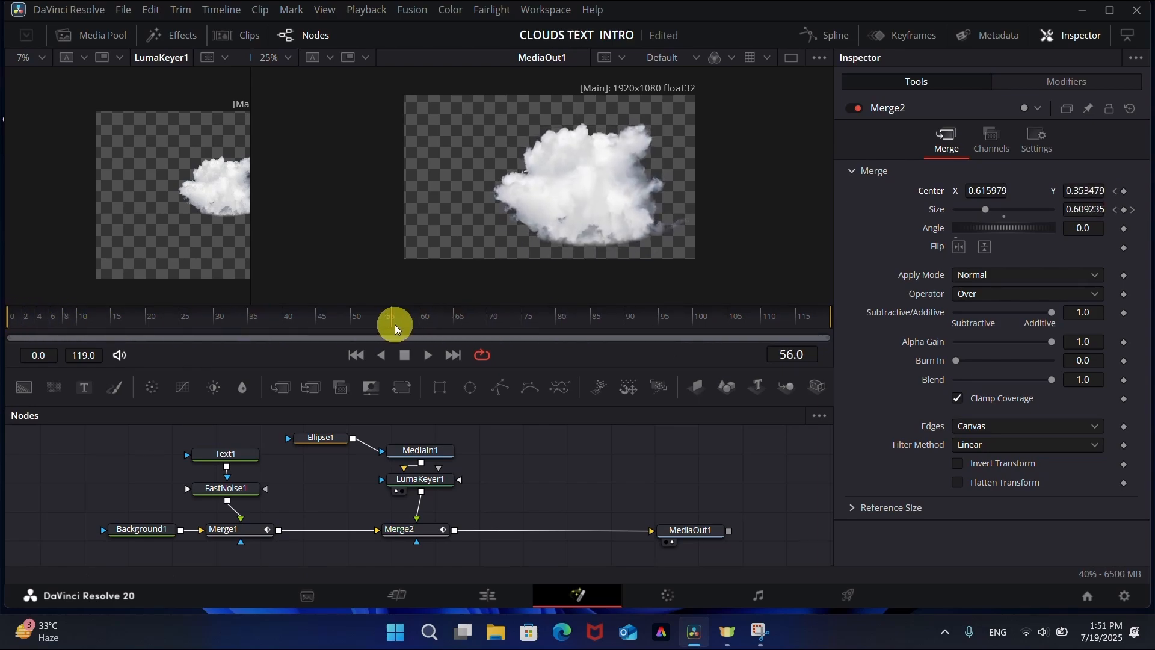
pyautogui.moveTo(395, 322); pyautogui.dragTo(559, 326)
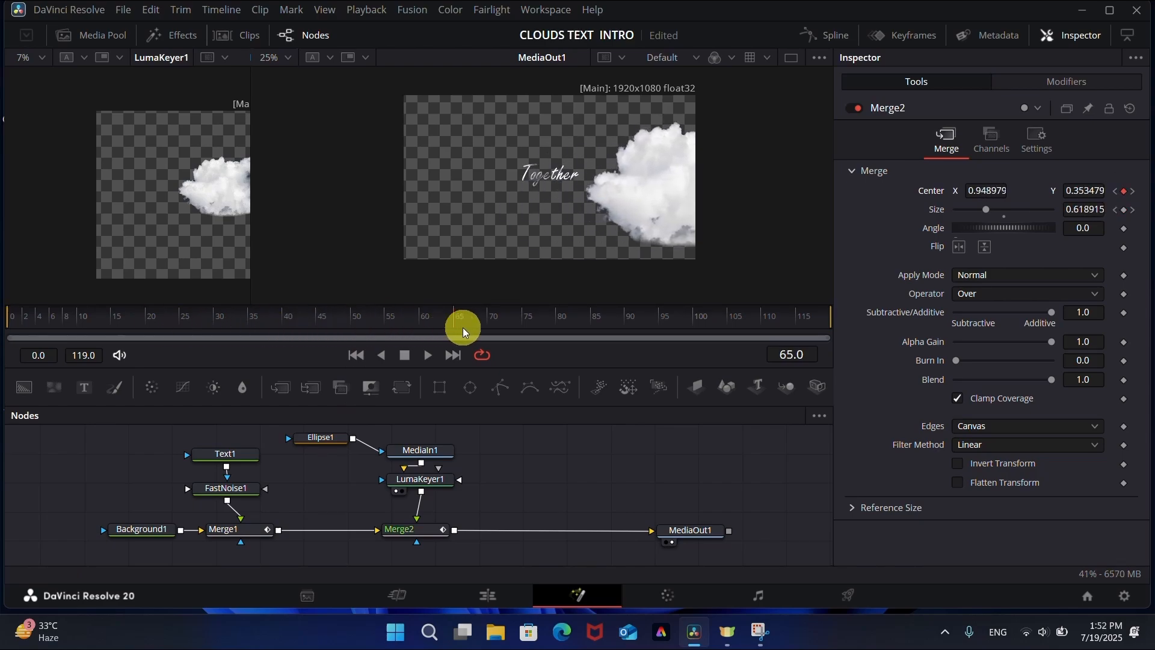
# - Around frame 65 and the end, keyframe the cloud drifting off past the top-right corner
pyautogui.moveTo(464, 329); pyautogui.dragTo(681, 329)
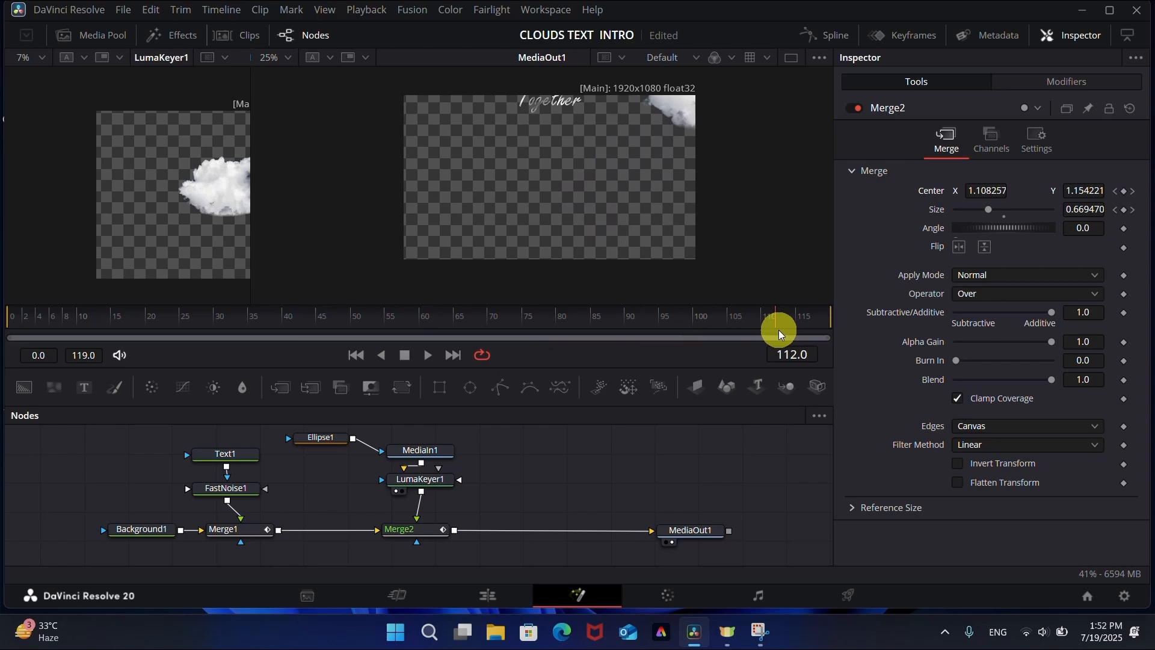
pyautogui.moveTo(779, 329); pyautogui.dragTo(33, 332)
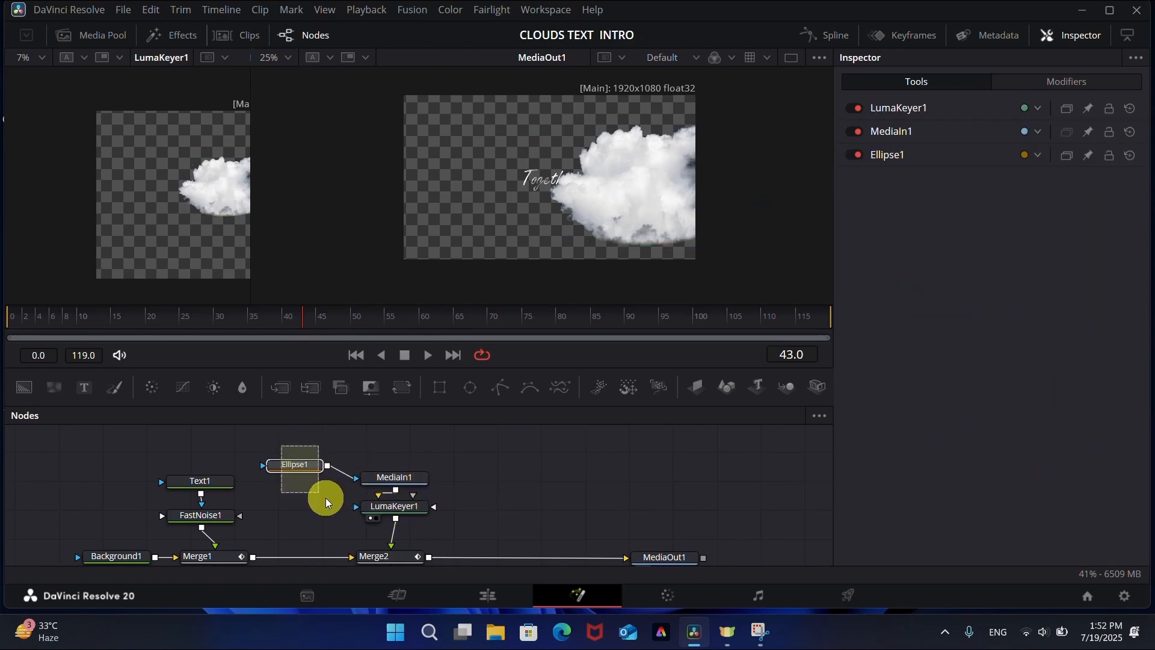
# - Copy the Ellipse1, MediaIn1 and LumaKeyer1 nodes into a second keyed cloud drifting in from the left
pyautogui.click(373, 556)
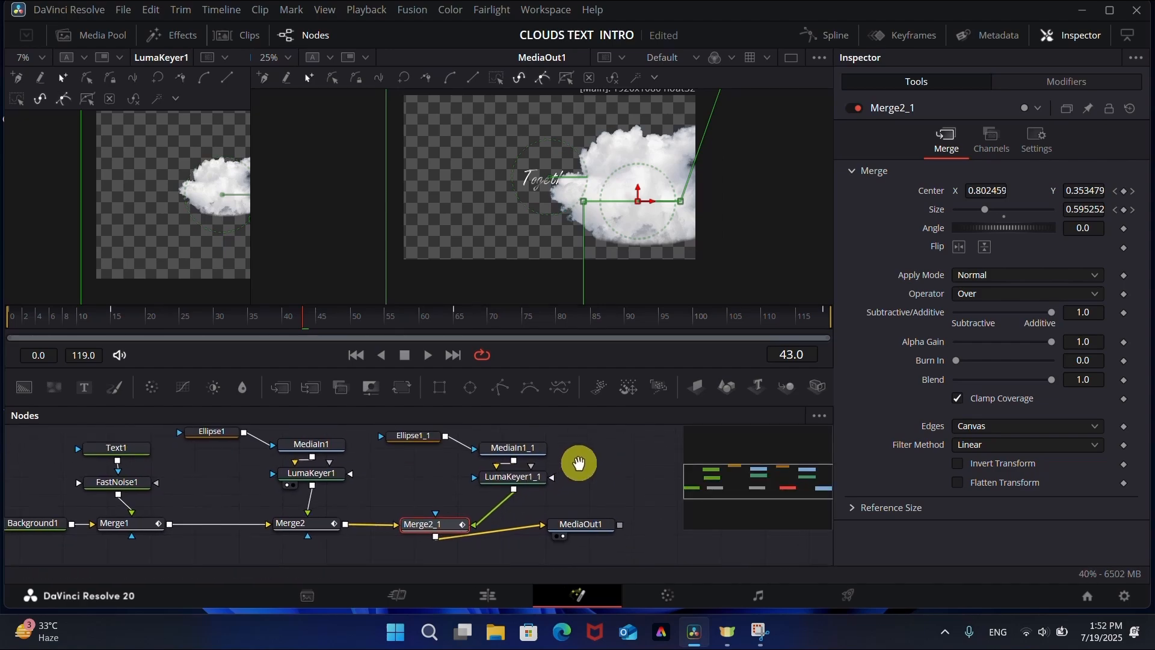
pyautogui.click(174, 316)
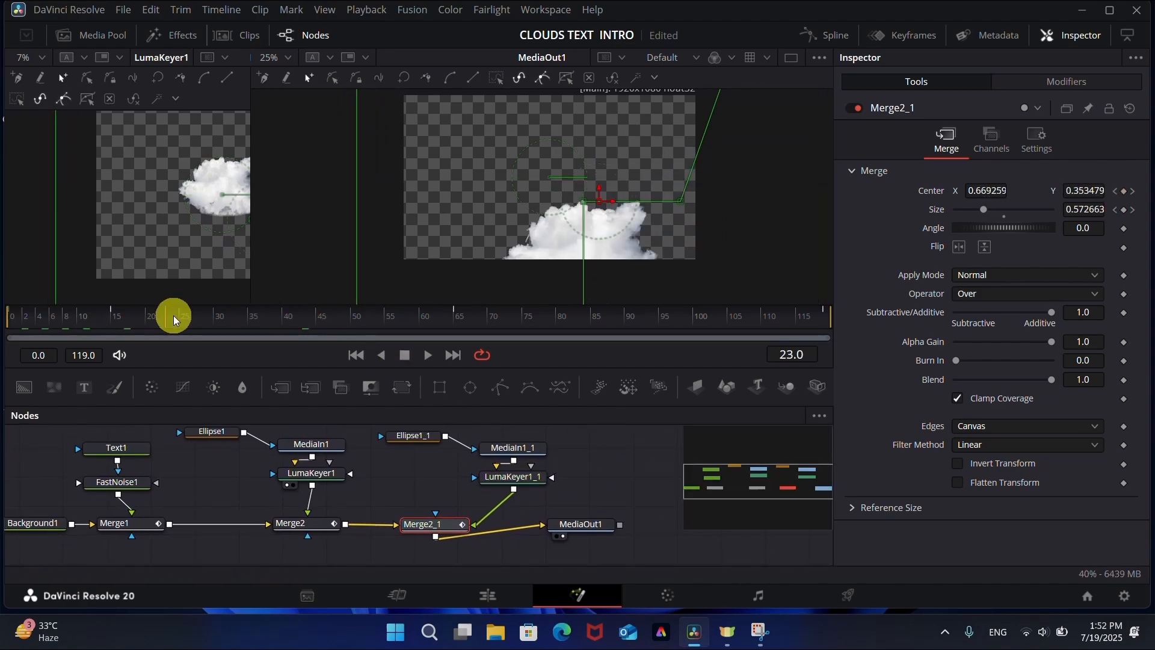
pyautogui.moveTo(173, 316); pyautogui.dragTo(792, 337)
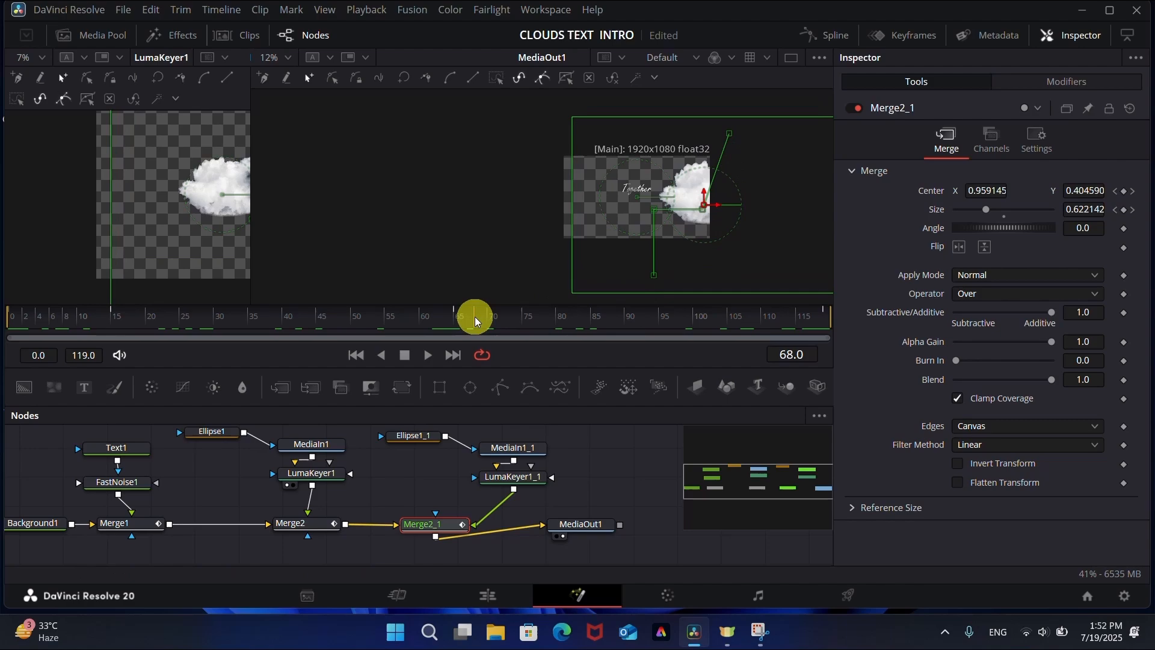
pyautogui.moveTo(474, 315); pyautogui.dragTo(455, 326)
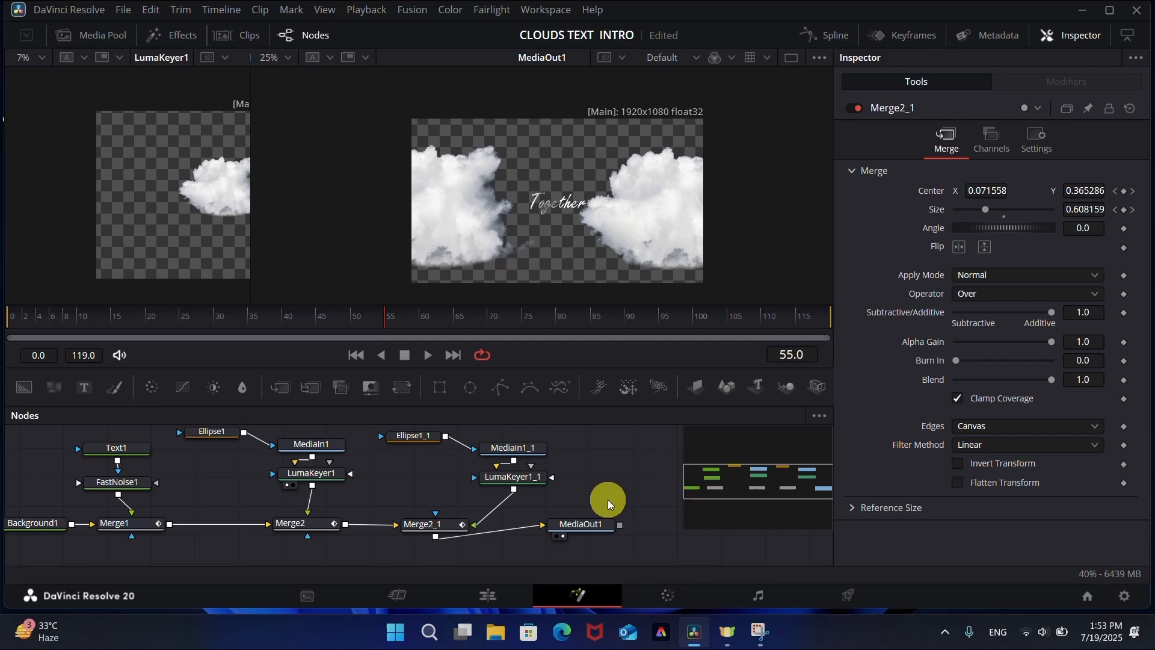
# - Merge a third, smaller cloud copy and keyframe it near the Together text around frames 33-60
pyautogui.click(581, 524)
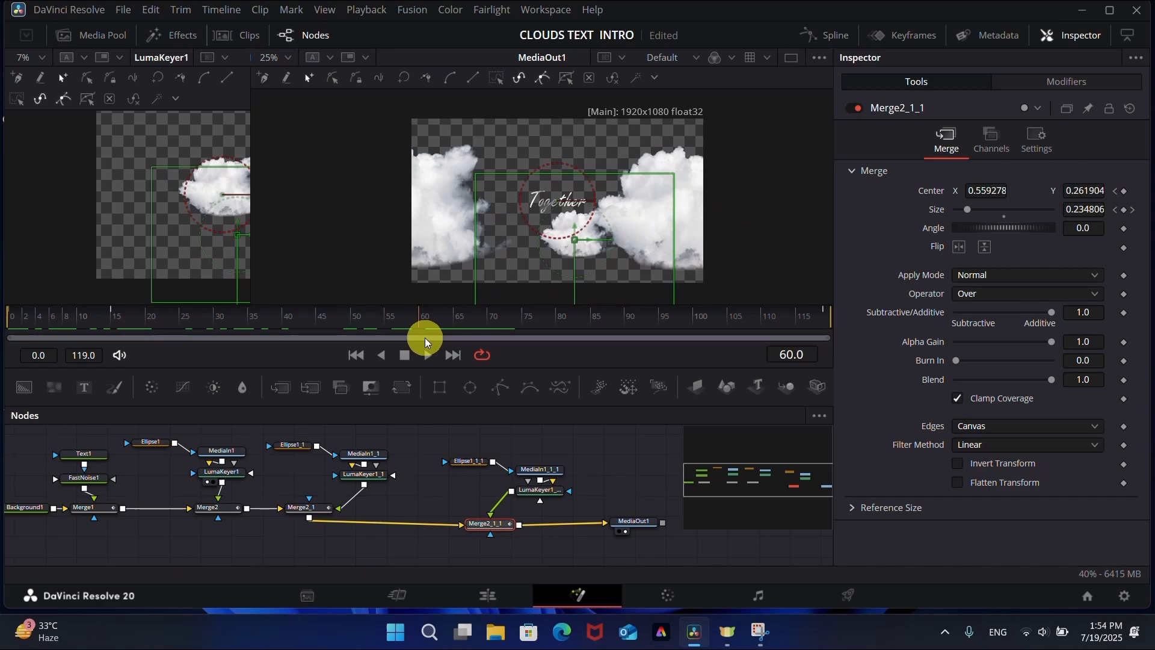
pyautogui.moveTo(423, 326); pyautogui.dragTo(243, 326)
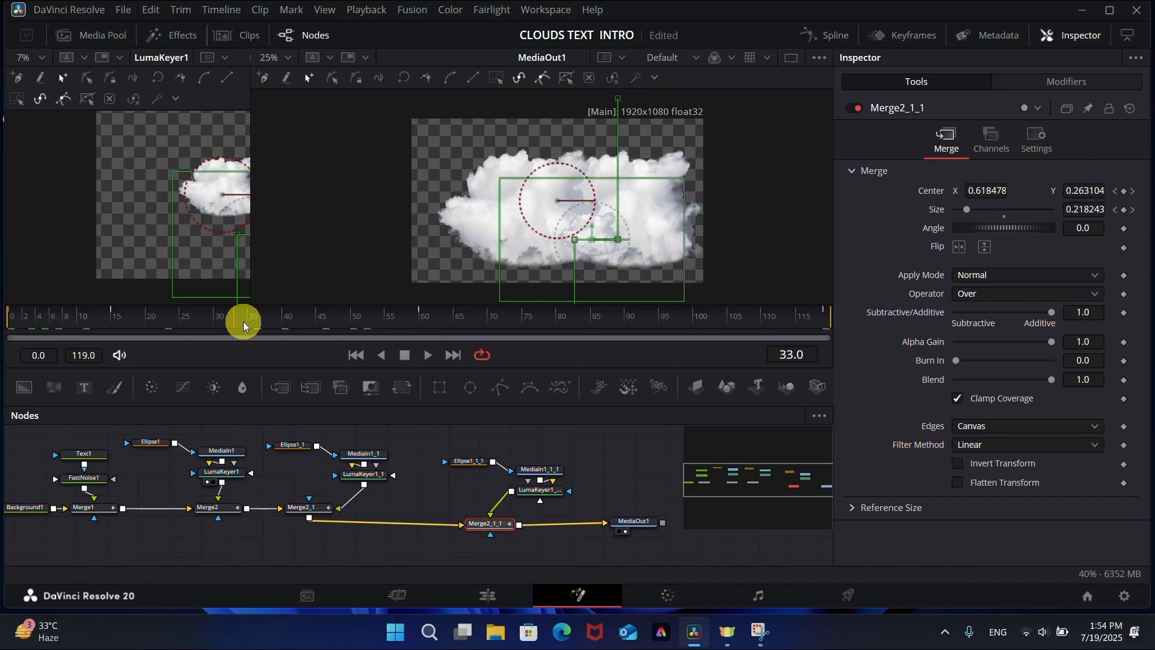
pyautogui.moveTo(243, 320); pyautogui.dragTo(424, 320)
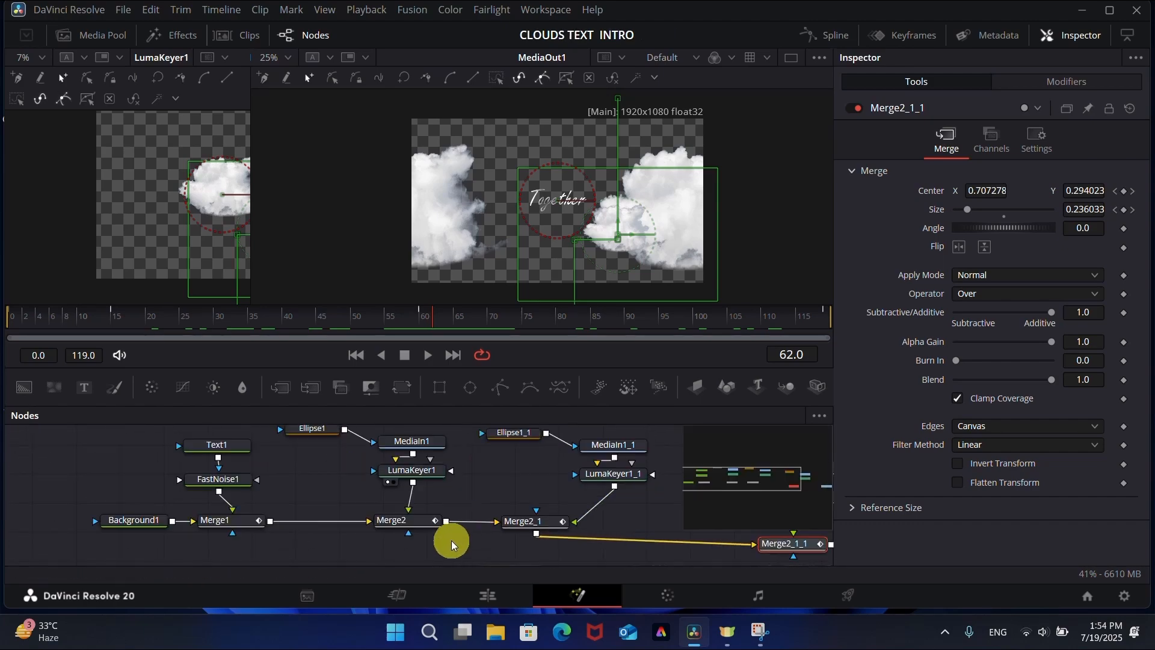
# - Reconnect the third cloud's Merge between Merge1 and Merge2 so it sits behind, then adjust its Center near frame 56
pyautogui.click(215, 520)
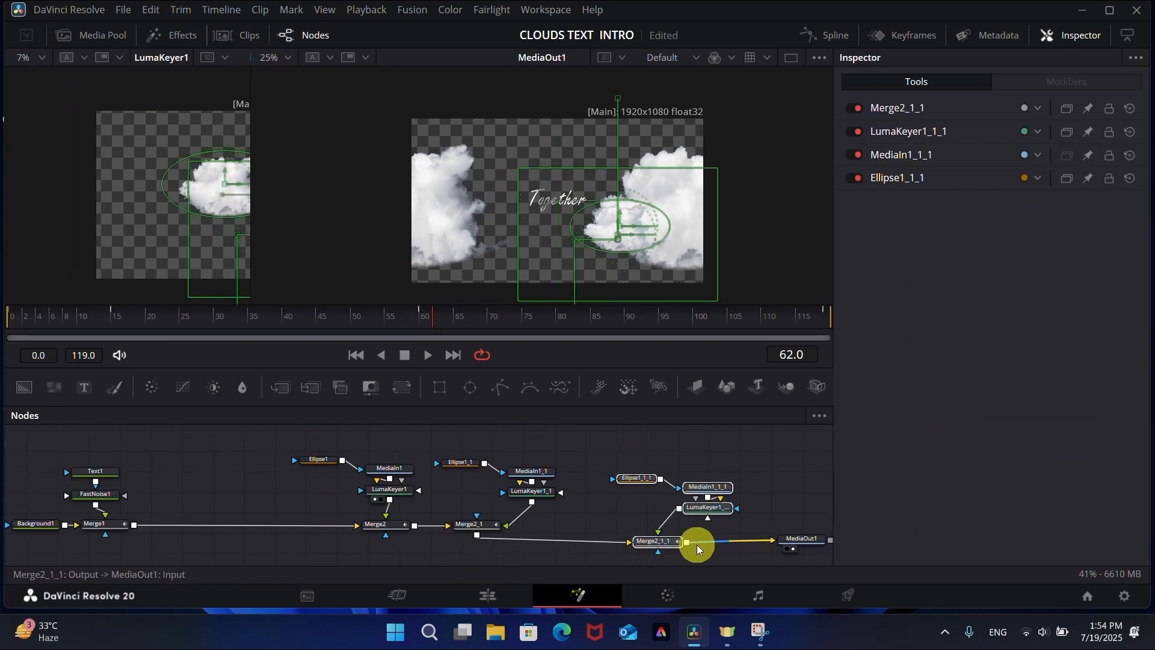
pyautogui.click(651, 540)
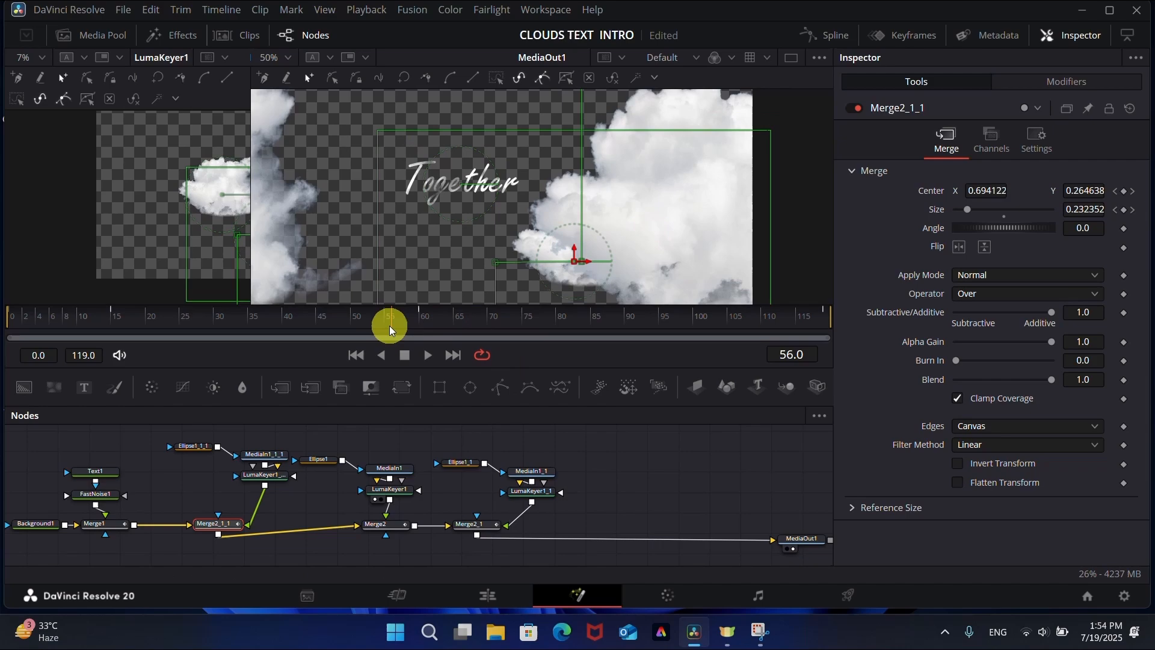
pyautogui.moveTo(390, 327); pyautogui.dragTo(309, 337)
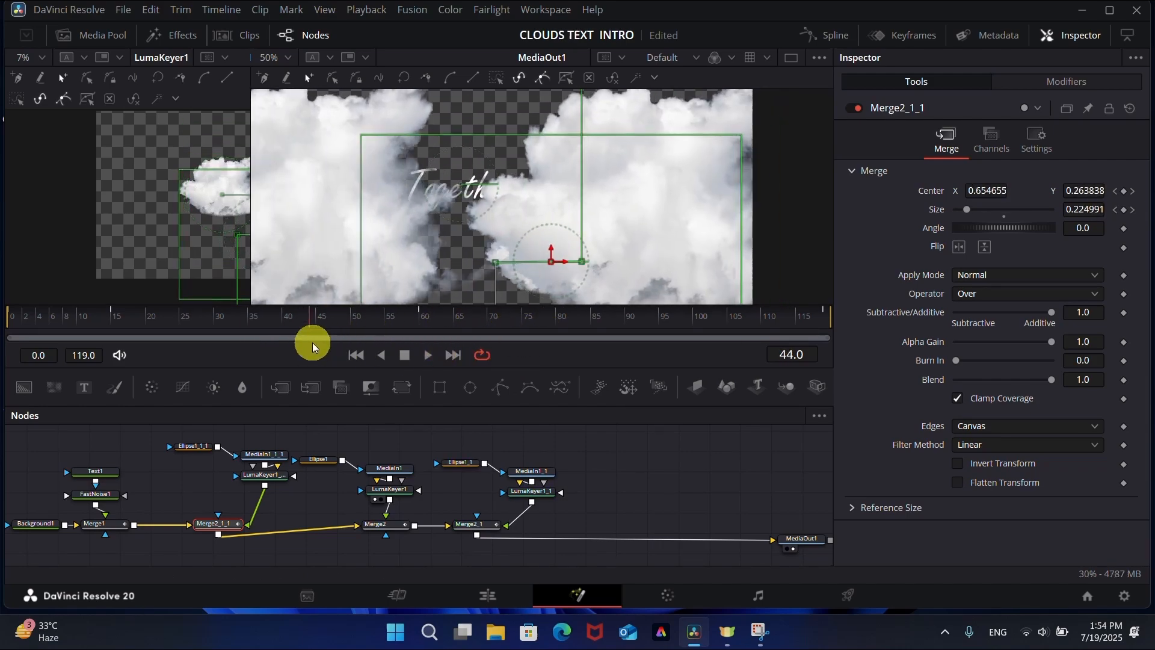
pyautogui.click(485, 596)
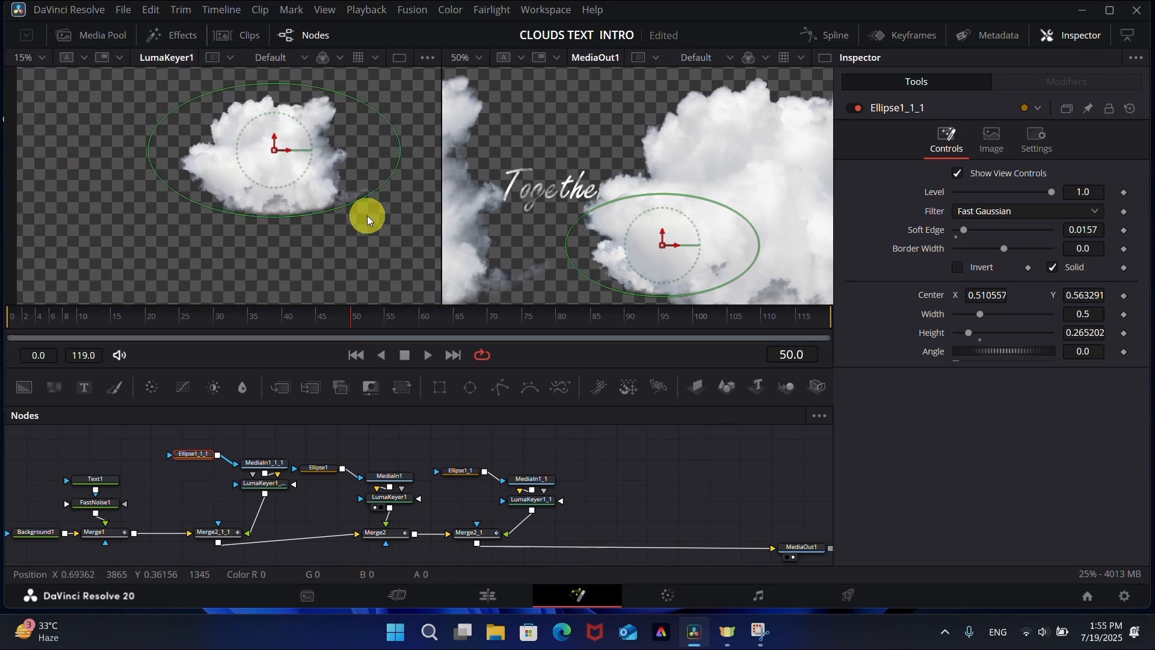
# - Narrow the second cloud's Ellipse mask to about 0.44 width and return to the Edit page
pyautogui.moveTo(368, 219); pyautogui.dragTo(382, 160)
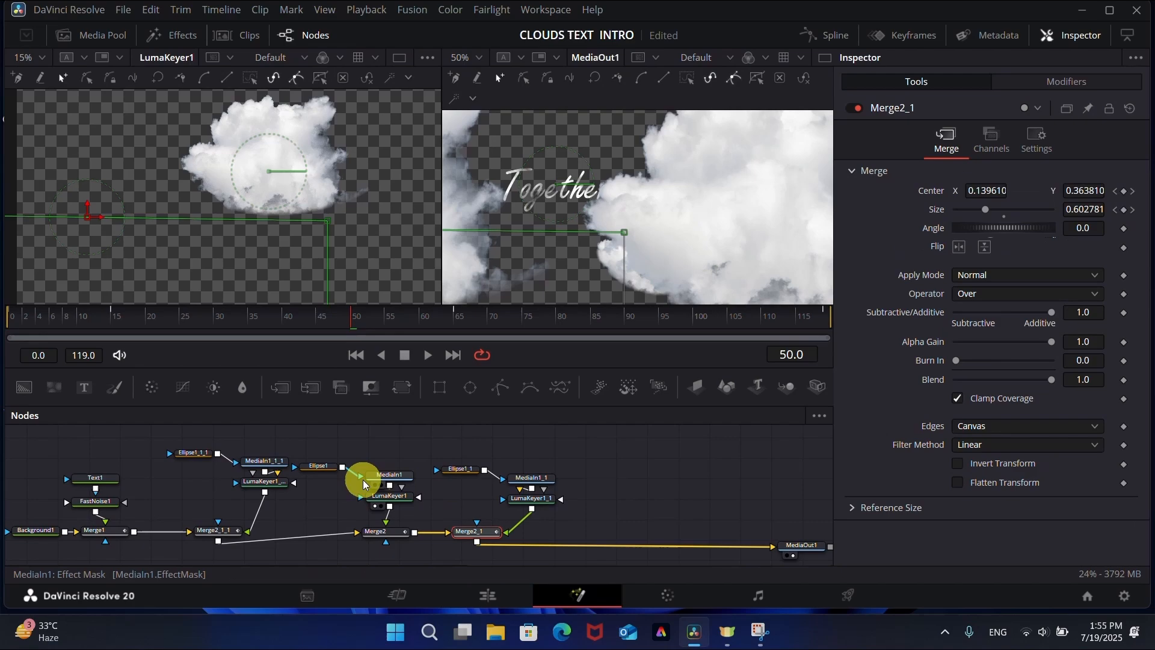
pyautogui.click(317, 467)
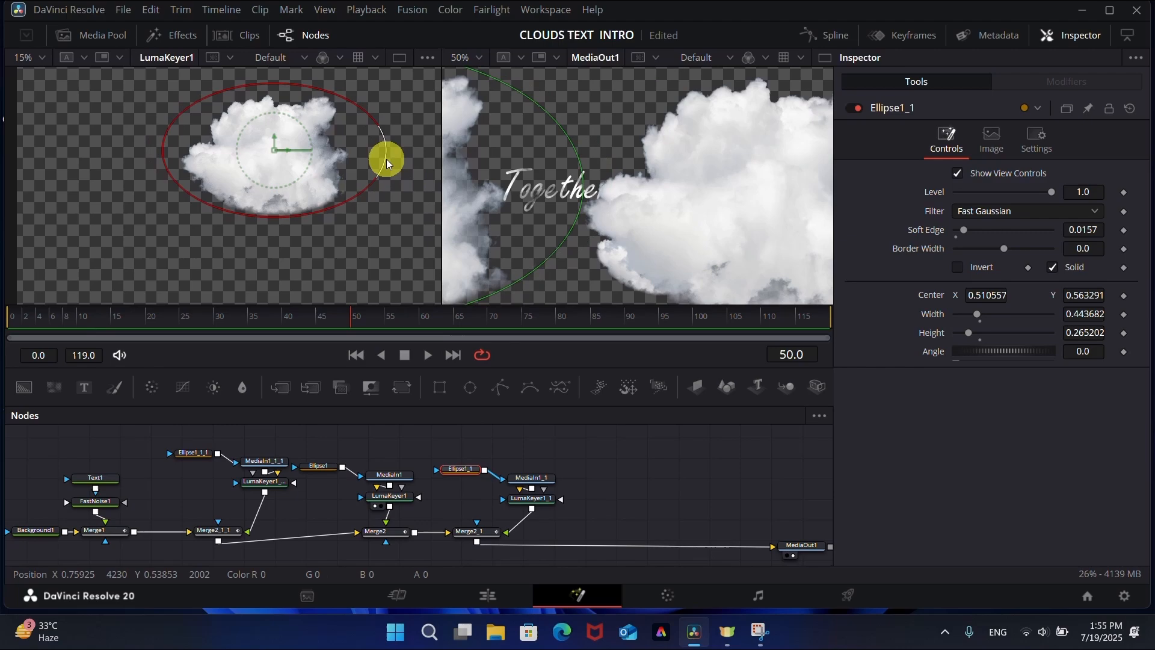
pyautogui.click(485, 596)
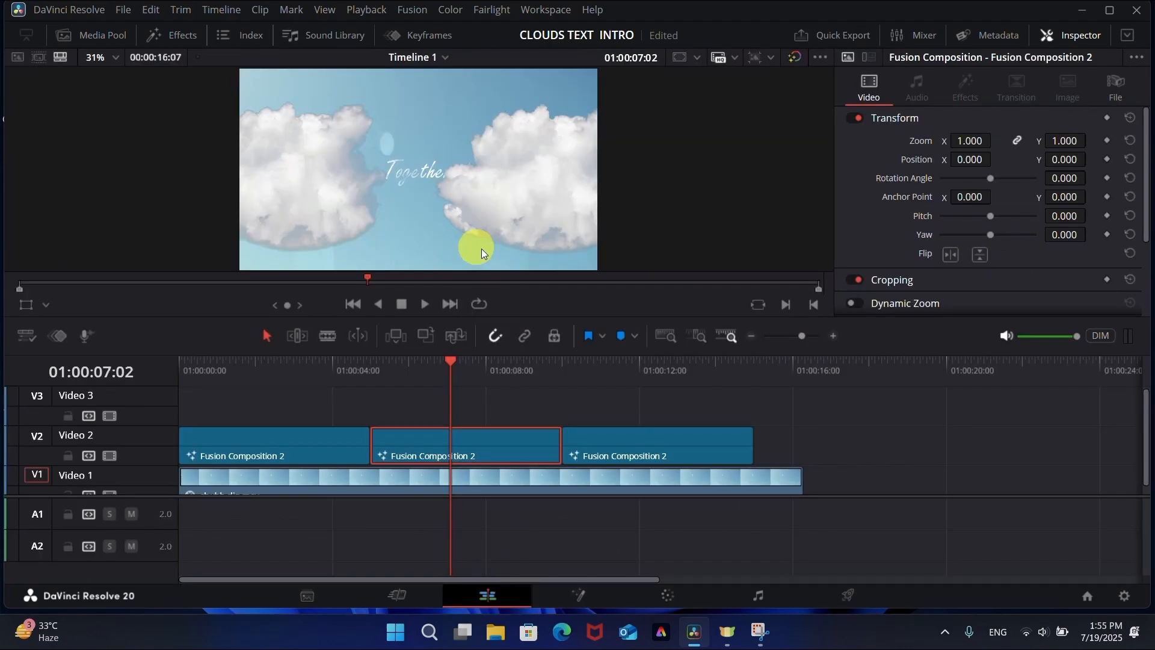
pyautogui.click(639, 454)
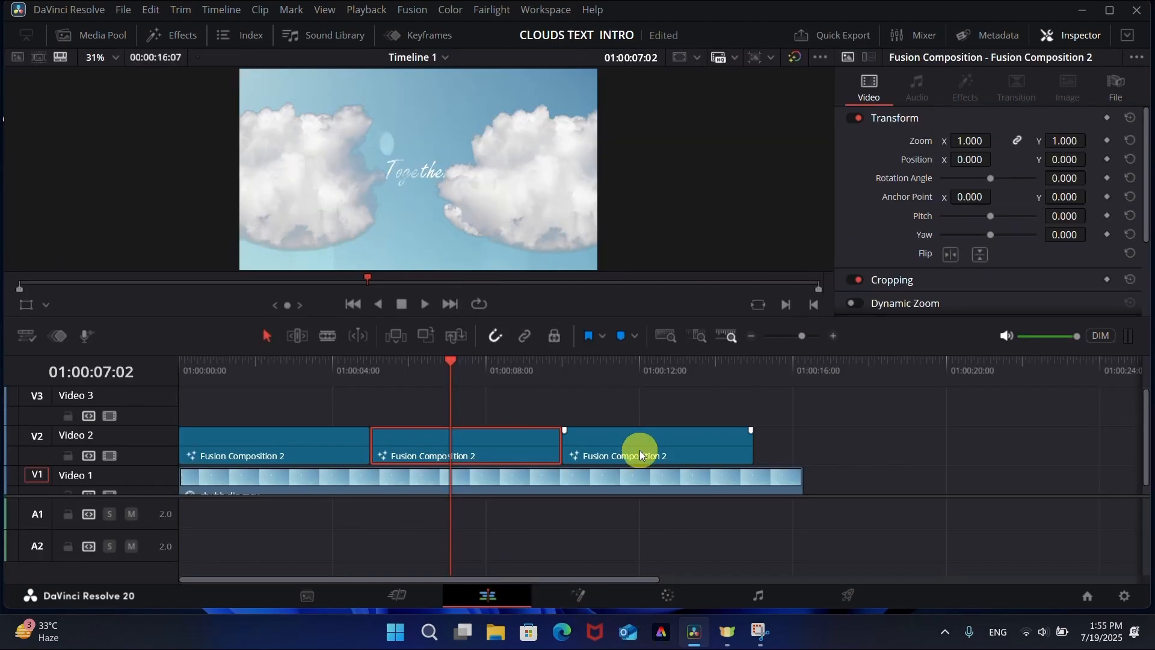
pyautogui.click(577, 595)
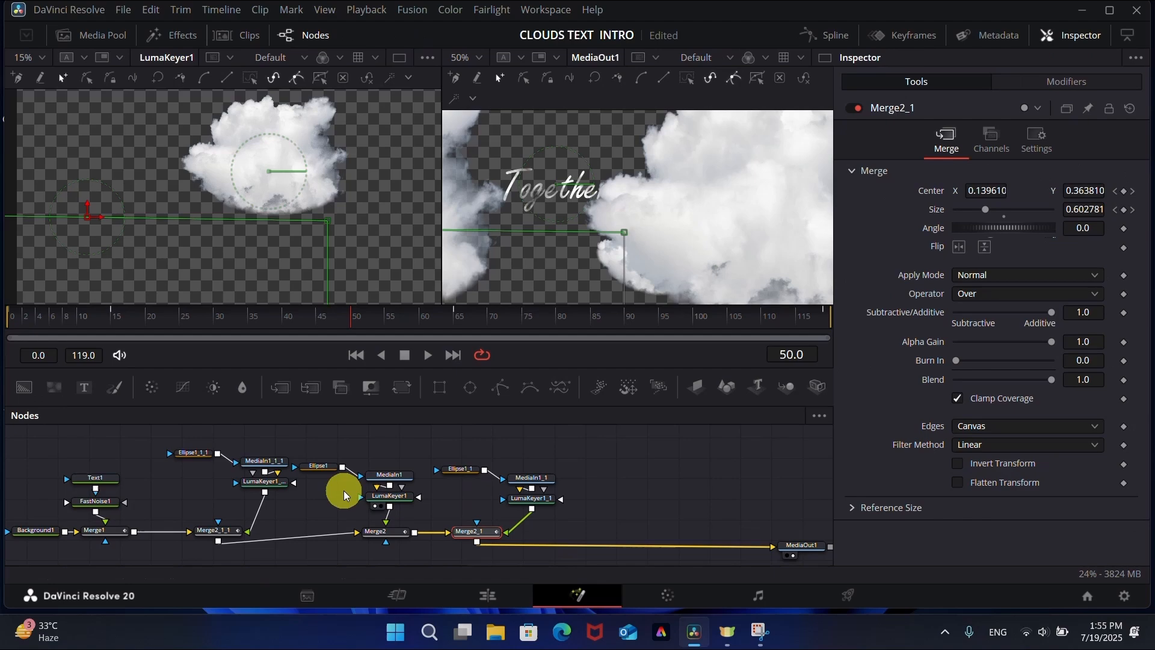
pyautogui.click(485, 595)
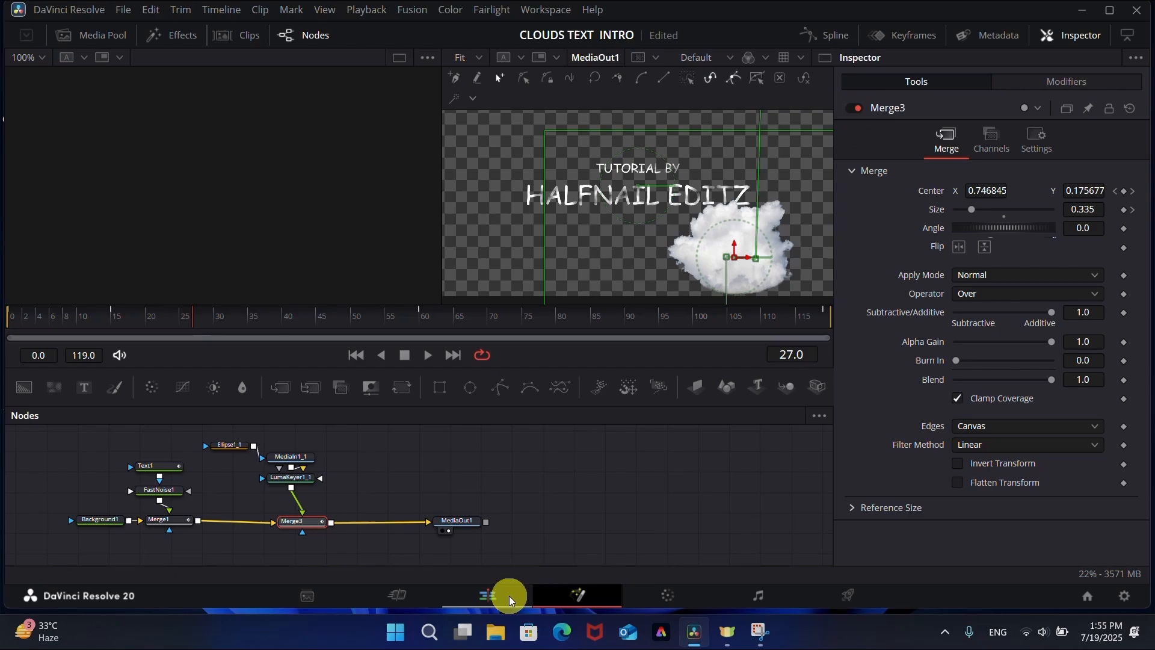
pyautogui.click(485, 595)
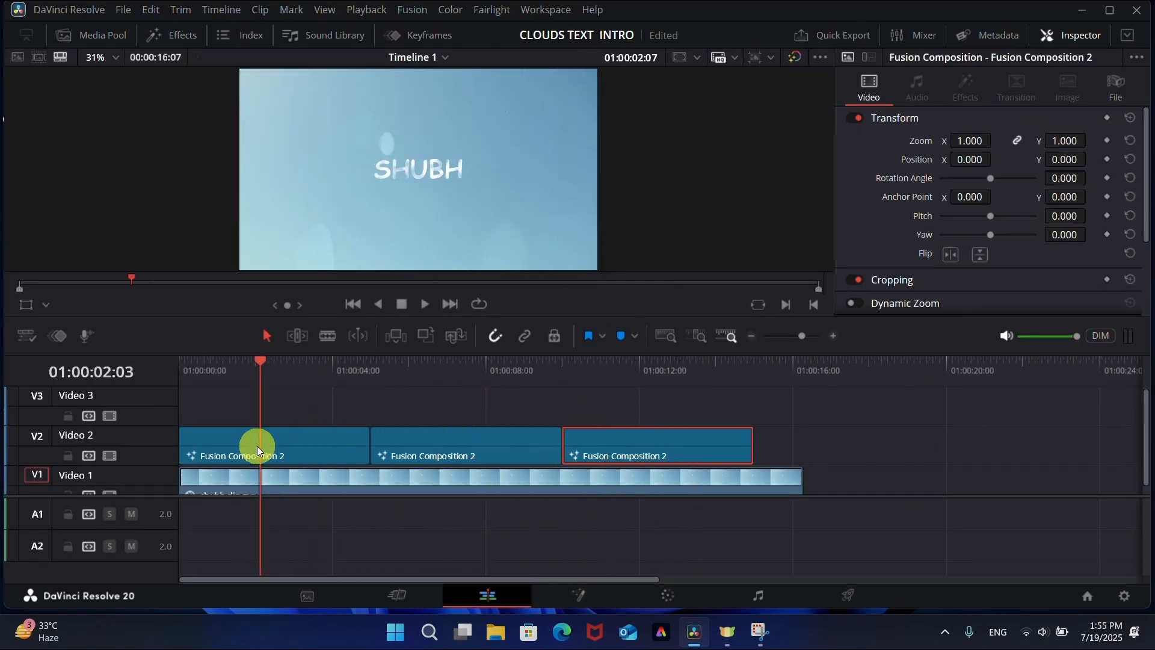
pyautogui.click(423, 303)
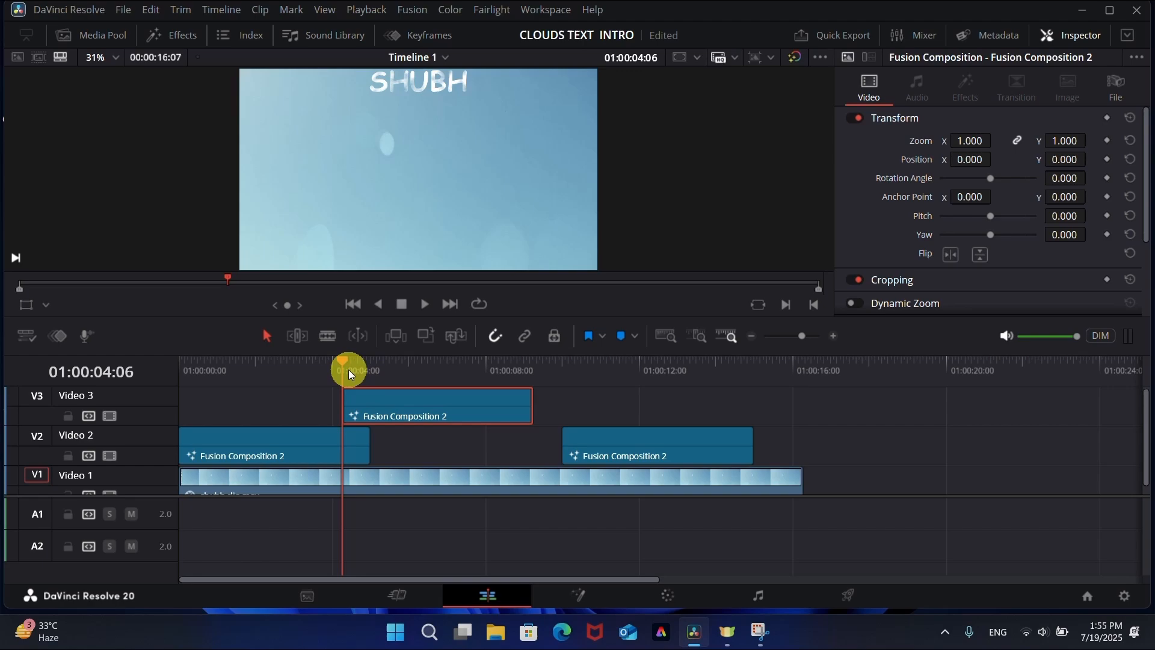
# - Move the middle text clip to Video 3 around 4 s and start the HALFNAIL EDITZ clip earlier near 7 s
pyautogui.moveTo(347, 372); pyautogui.dragTo(292, 372)
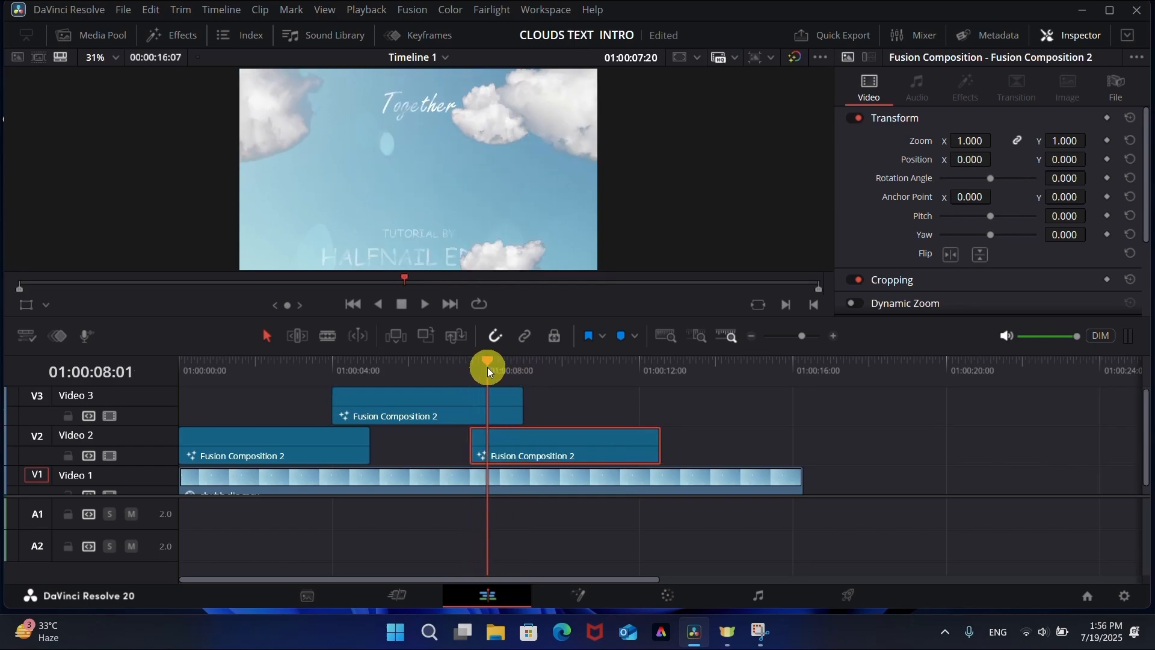
pyautogui.moveTo(486, 366); pyautogui.dragTo(459, 366)
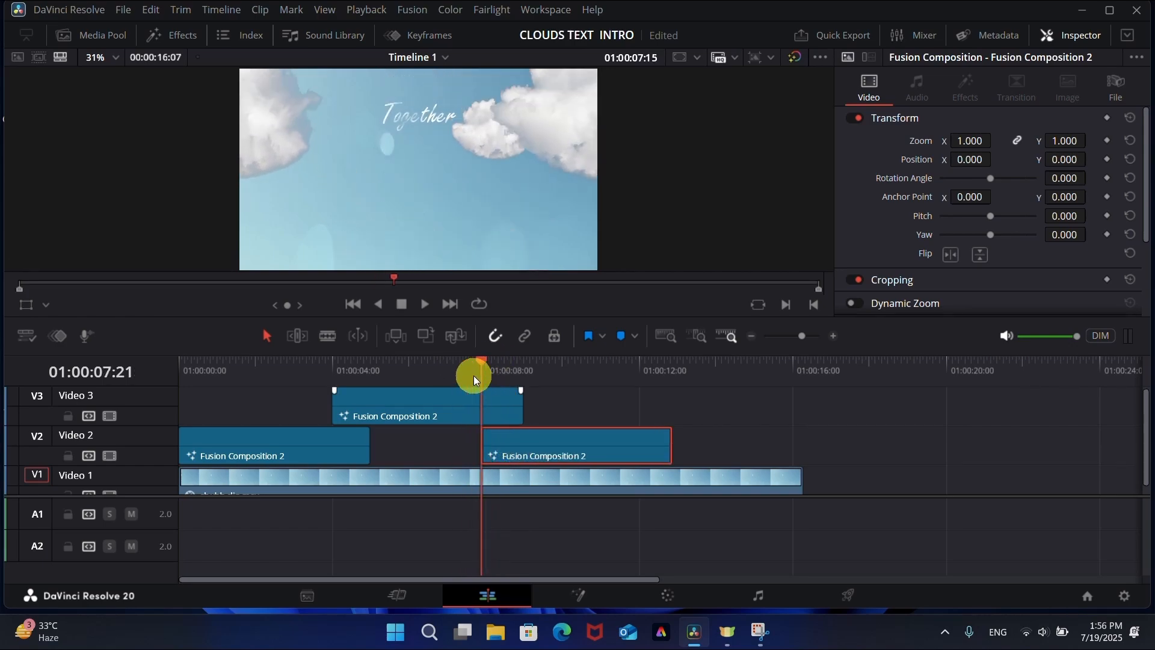
pyautogui.moveTo(482, 377); pyautogui.dragTo(548, 378)
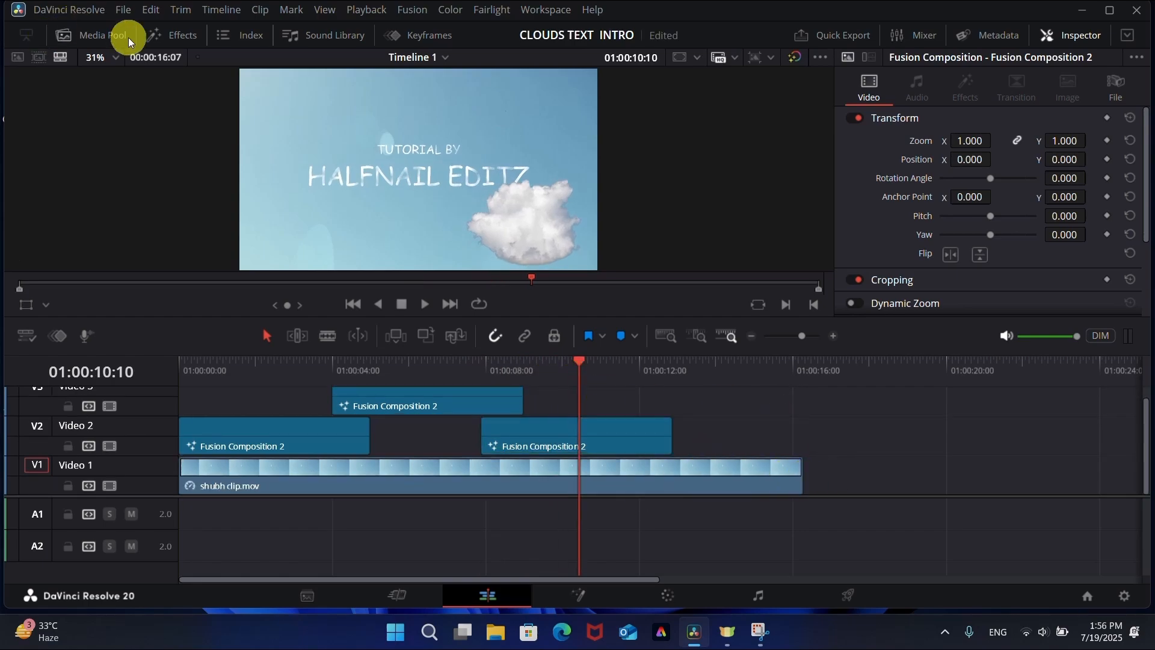
# - Drop shubh clip.mov from the Media Pool onto Video 1 right after the sky clip and scrub to check it
pyautogui.click(90, 35)
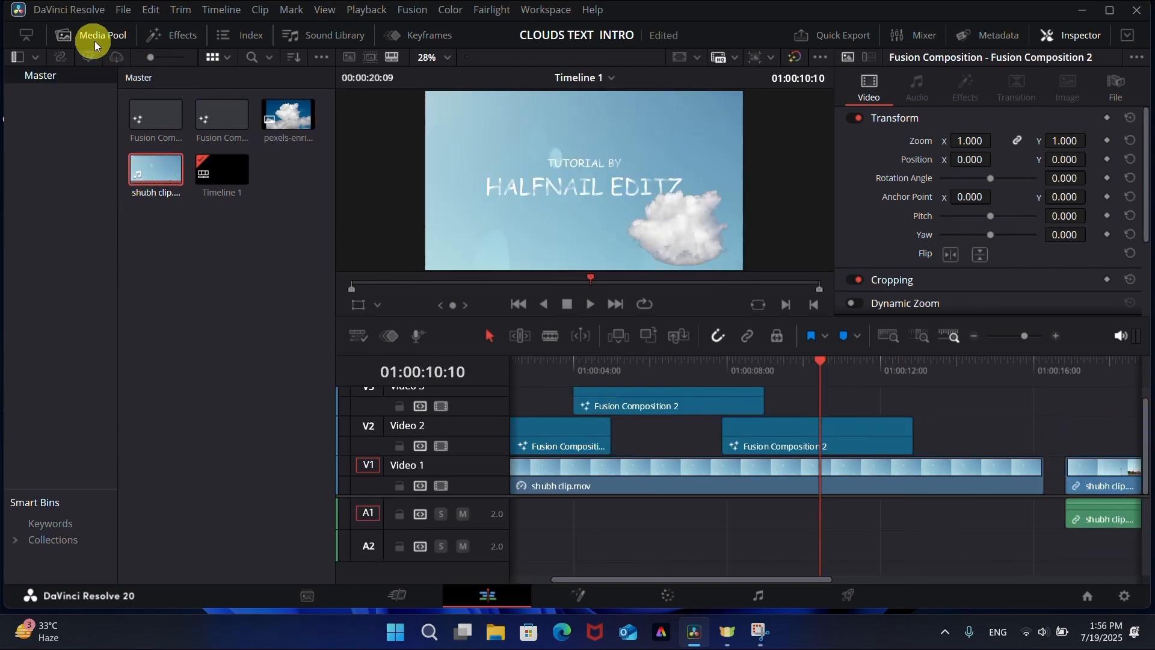
pyautogui.click(802, 518)
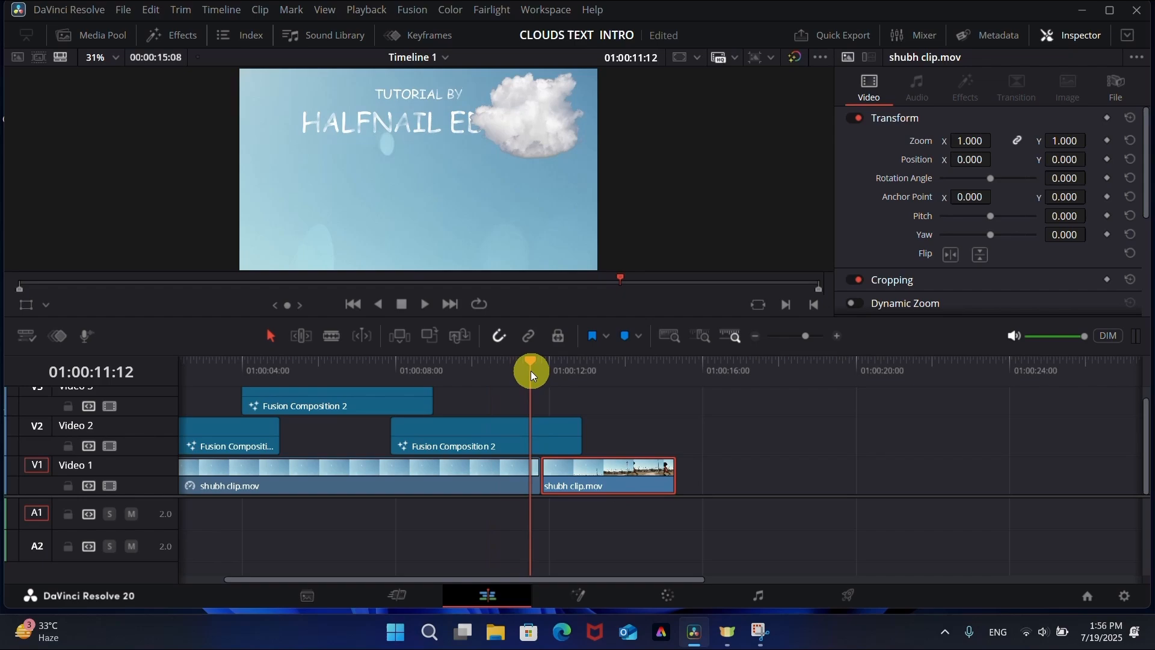
pyautogui.moveTo(531, 371); pyautogui.dragTo(567, 371)
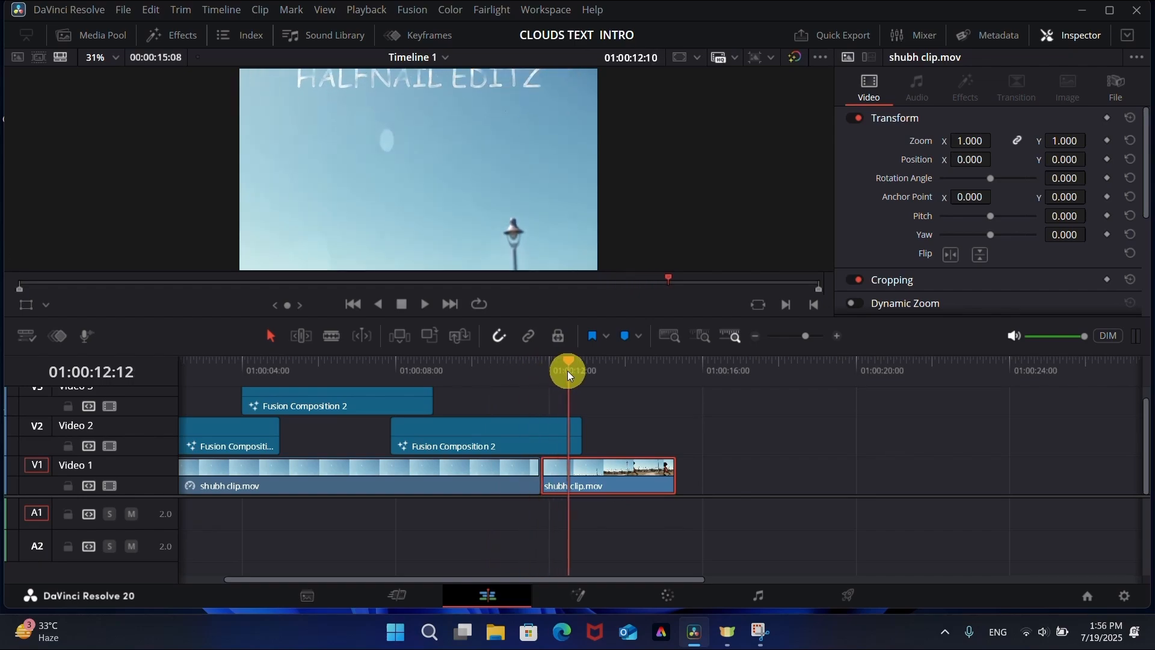